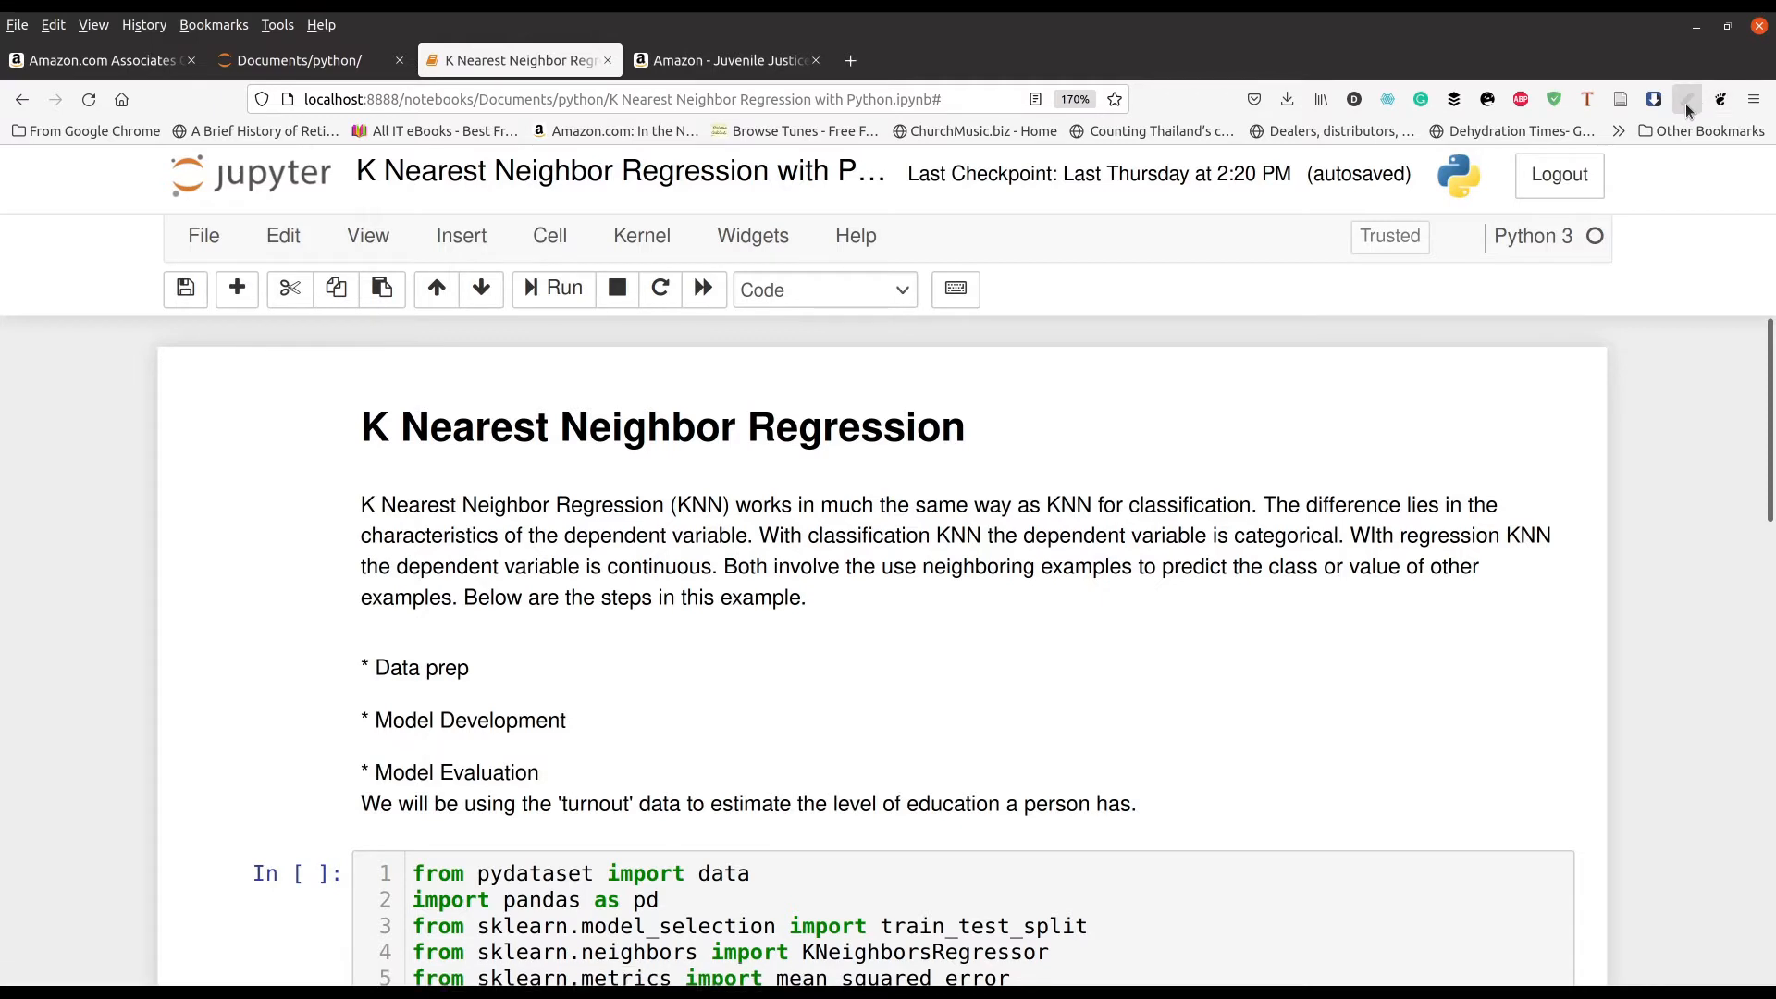
Open the annotation extension's drawing toolbox and settings panel over the notebook.
left_click(1686, 100)
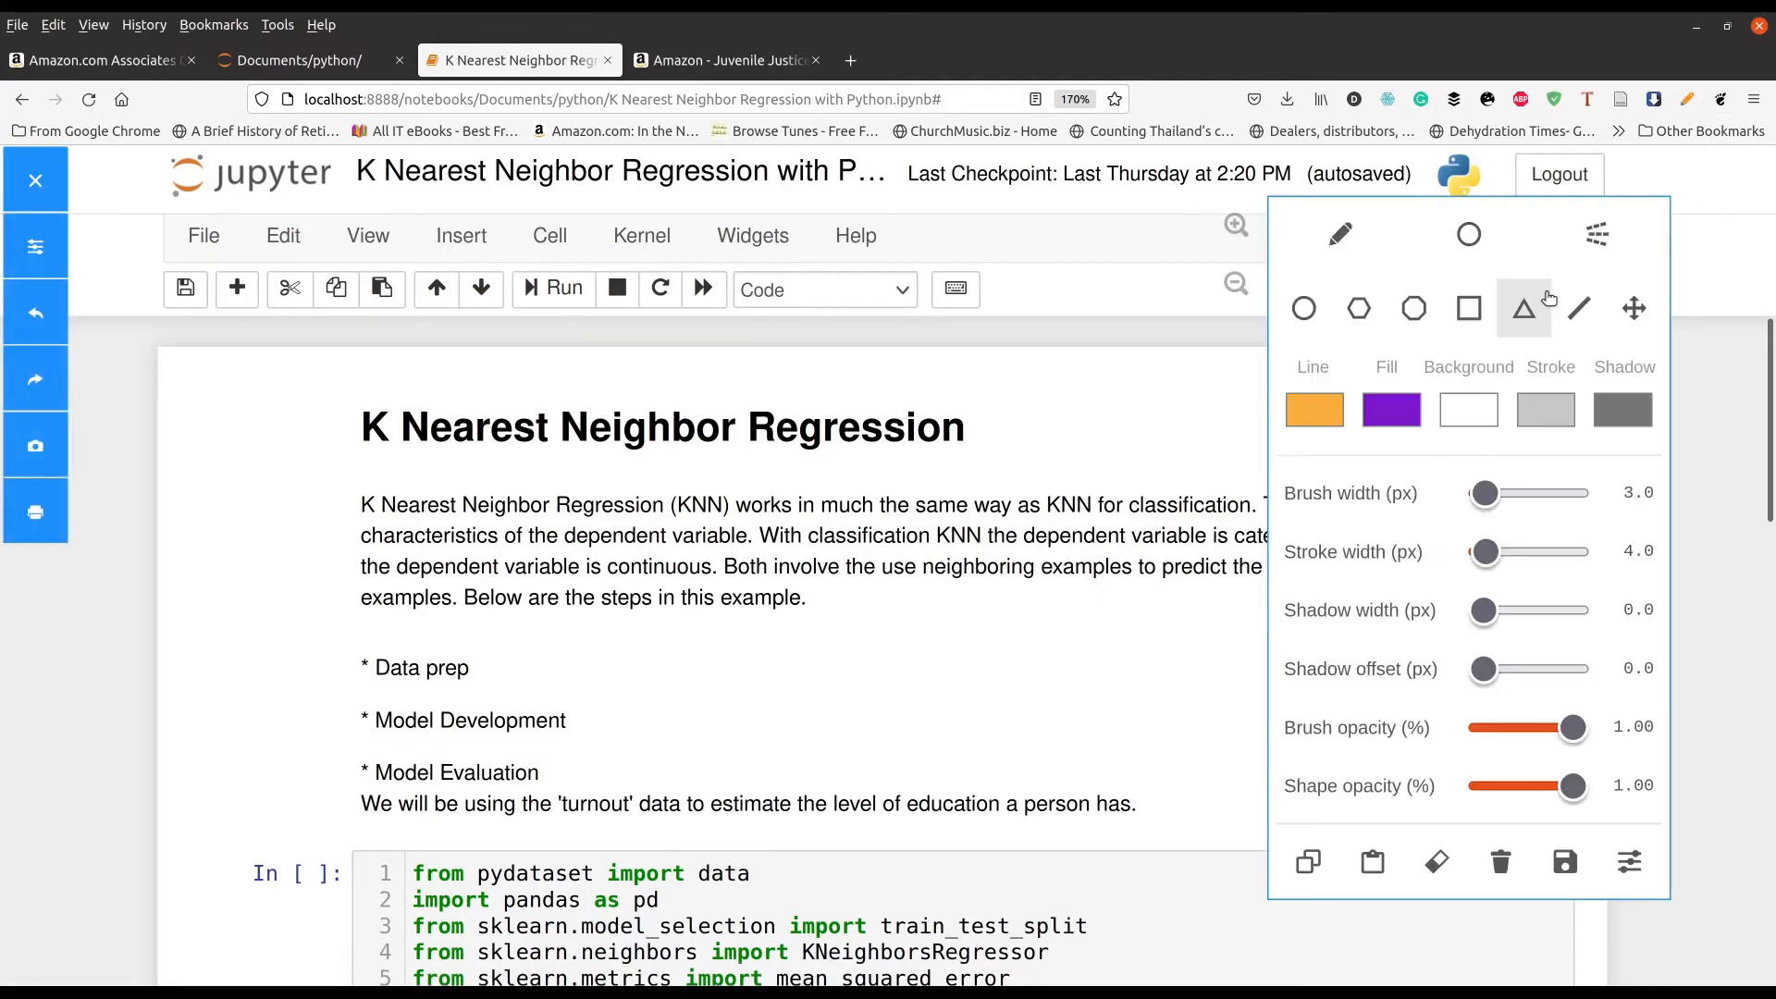
Sketch a circled centre point with several X-marked neighbours over the introduction text.
left_click(1340, 234)
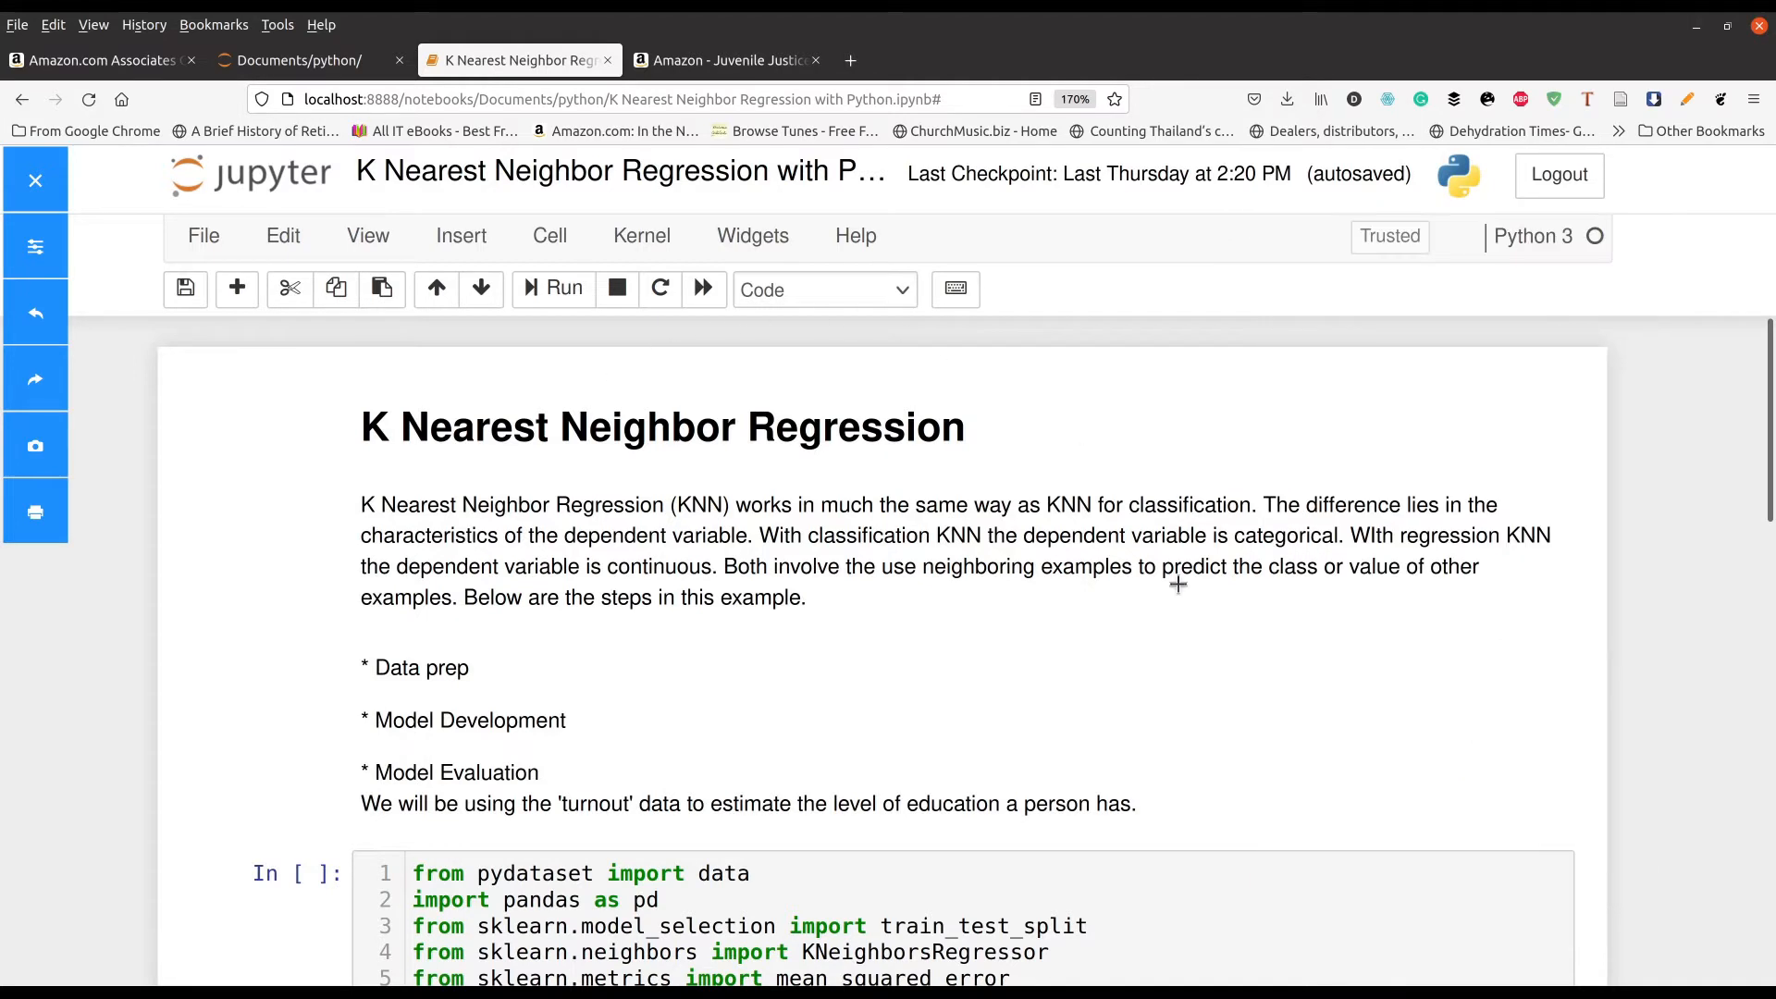
mouse_move(1185, 494)
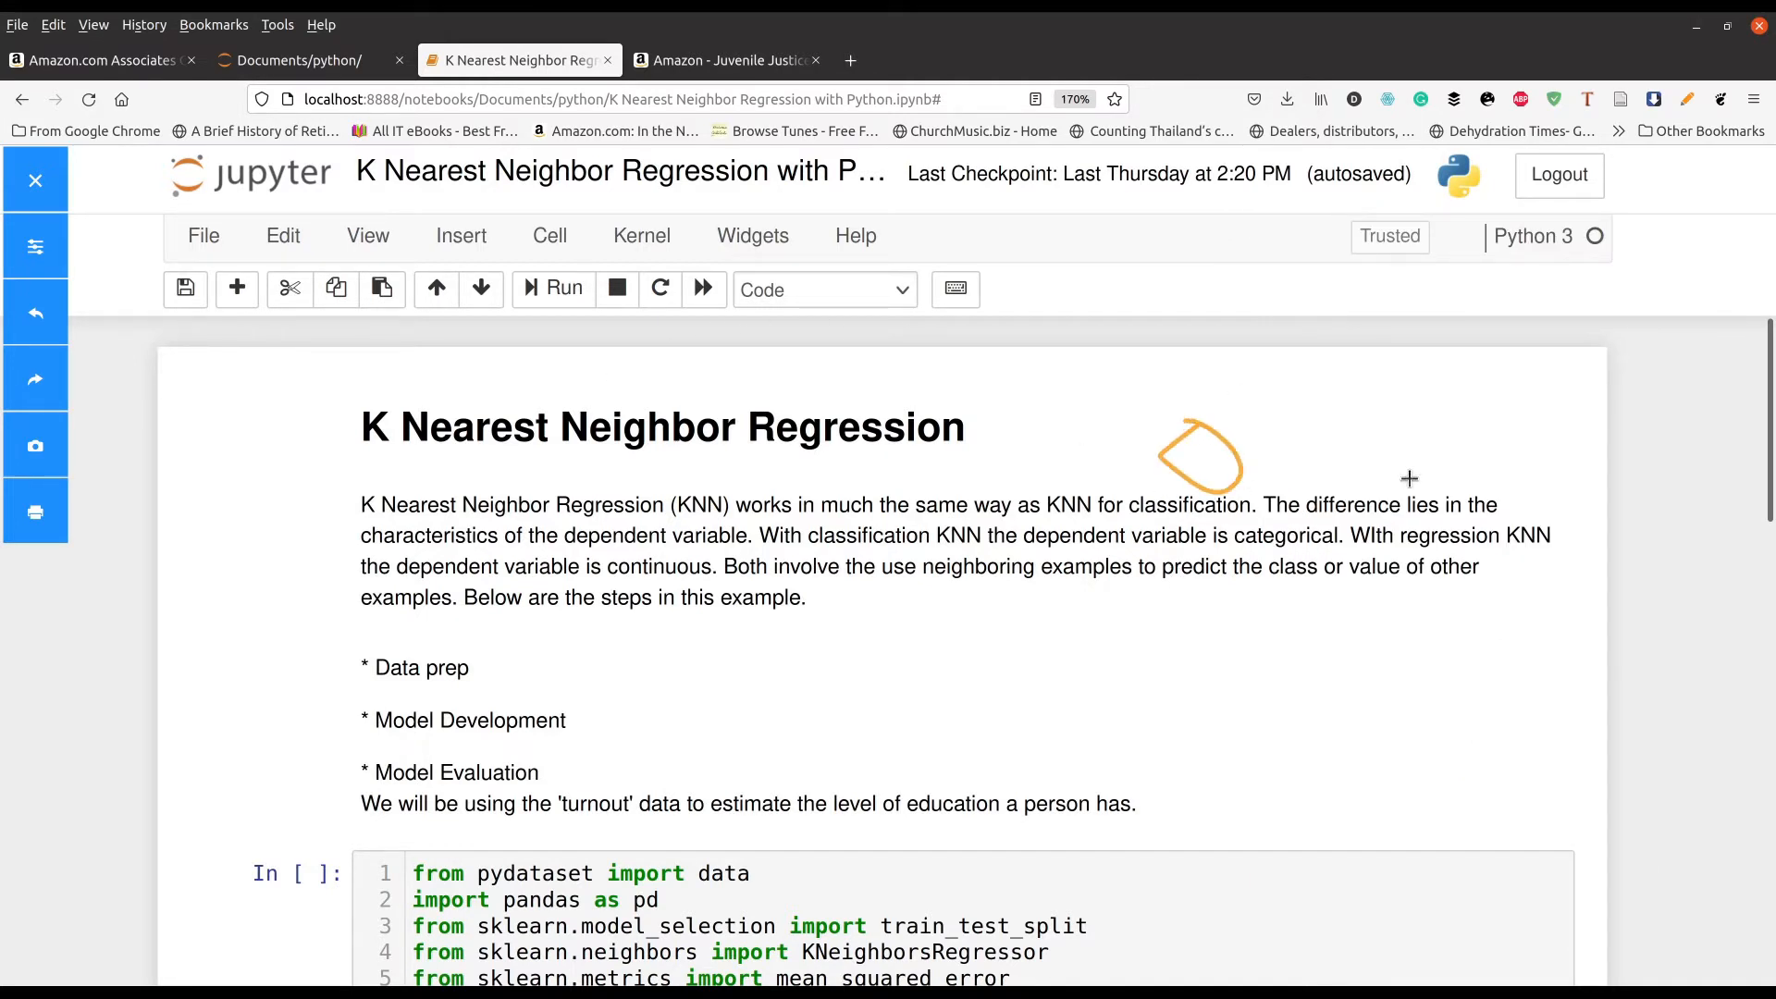
mouse_move(1404, 510)
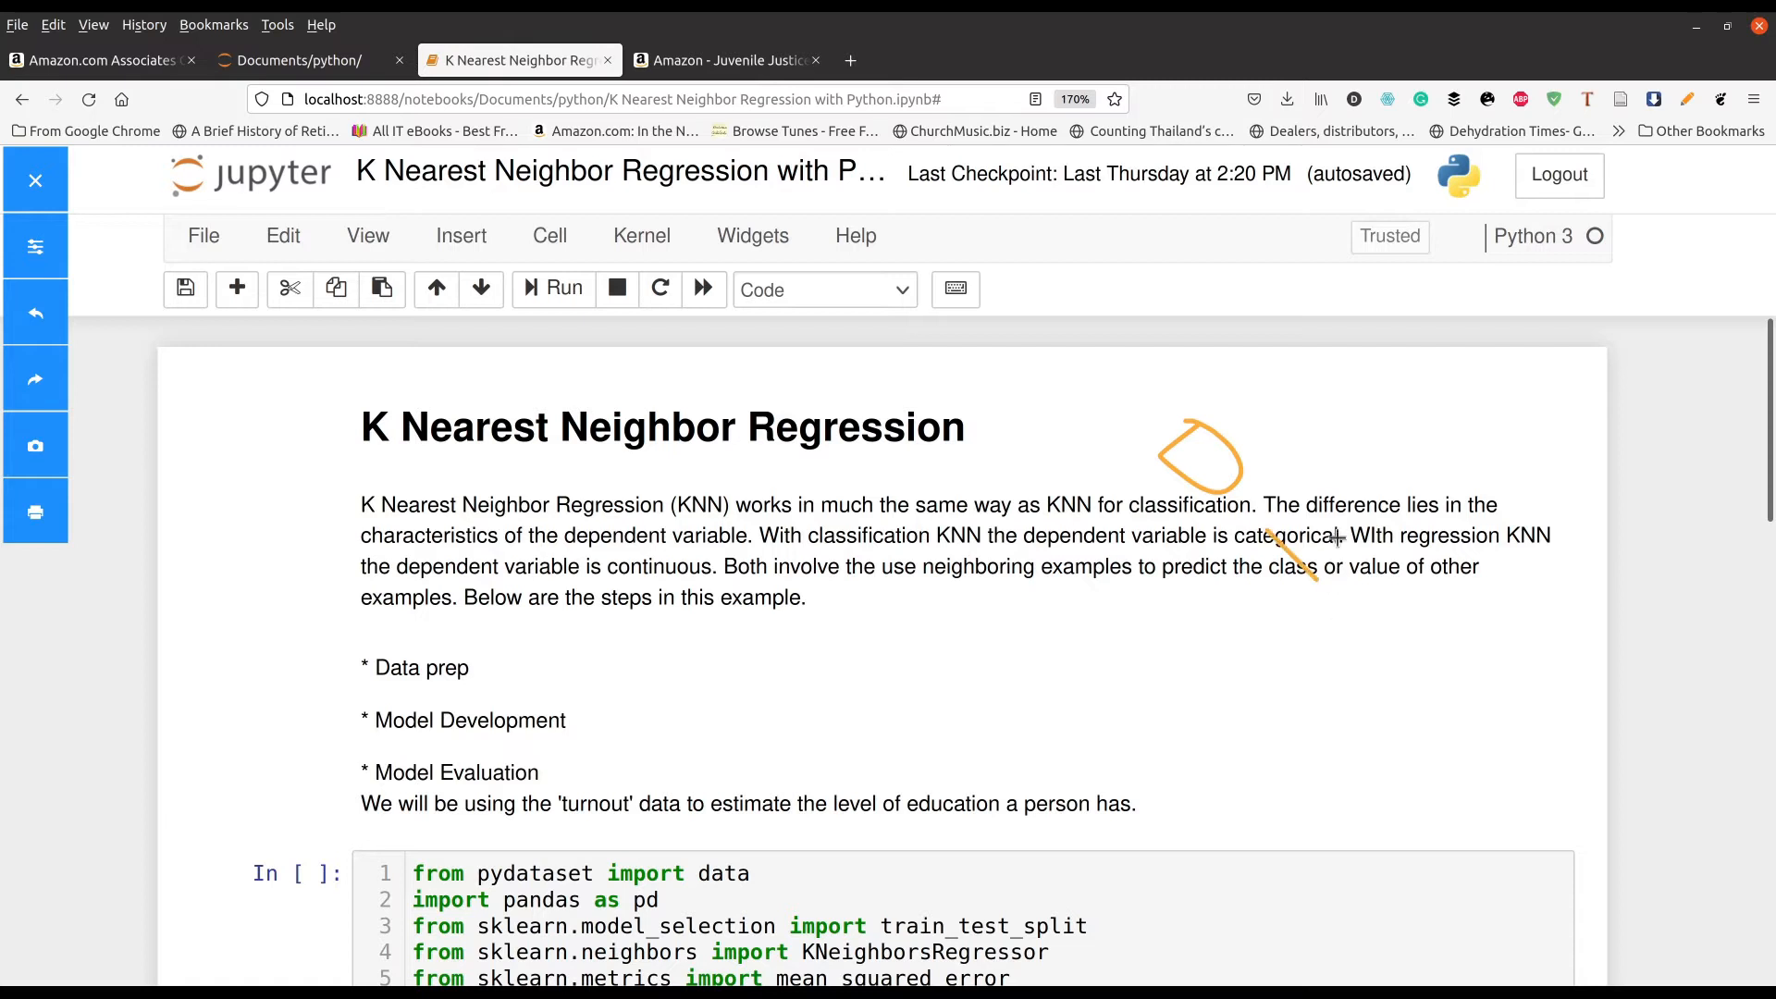
left_click_drag(1271, 510, 1326, 577)
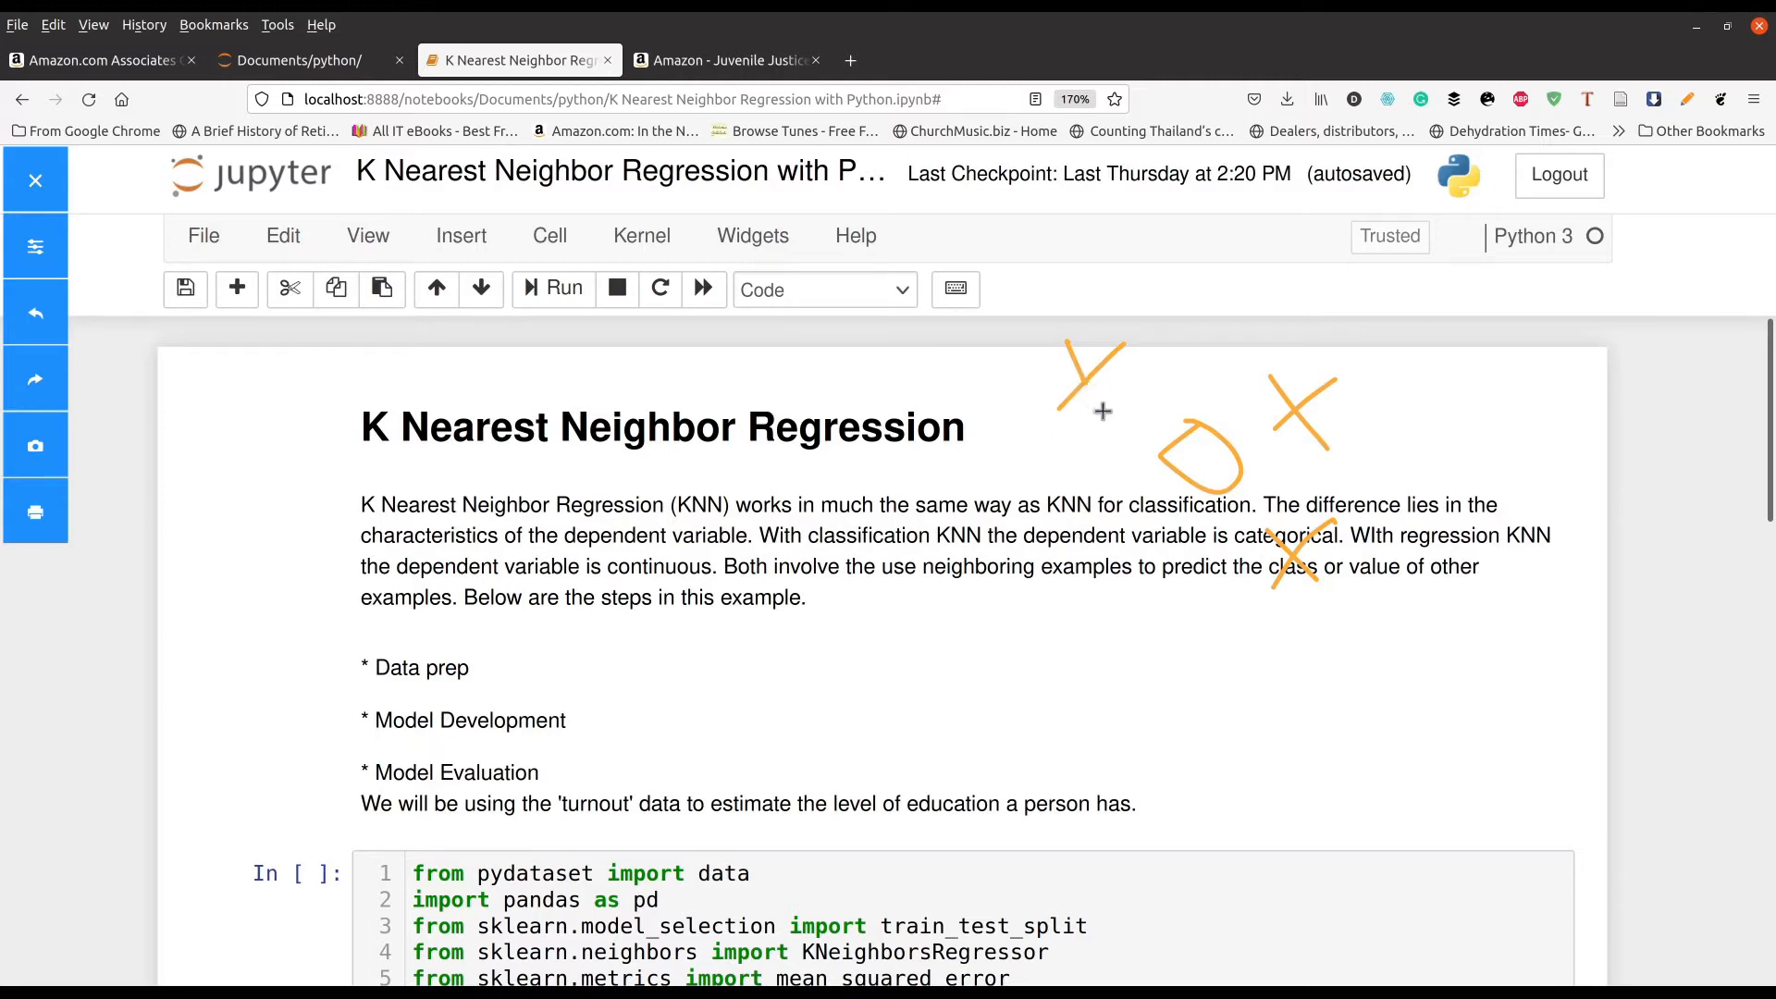
left_click_drag(1093, 544, 1166, 611)
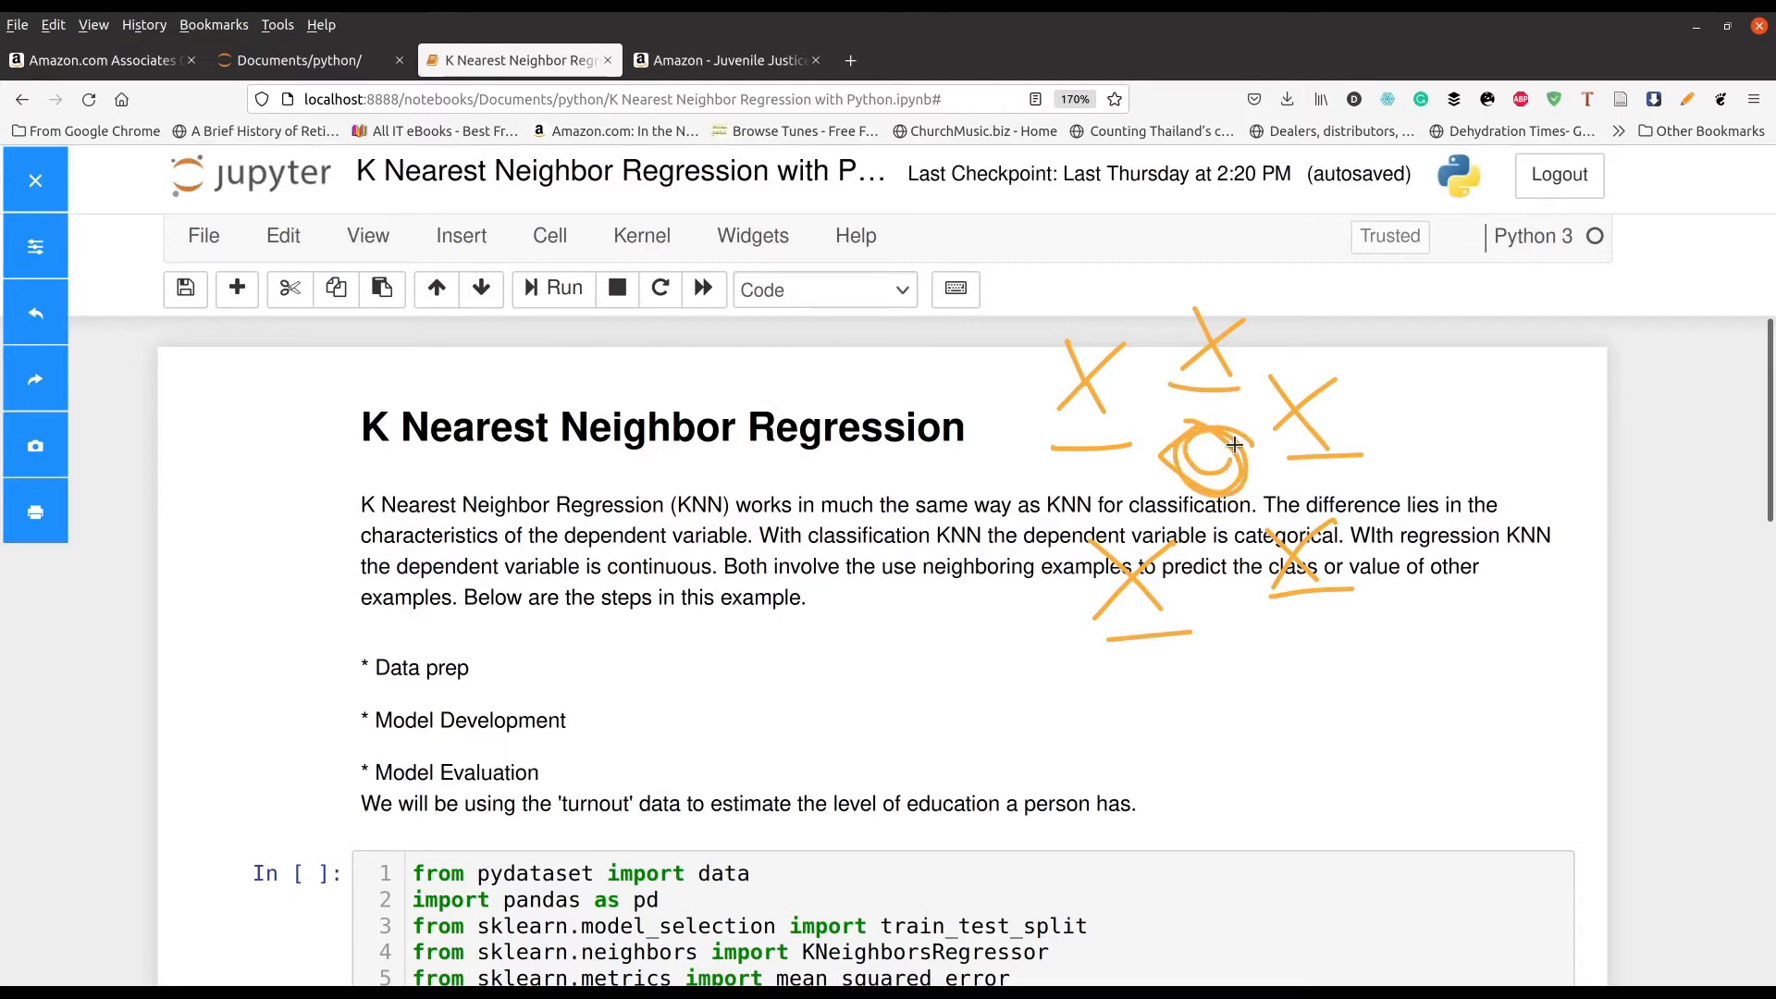
mouse_move(1229, 469)
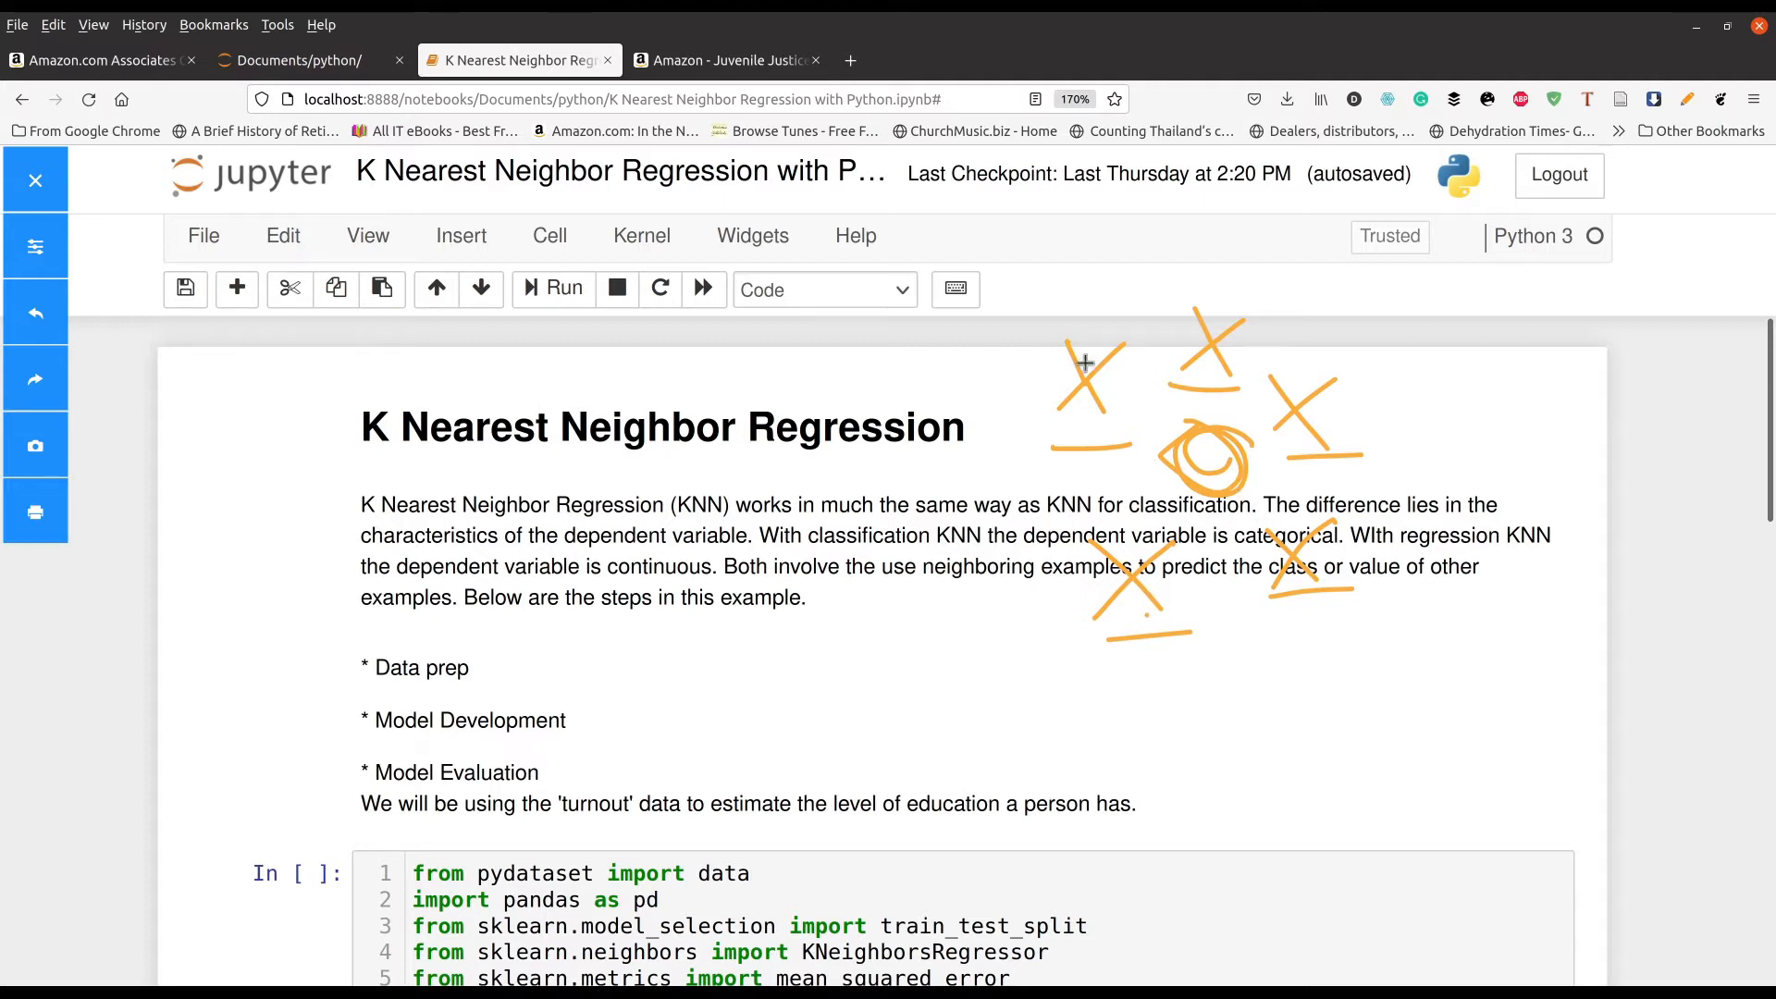
mouse_move(1255, 460)
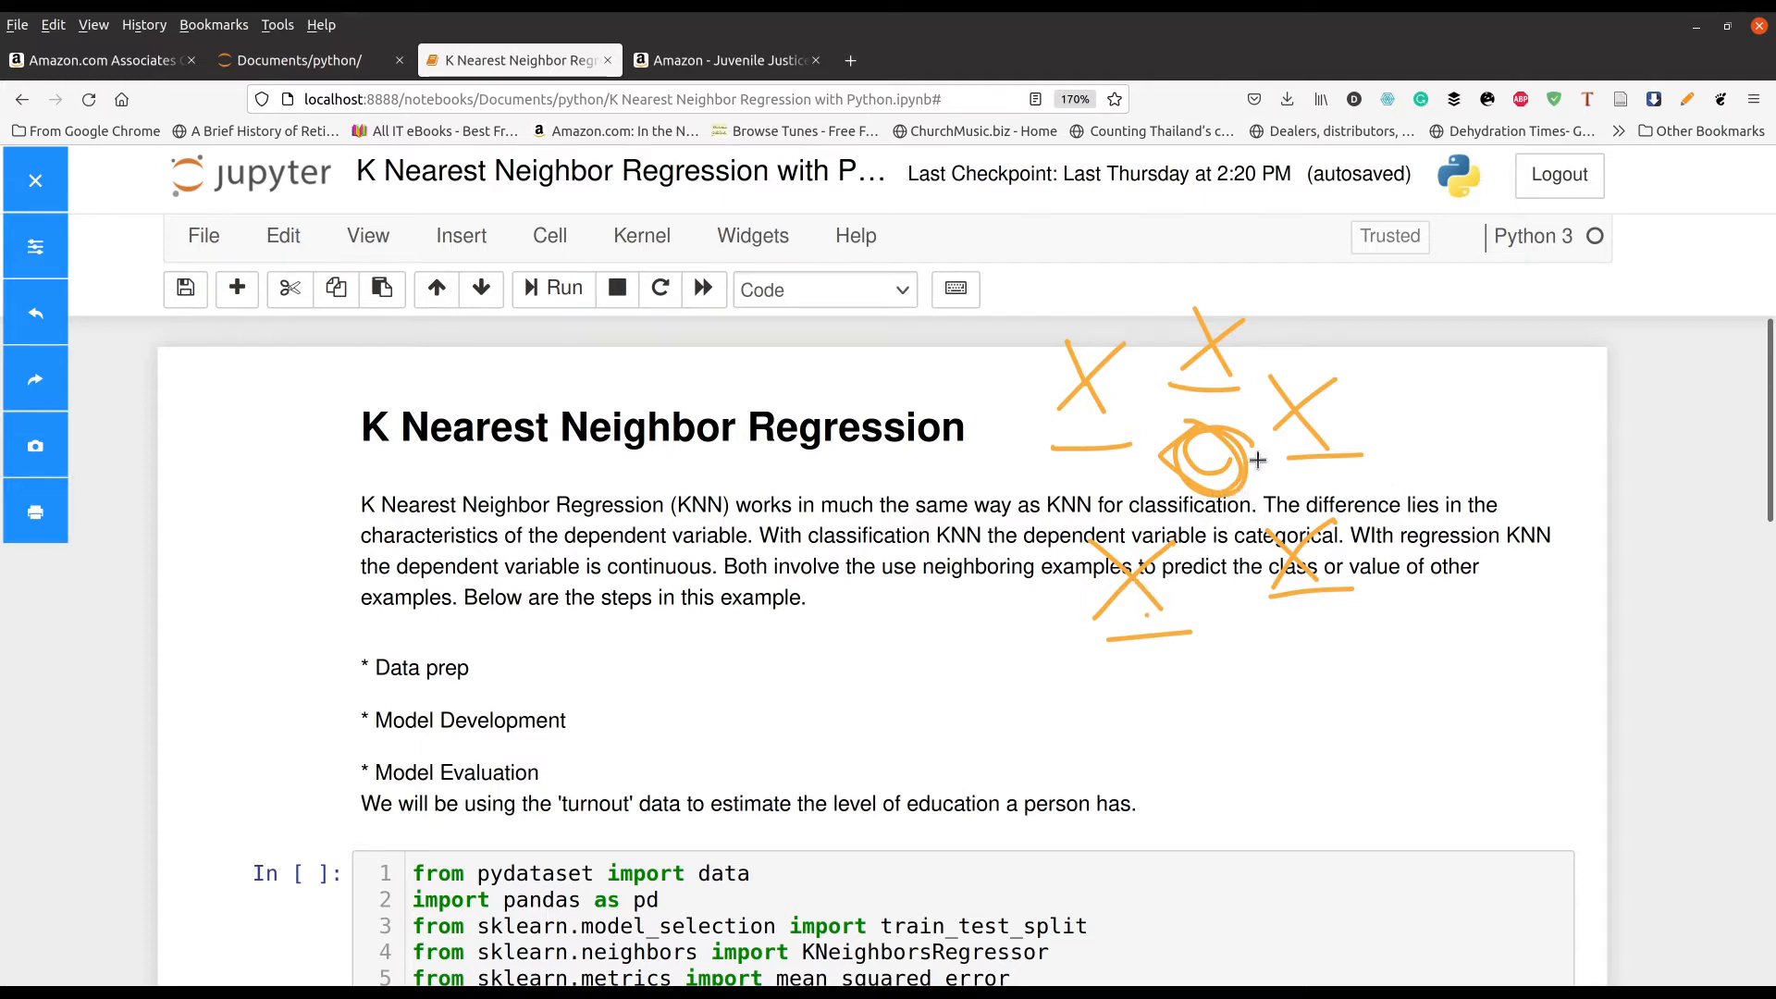
mouse_move(1206, 442)
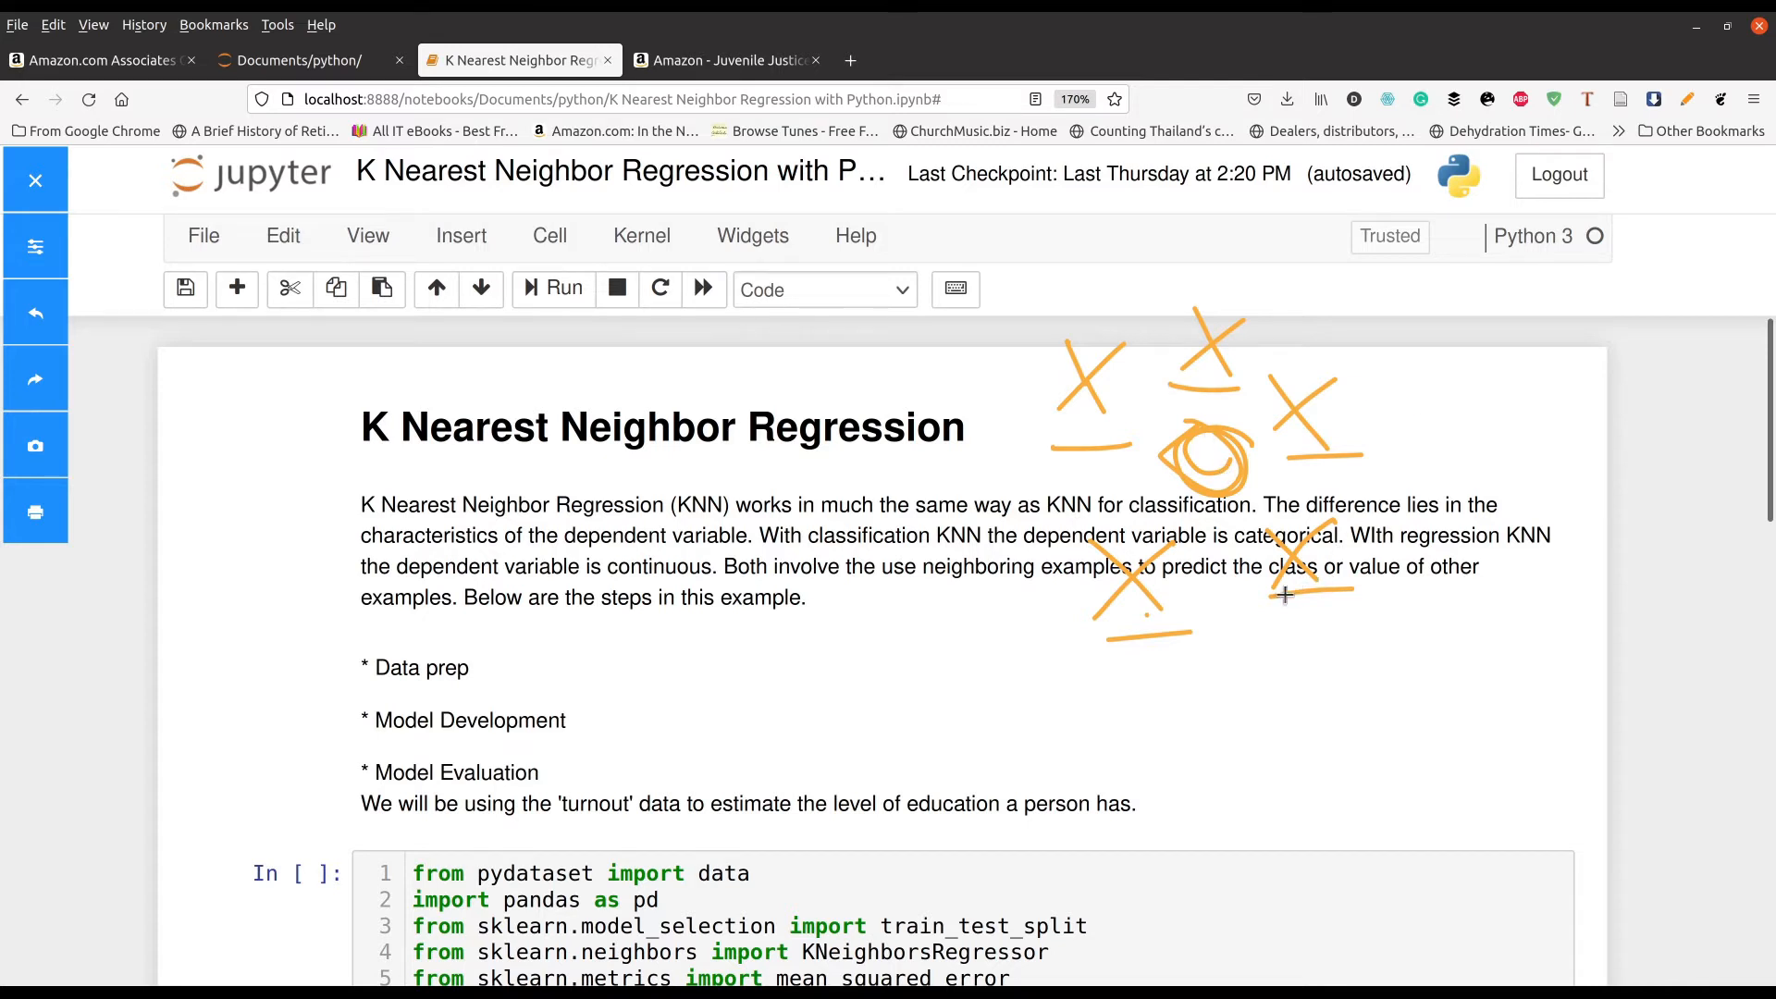
mouse_move(1313, 606)
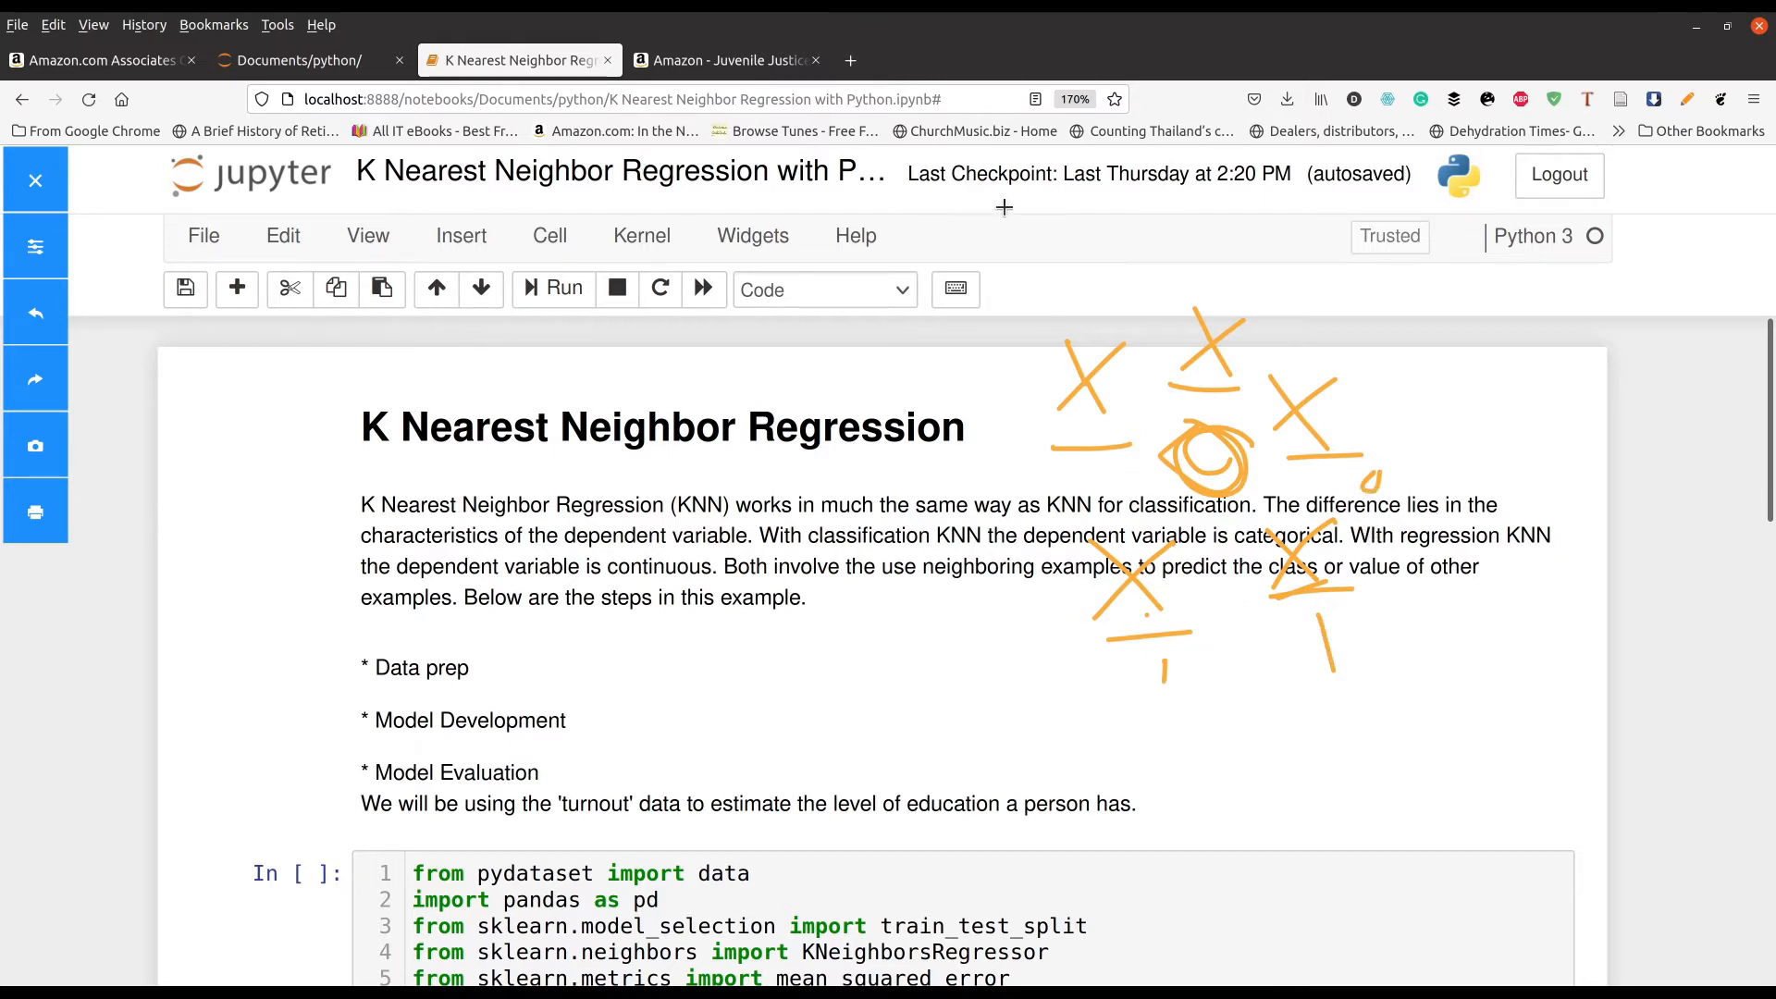
mouse_move(1250, 450)
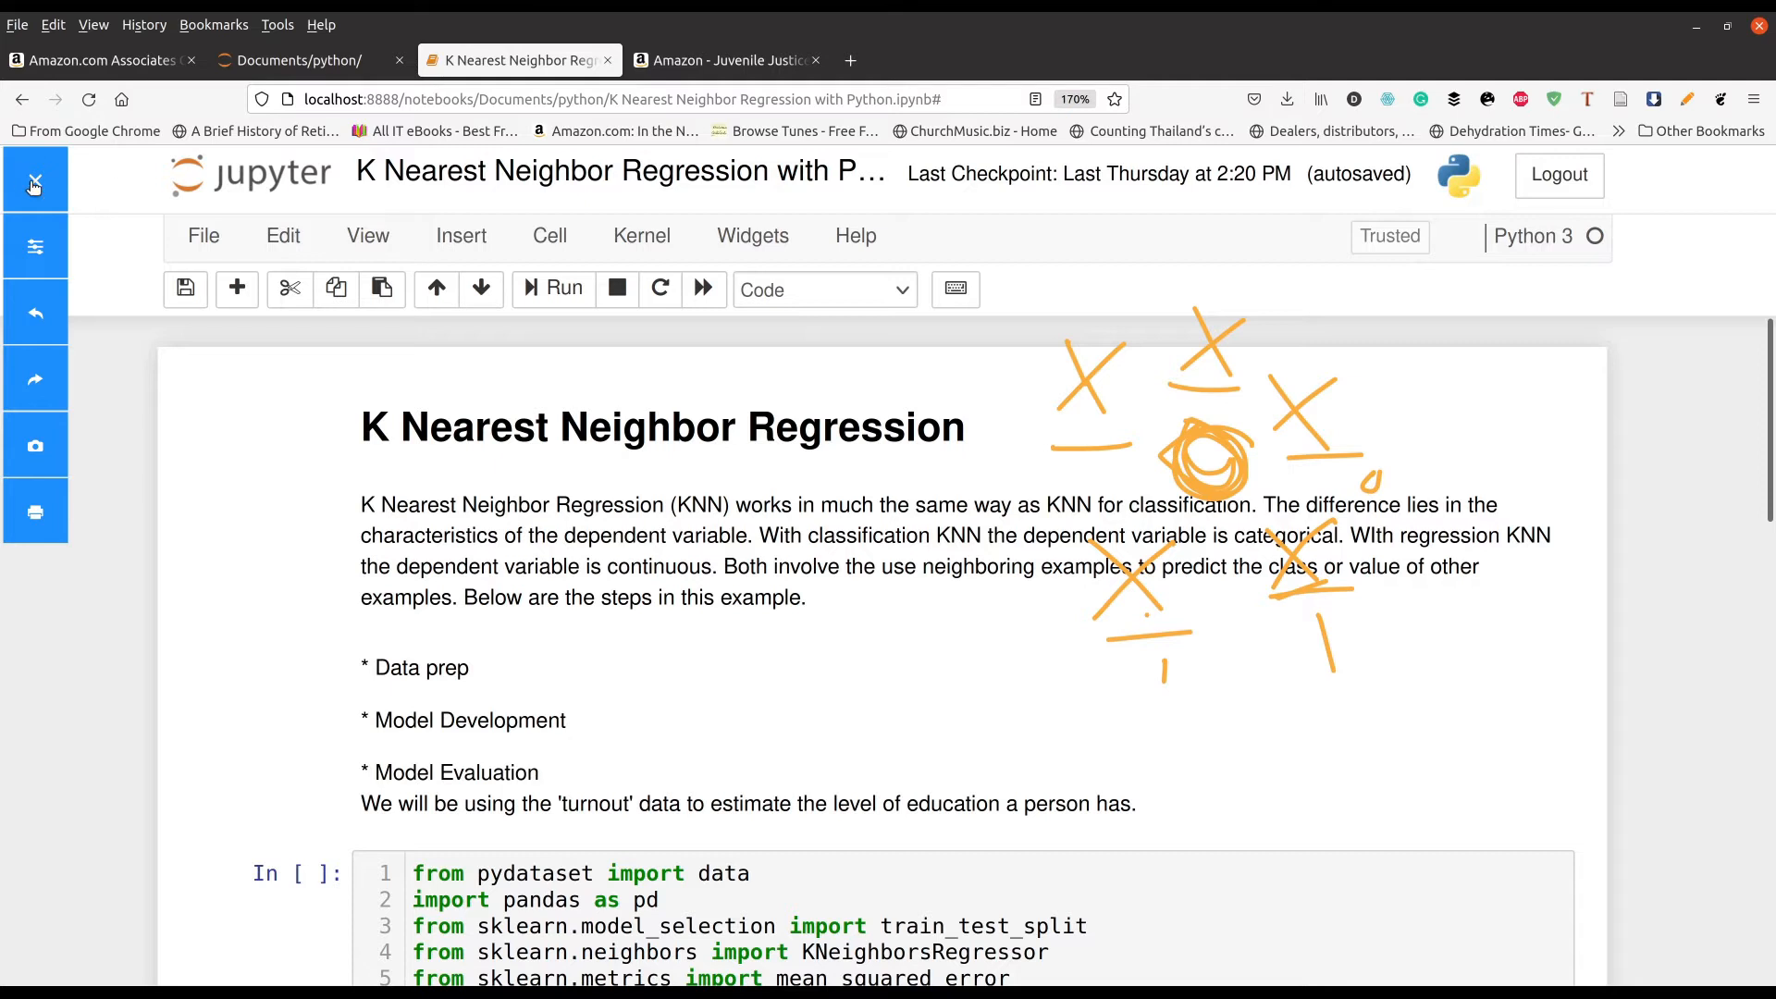
Close the drawing overlay to erase the sketch, then scroll down to the imports cell.
left_click(35, 181)
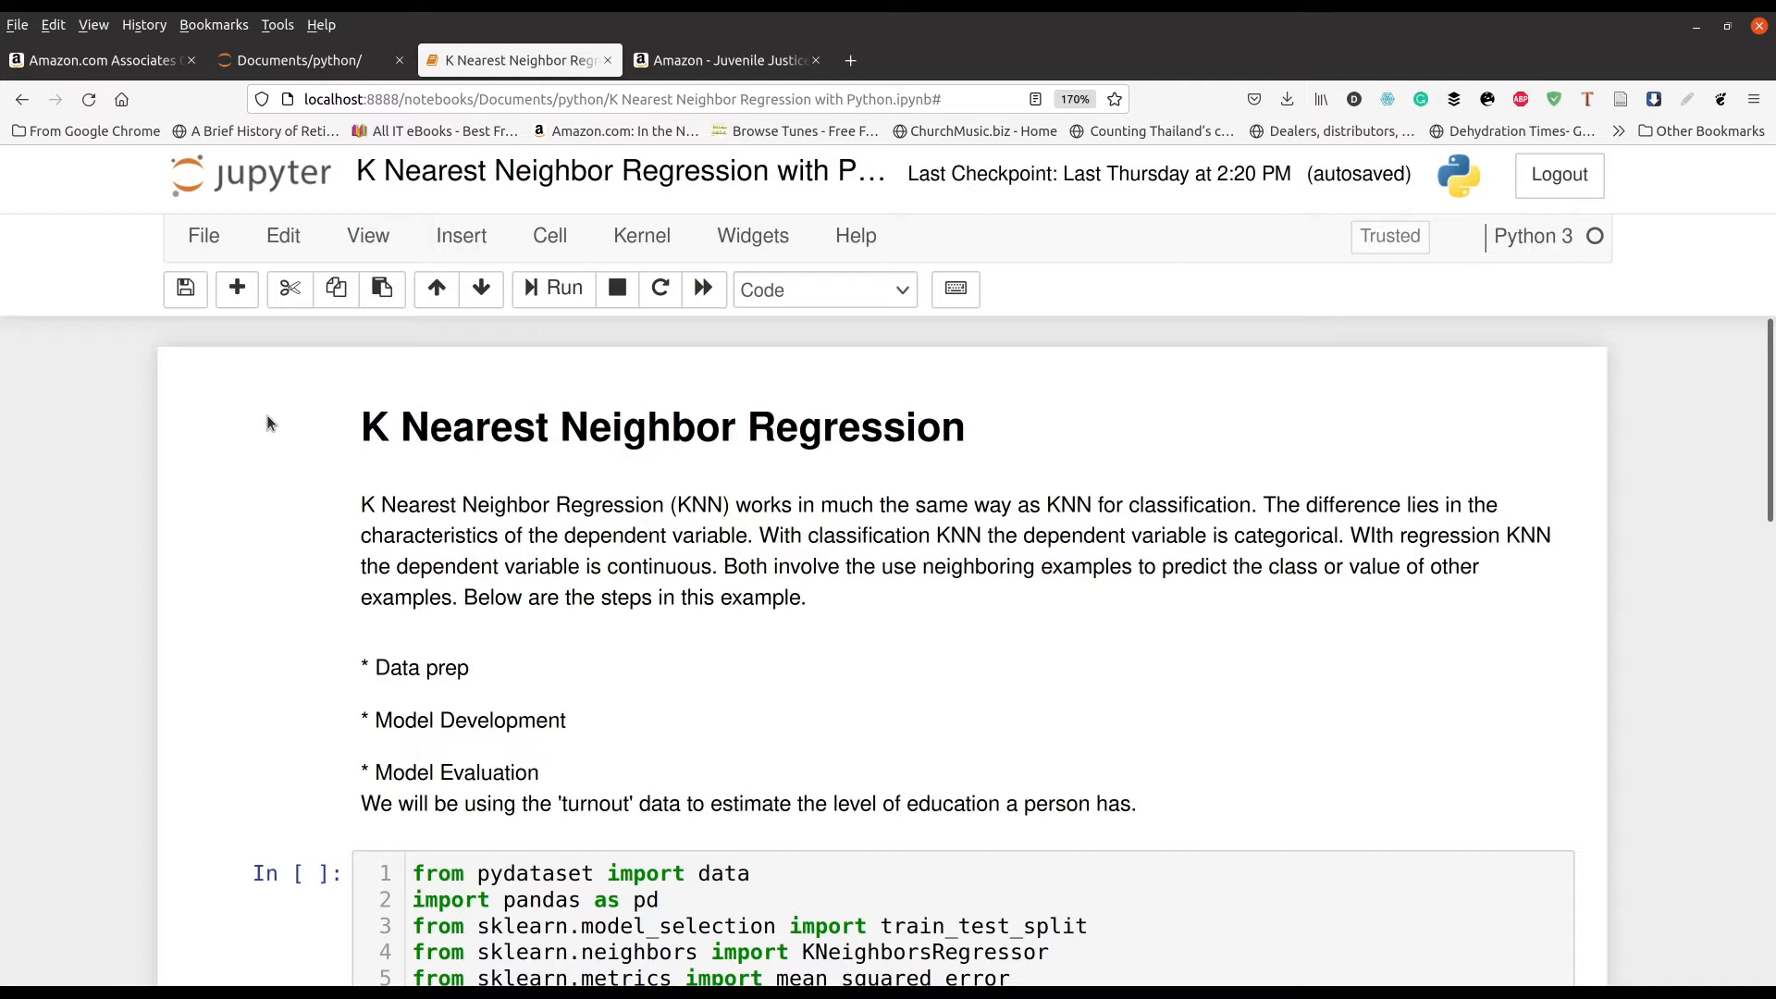
mouse_move(282, 528)
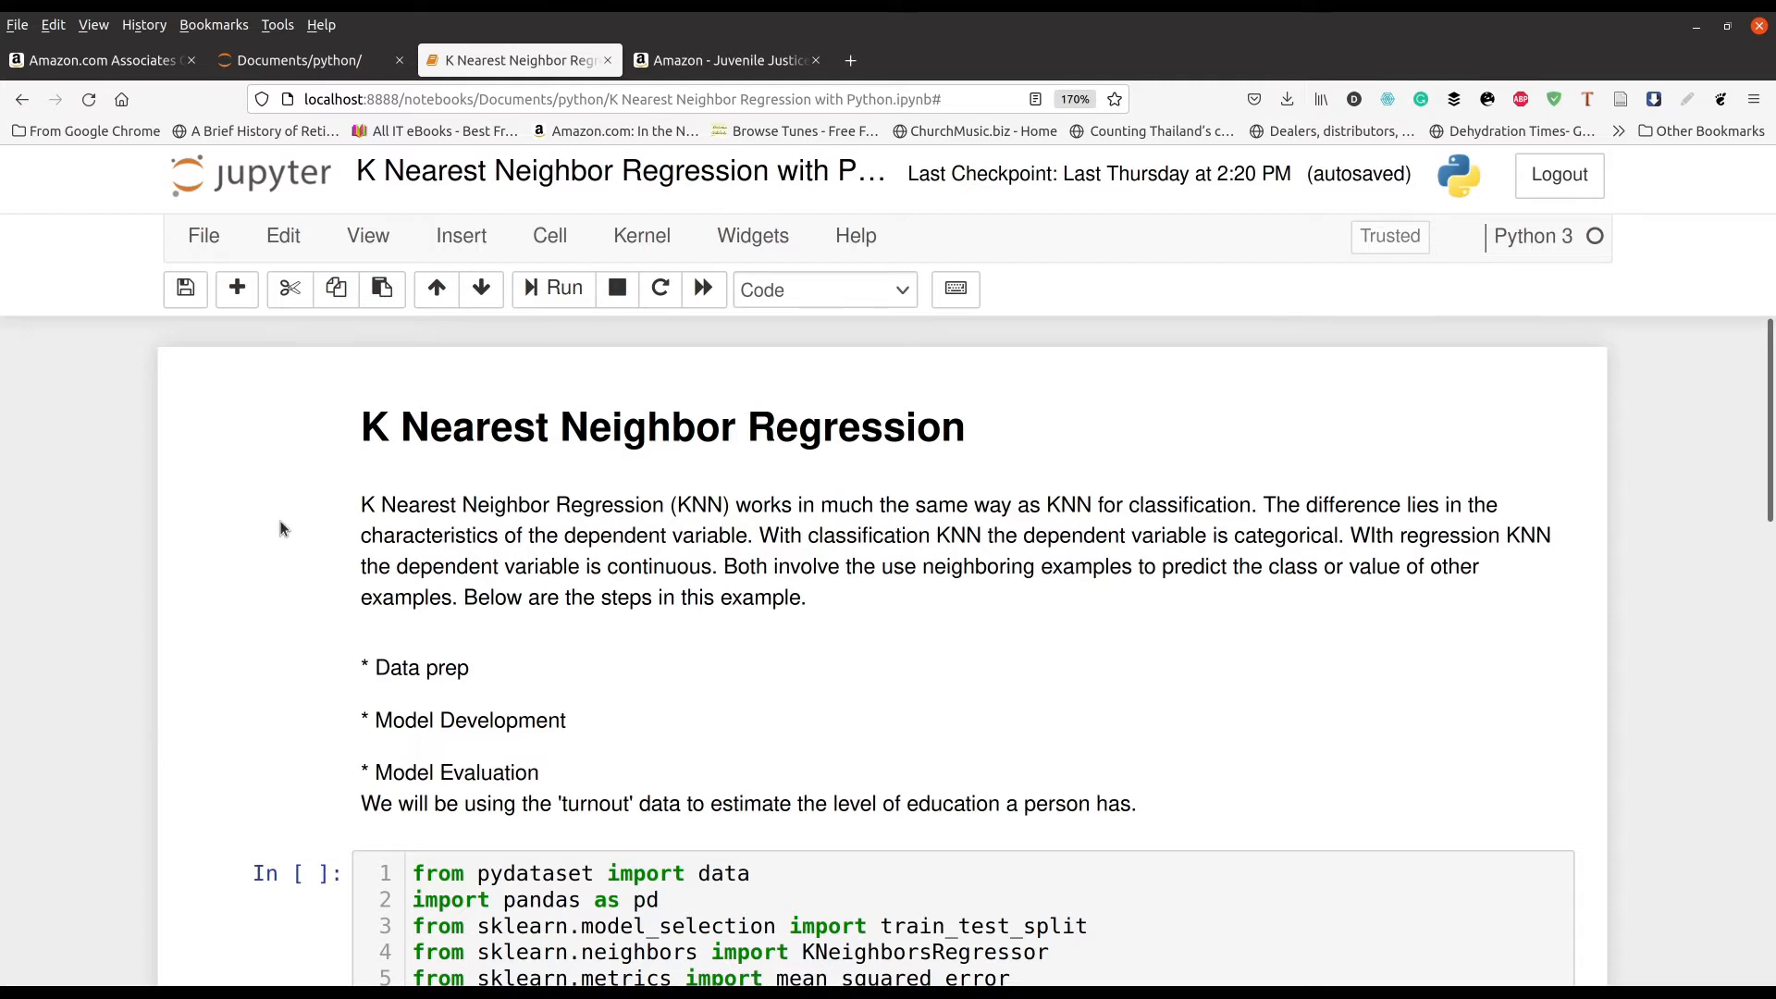
scroll("down", 3)
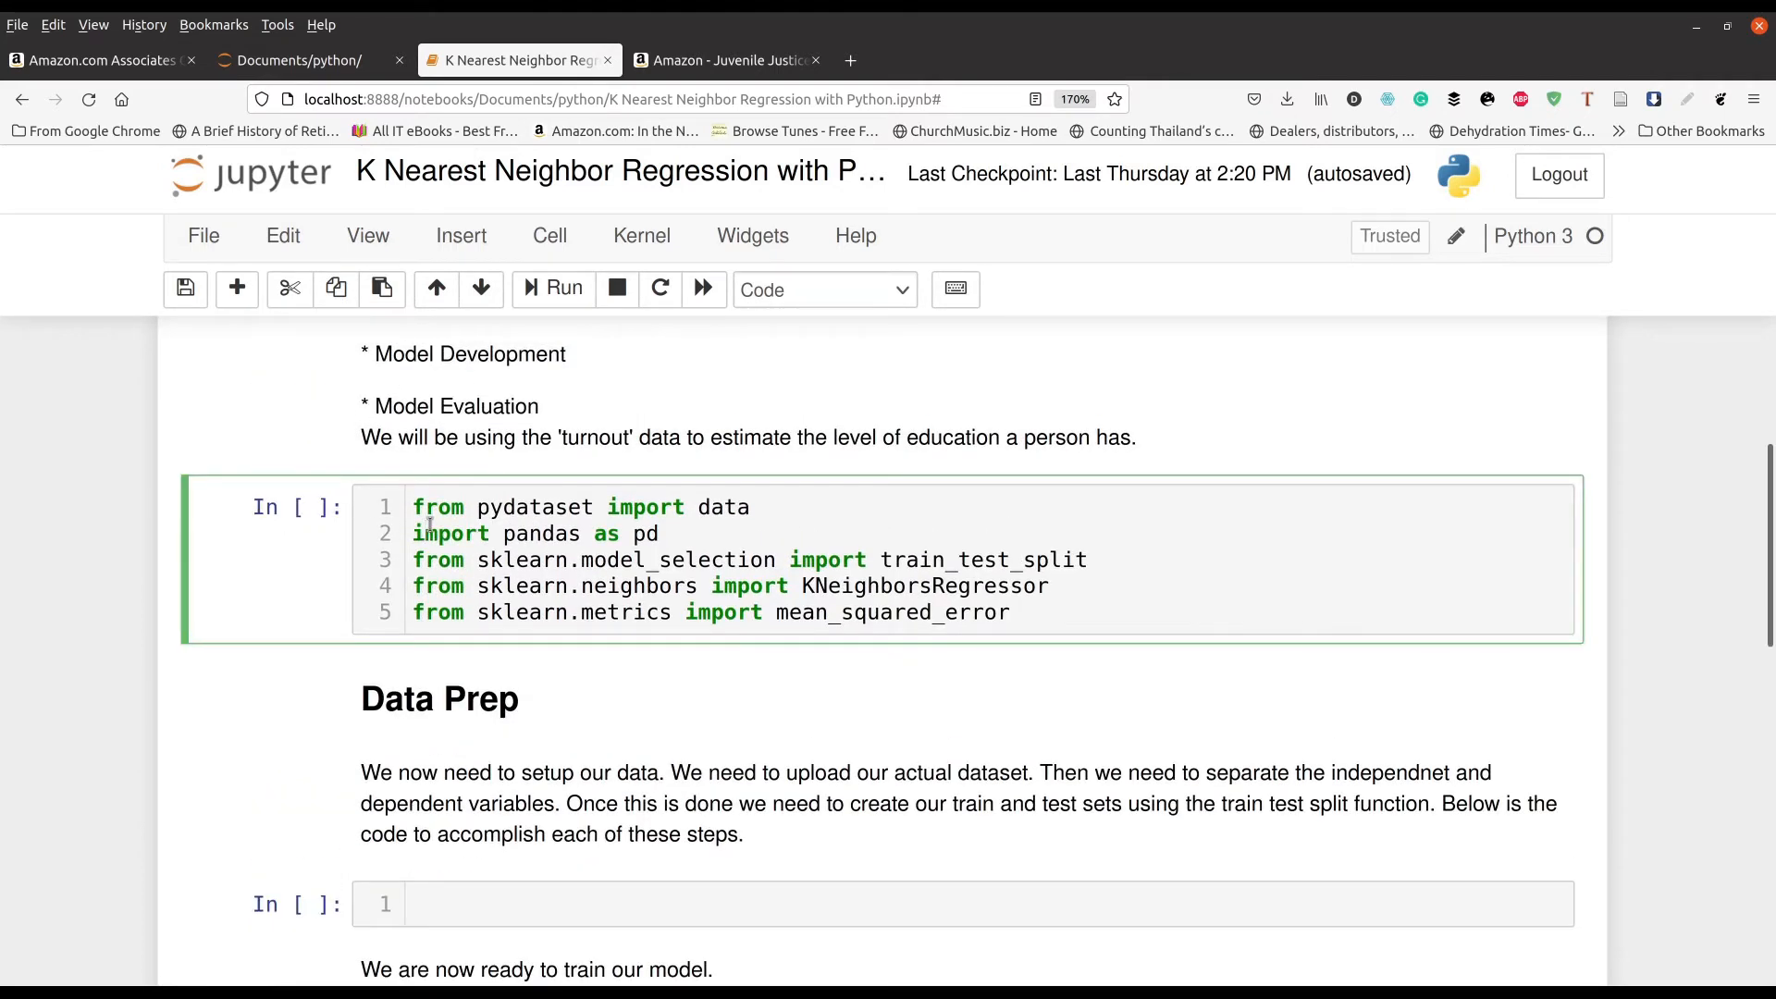
Run the pydataset, pandas and scikit-learn imports cell, getting execution count 1.
left_click(551, 289)
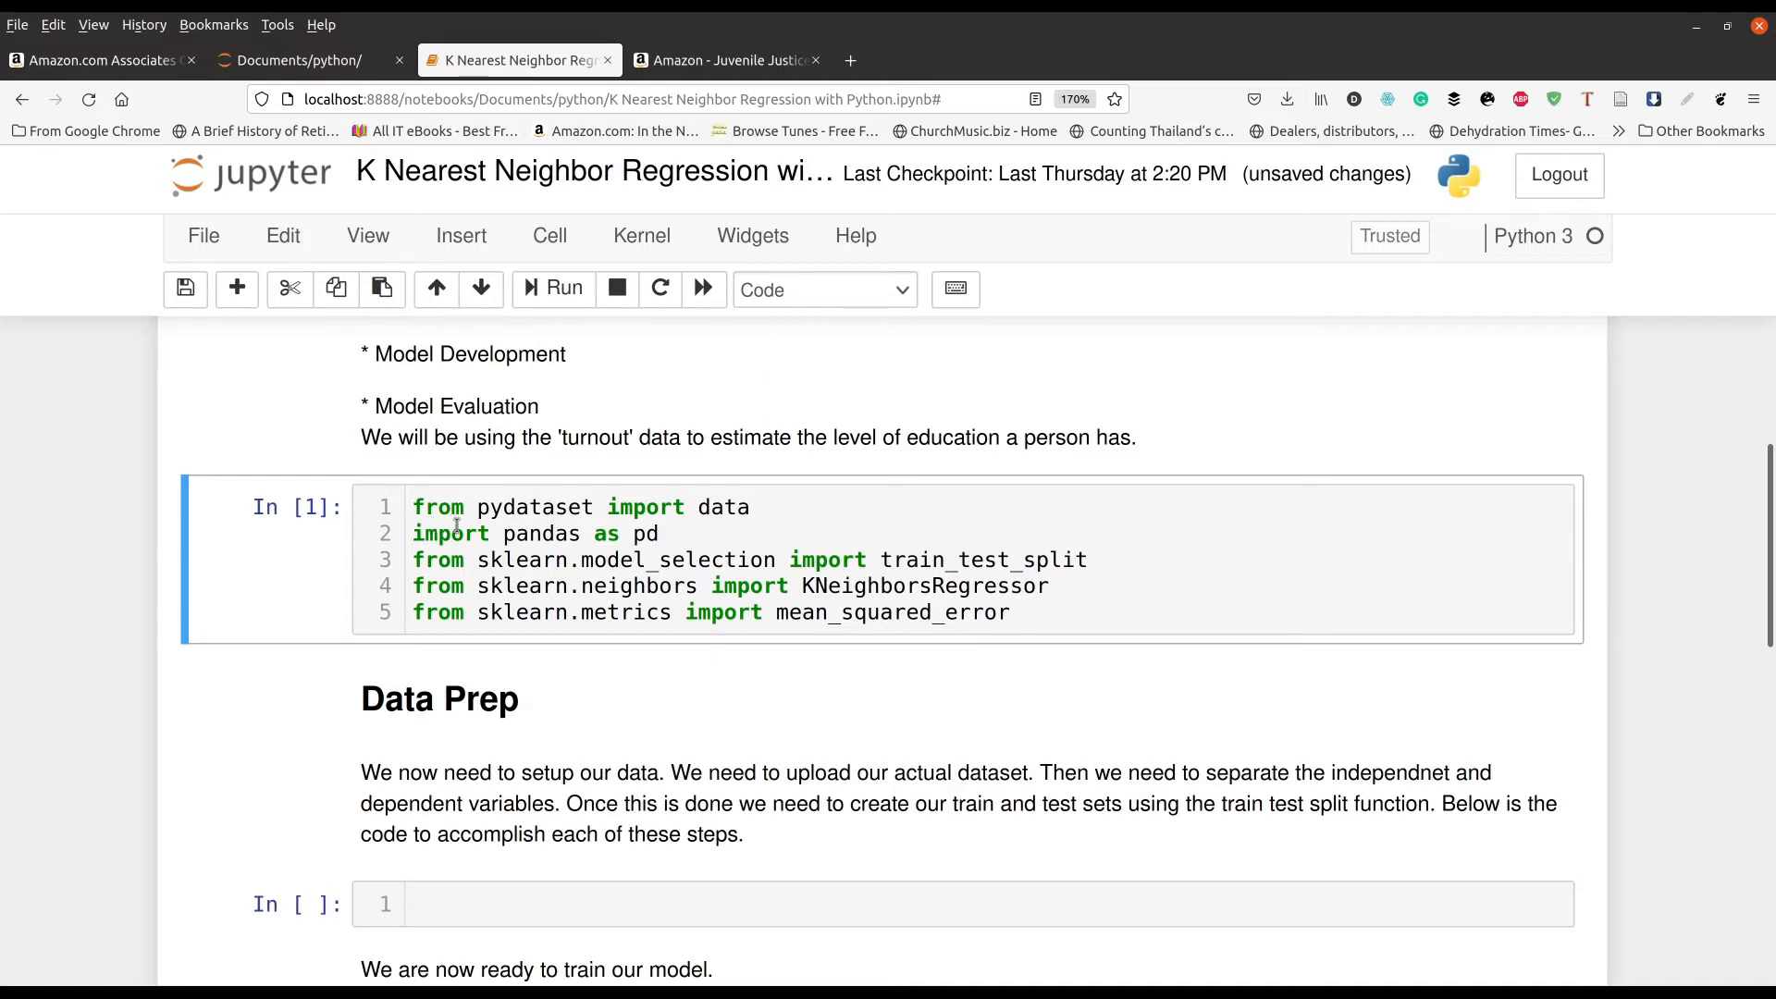
mouse_move(541, 615)
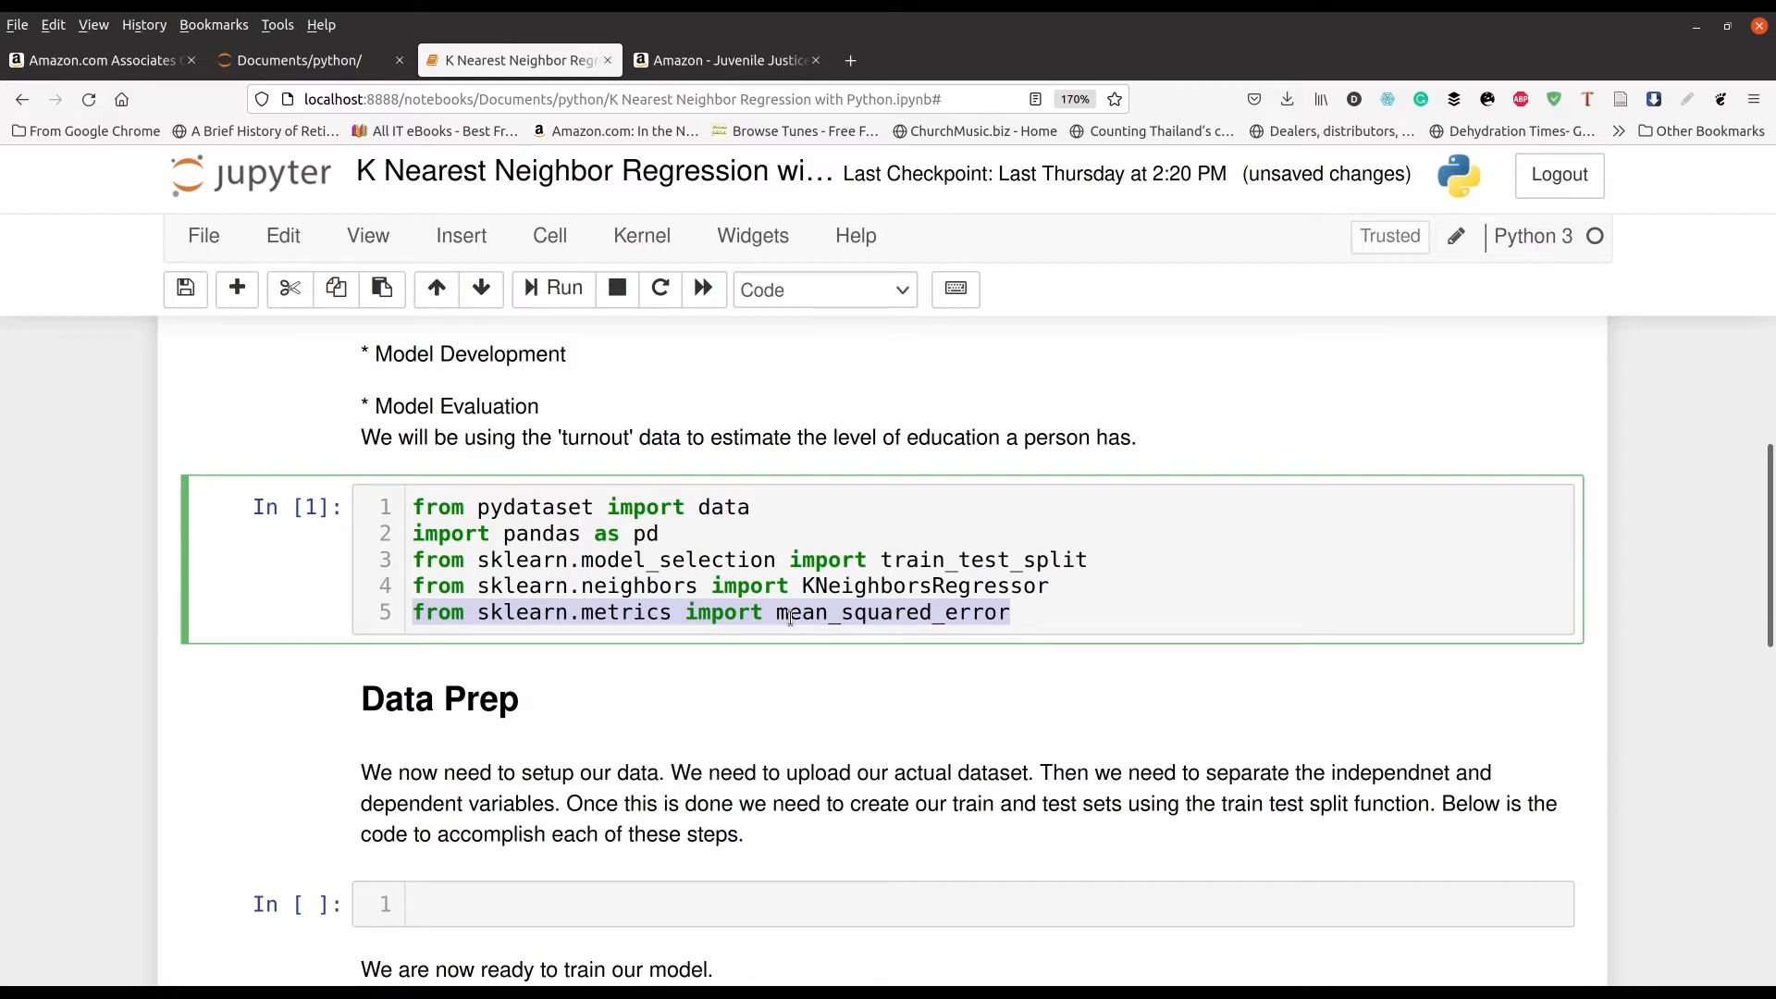
left_click(808, 713)
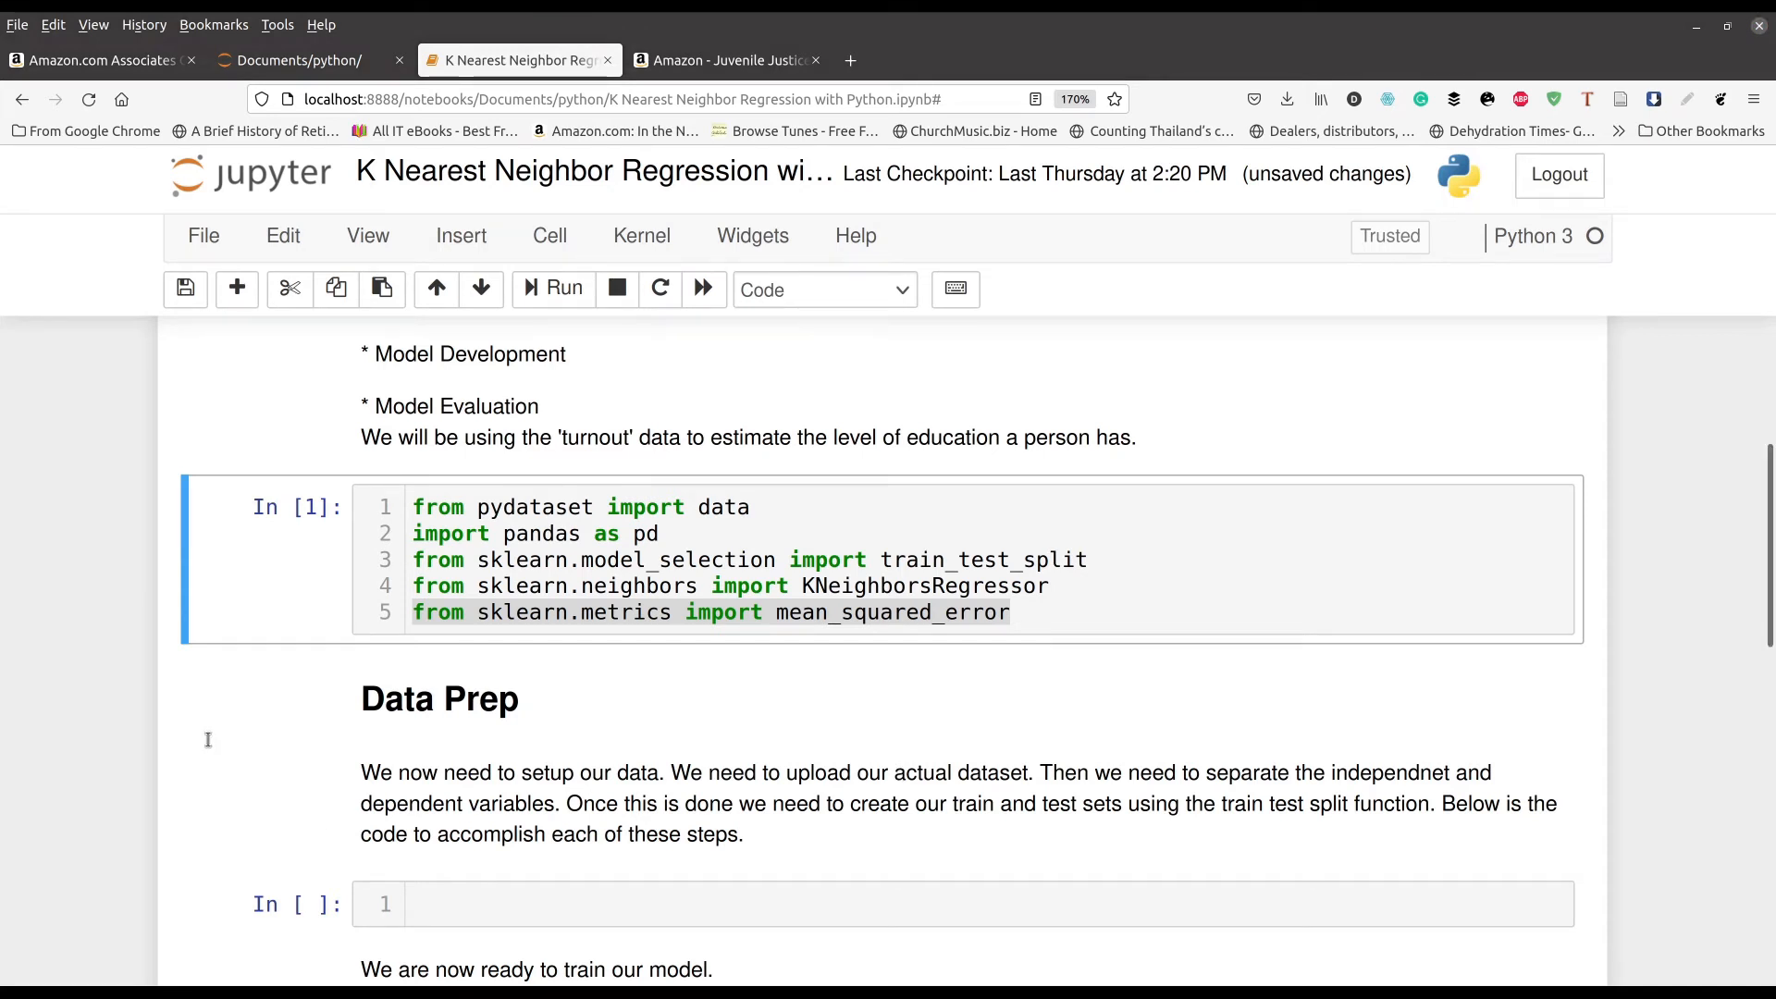
Type df=data("turnout") into the Data Prep cell and highlight the loading line.
left_click(559, 903)
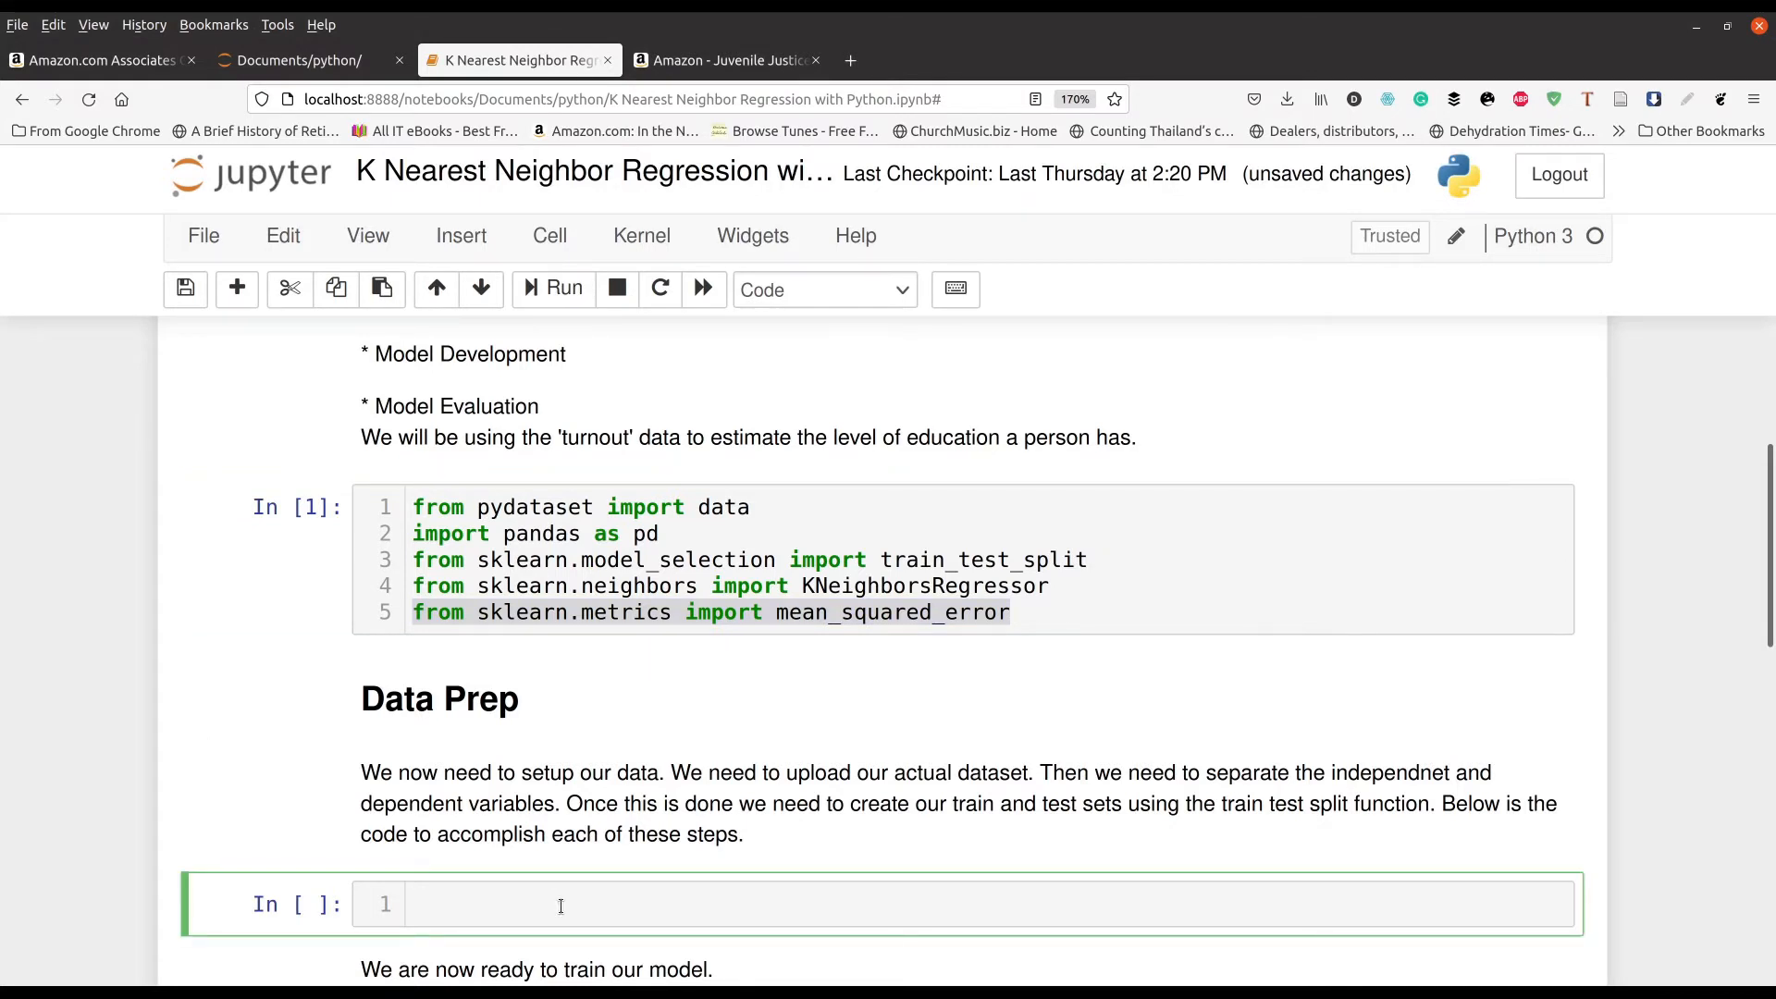
type("df=data(\"turnout\")")
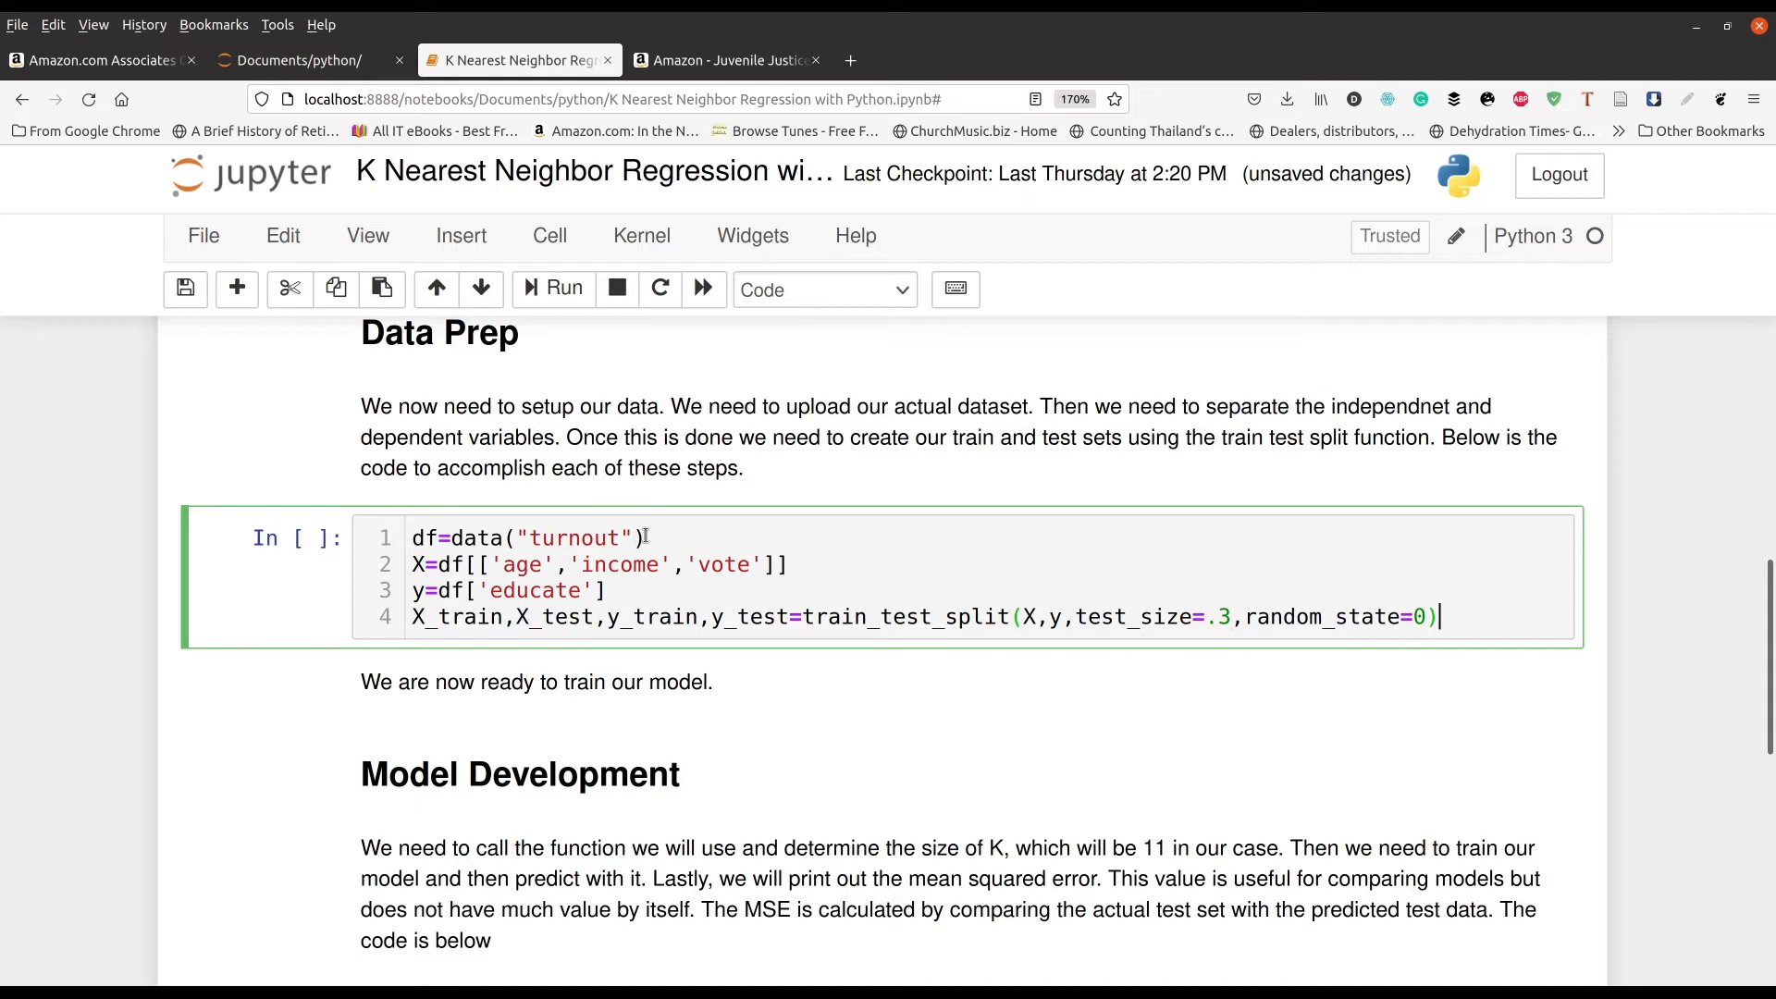
double_click(526, 536)
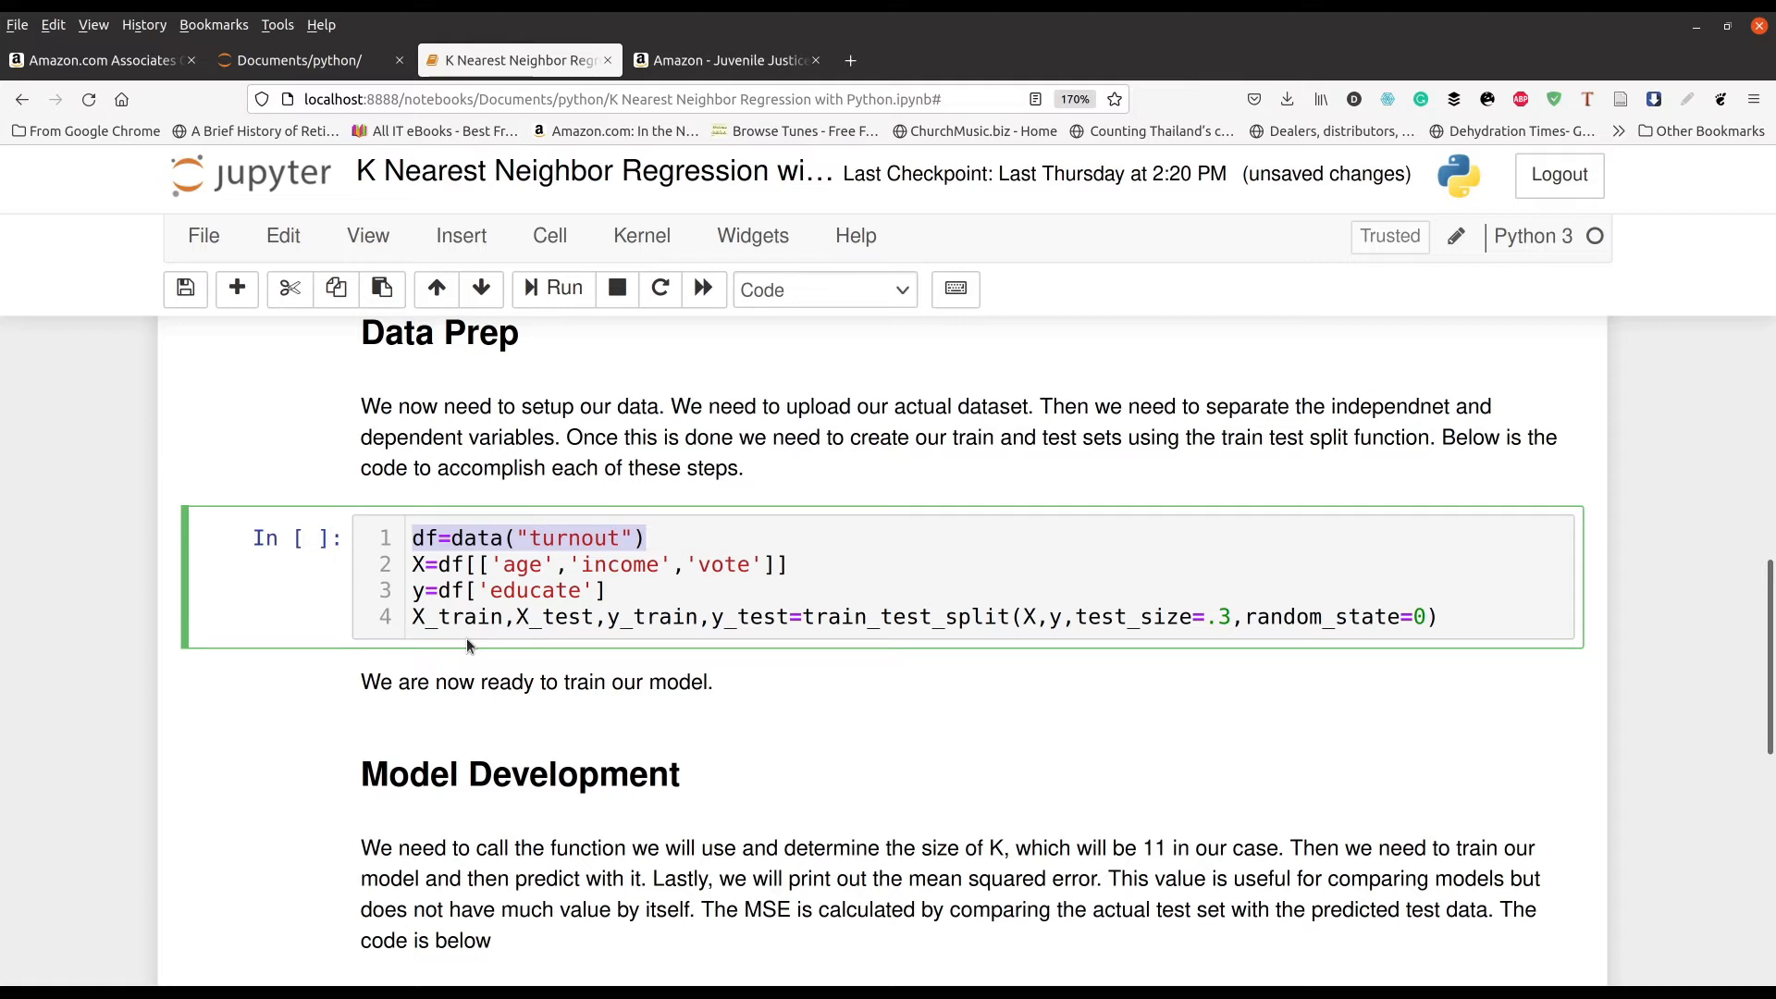
Highlight X in the 30% train_test_split call predicting educate, then scroll down.
left_click(417, 616)
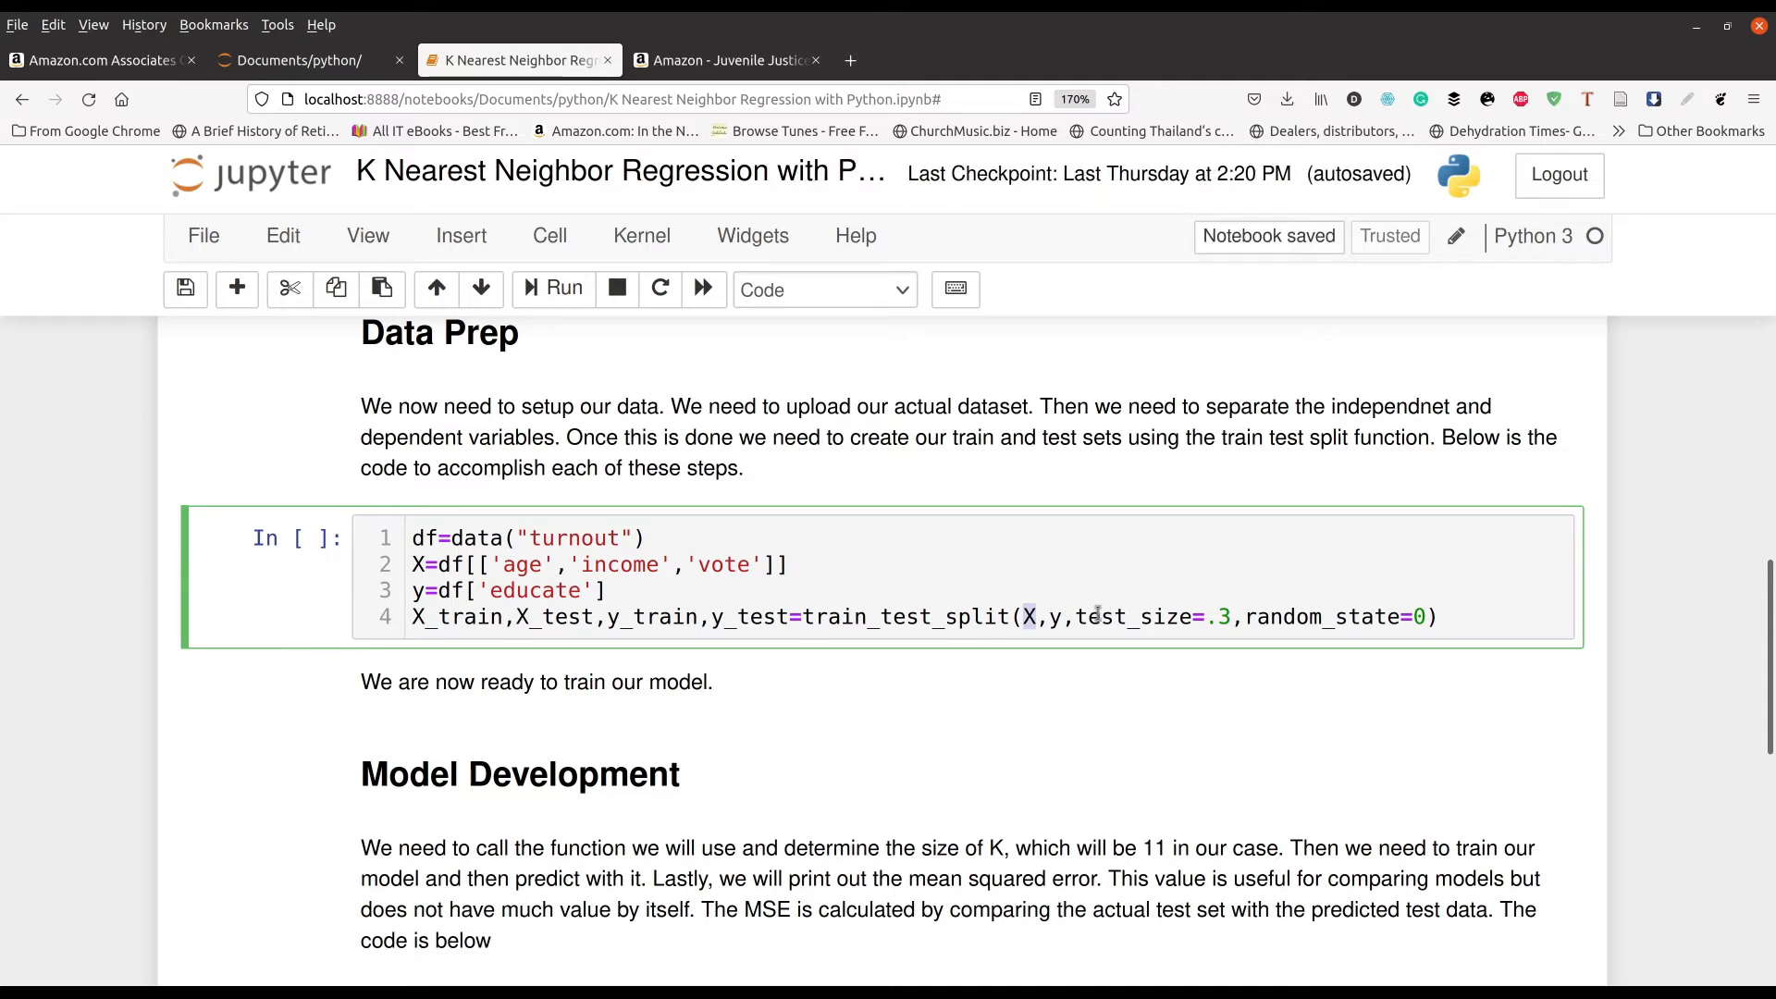
double_click(1132, 616)
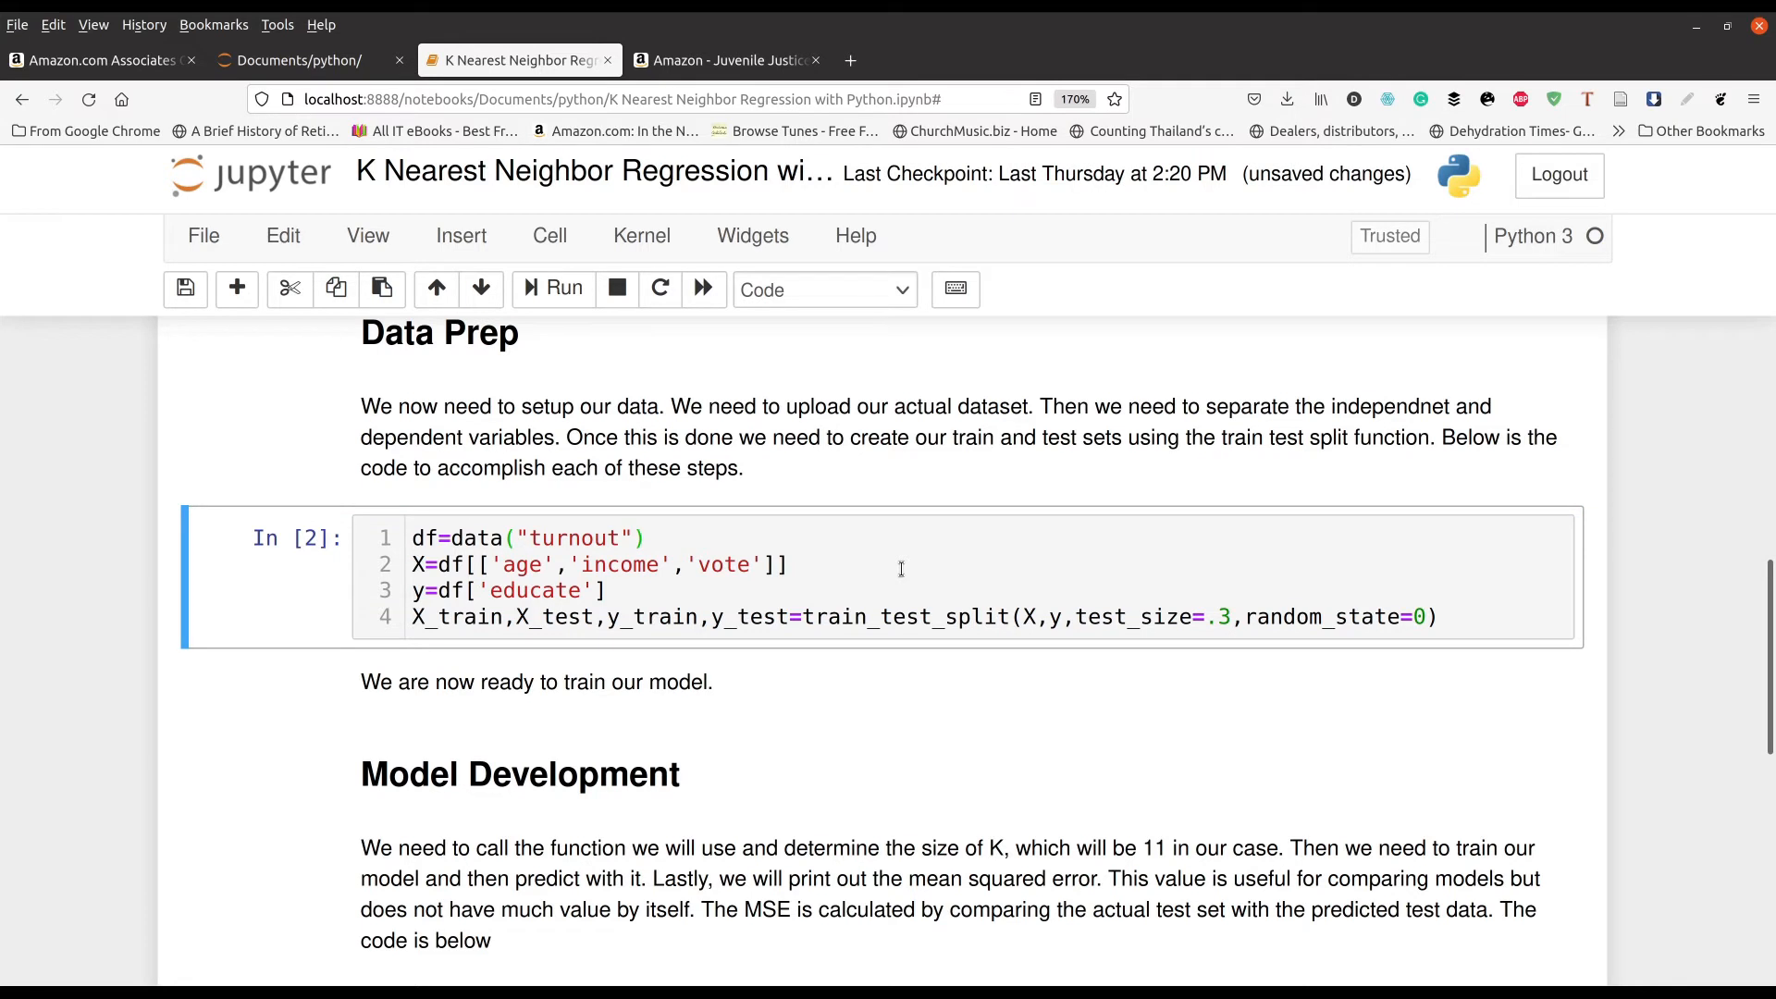
scroll("down", 3)
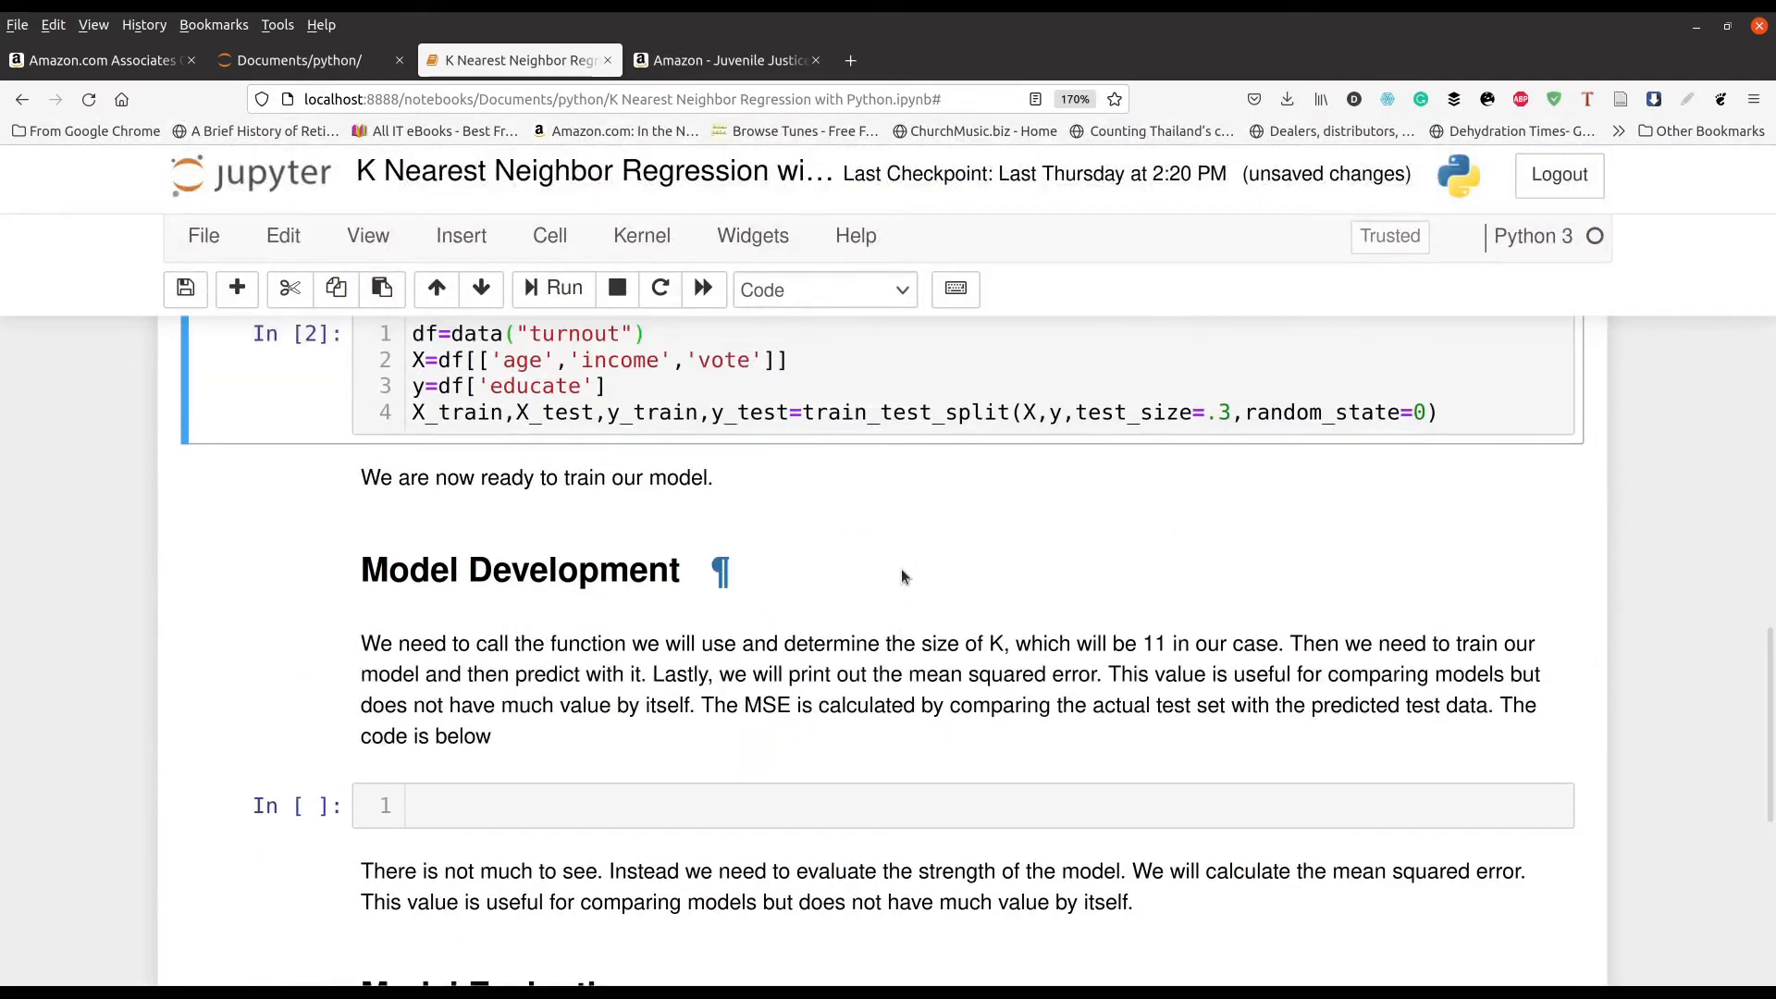
mouse_move(446, 518)
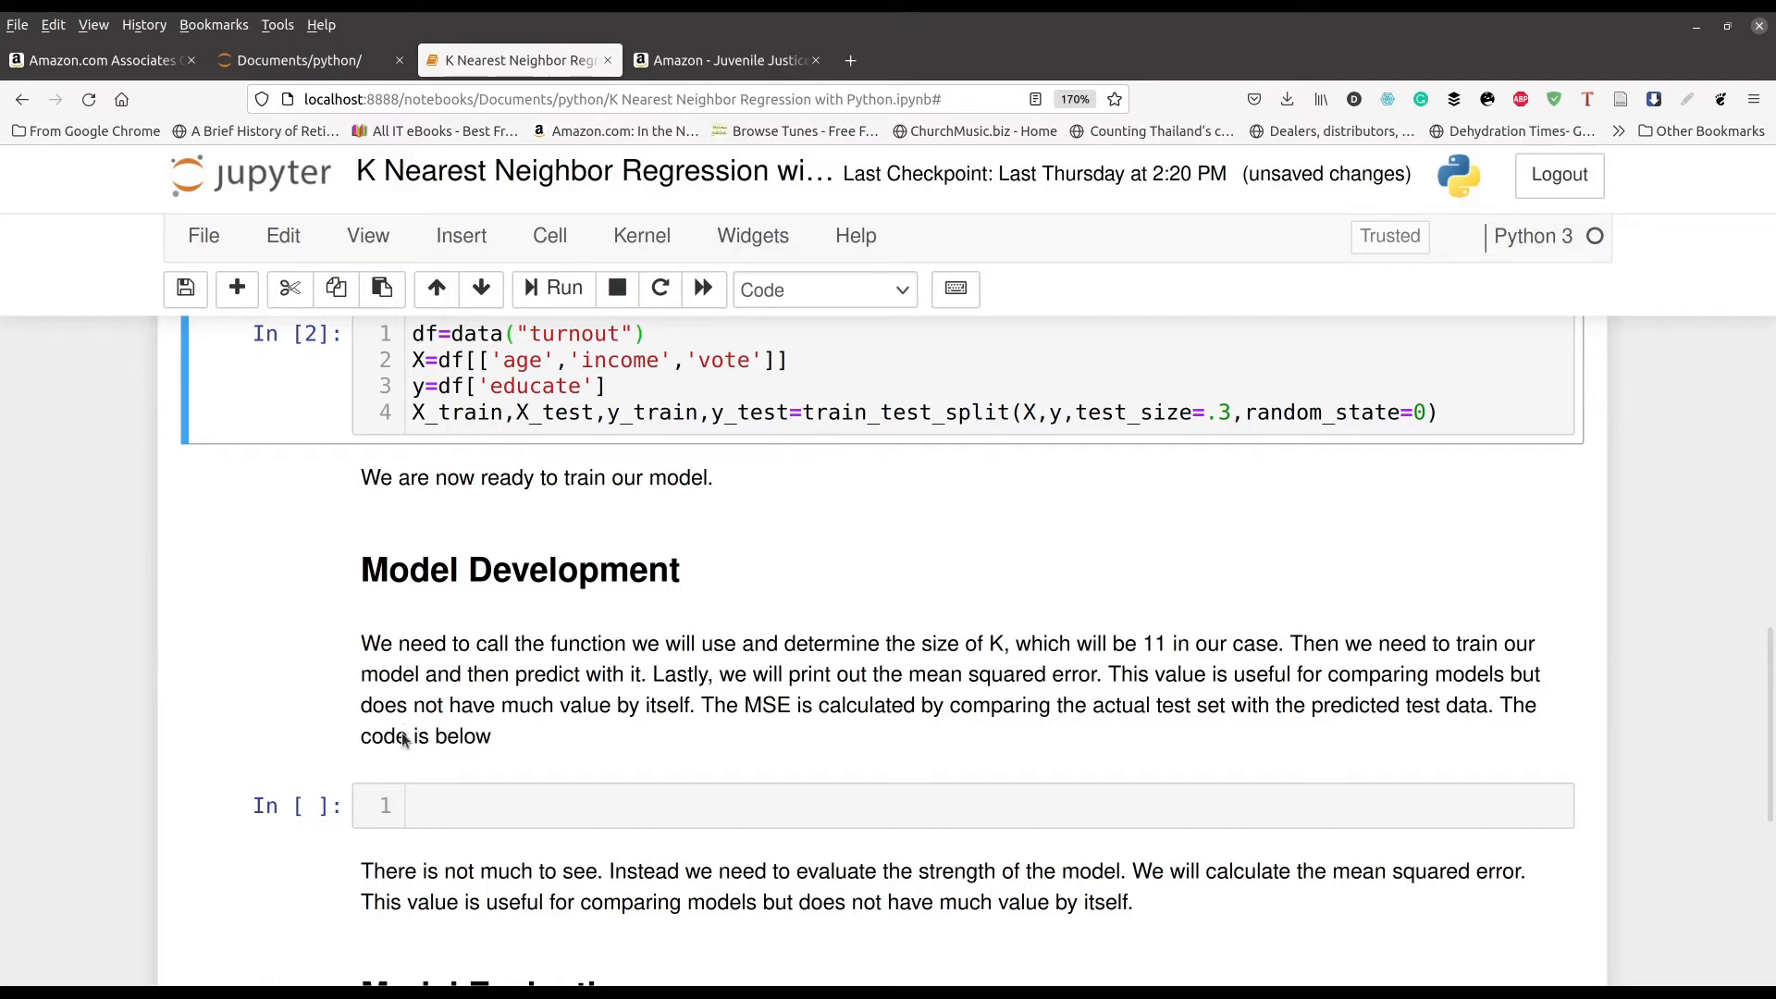
mouse_move(208, 707)
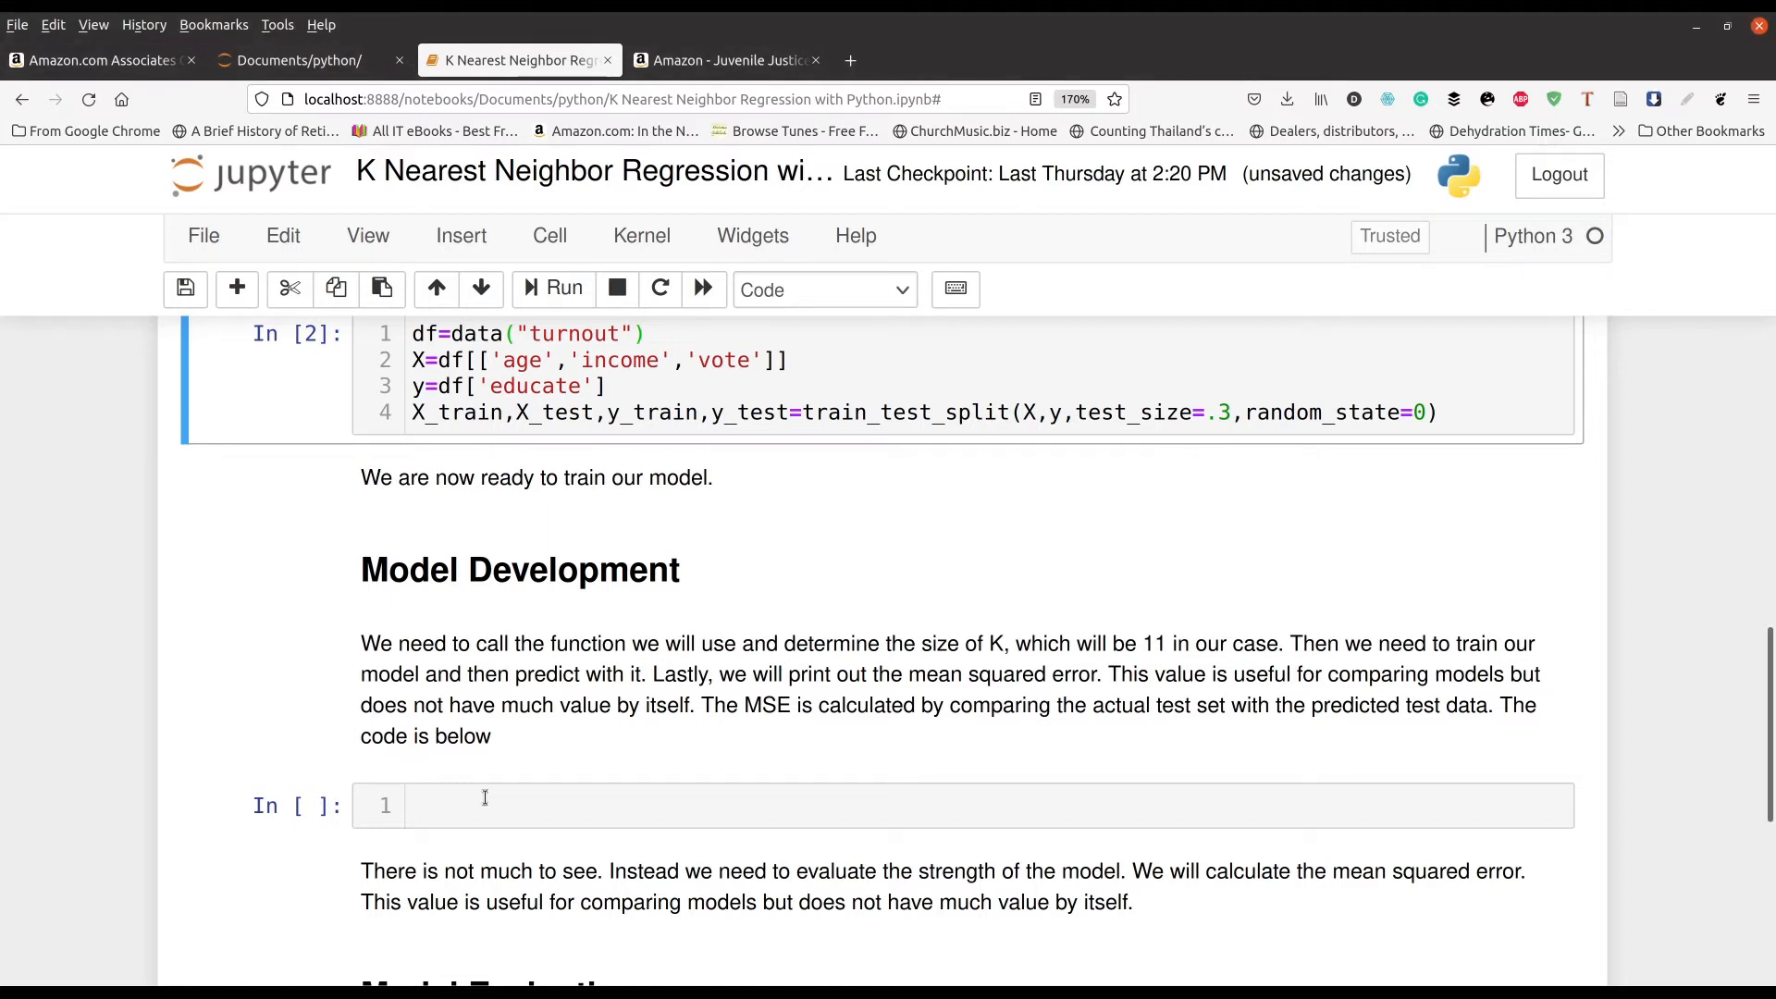
Enter clf=KNeighborsRegressor(11) and clf.fit(X_train,y_train), and run the cell as count 3.
type("clf=KNeighborsRegressor(11)")
type("clf.fit(X_train,y_train)")
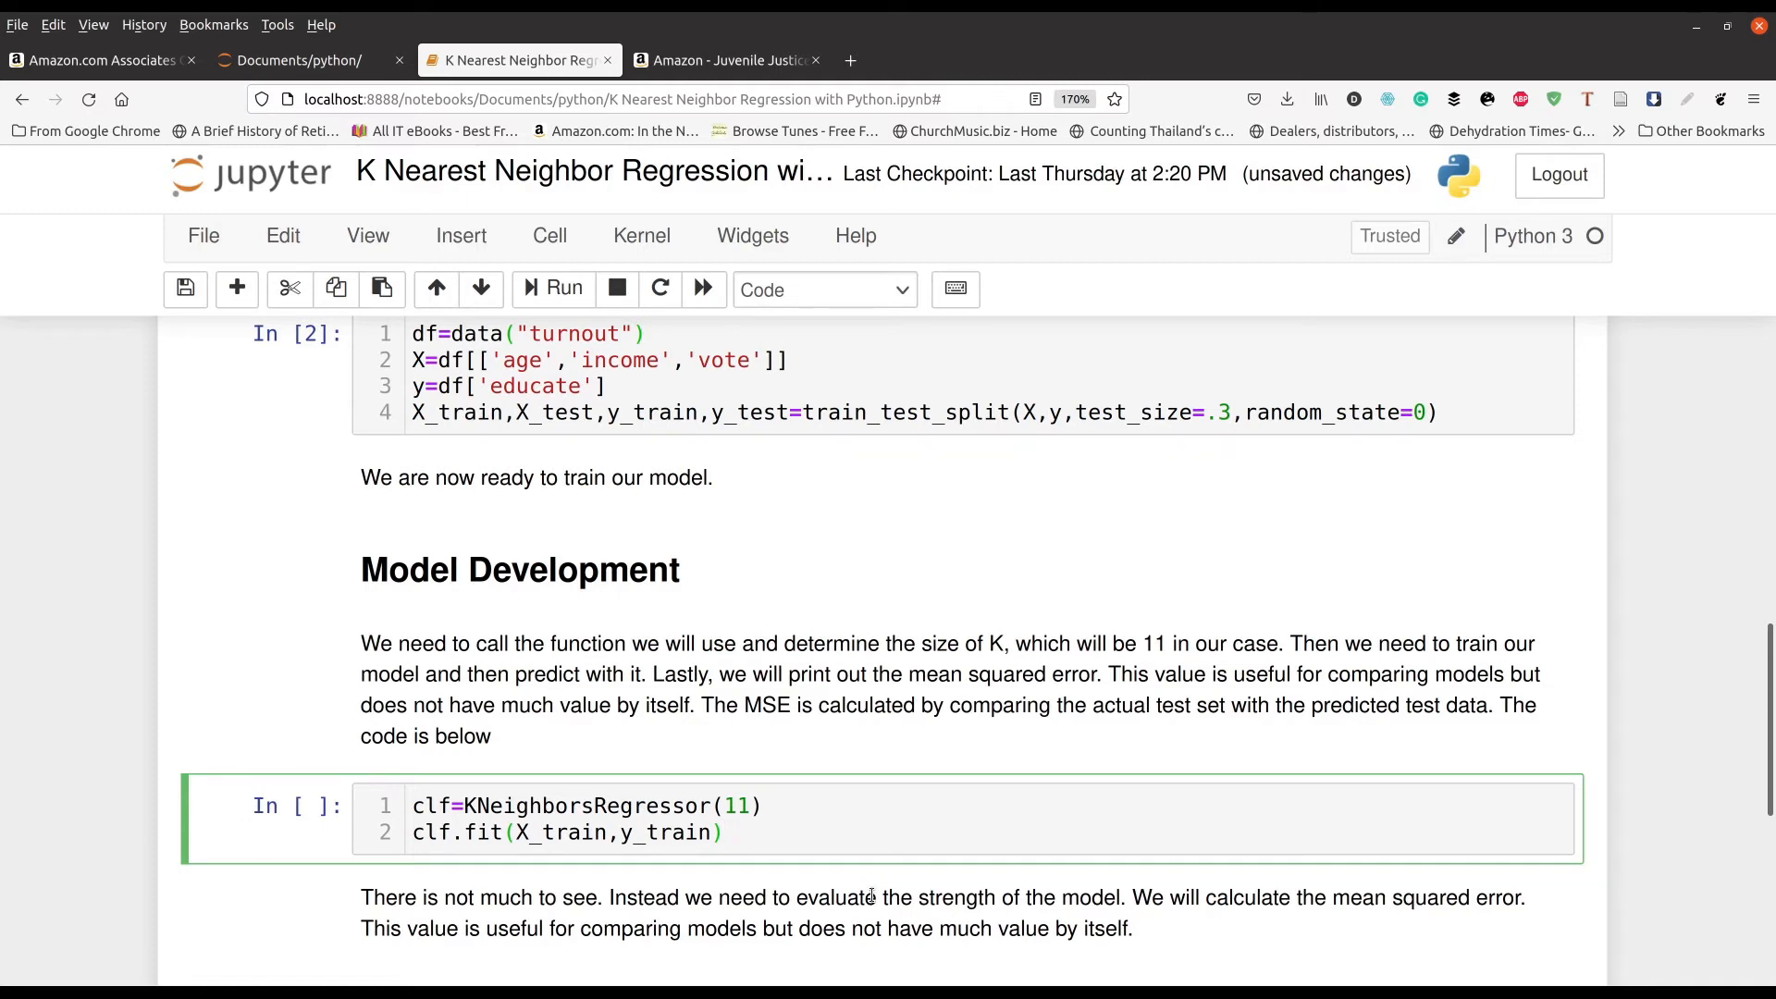
left_click(725, 832)
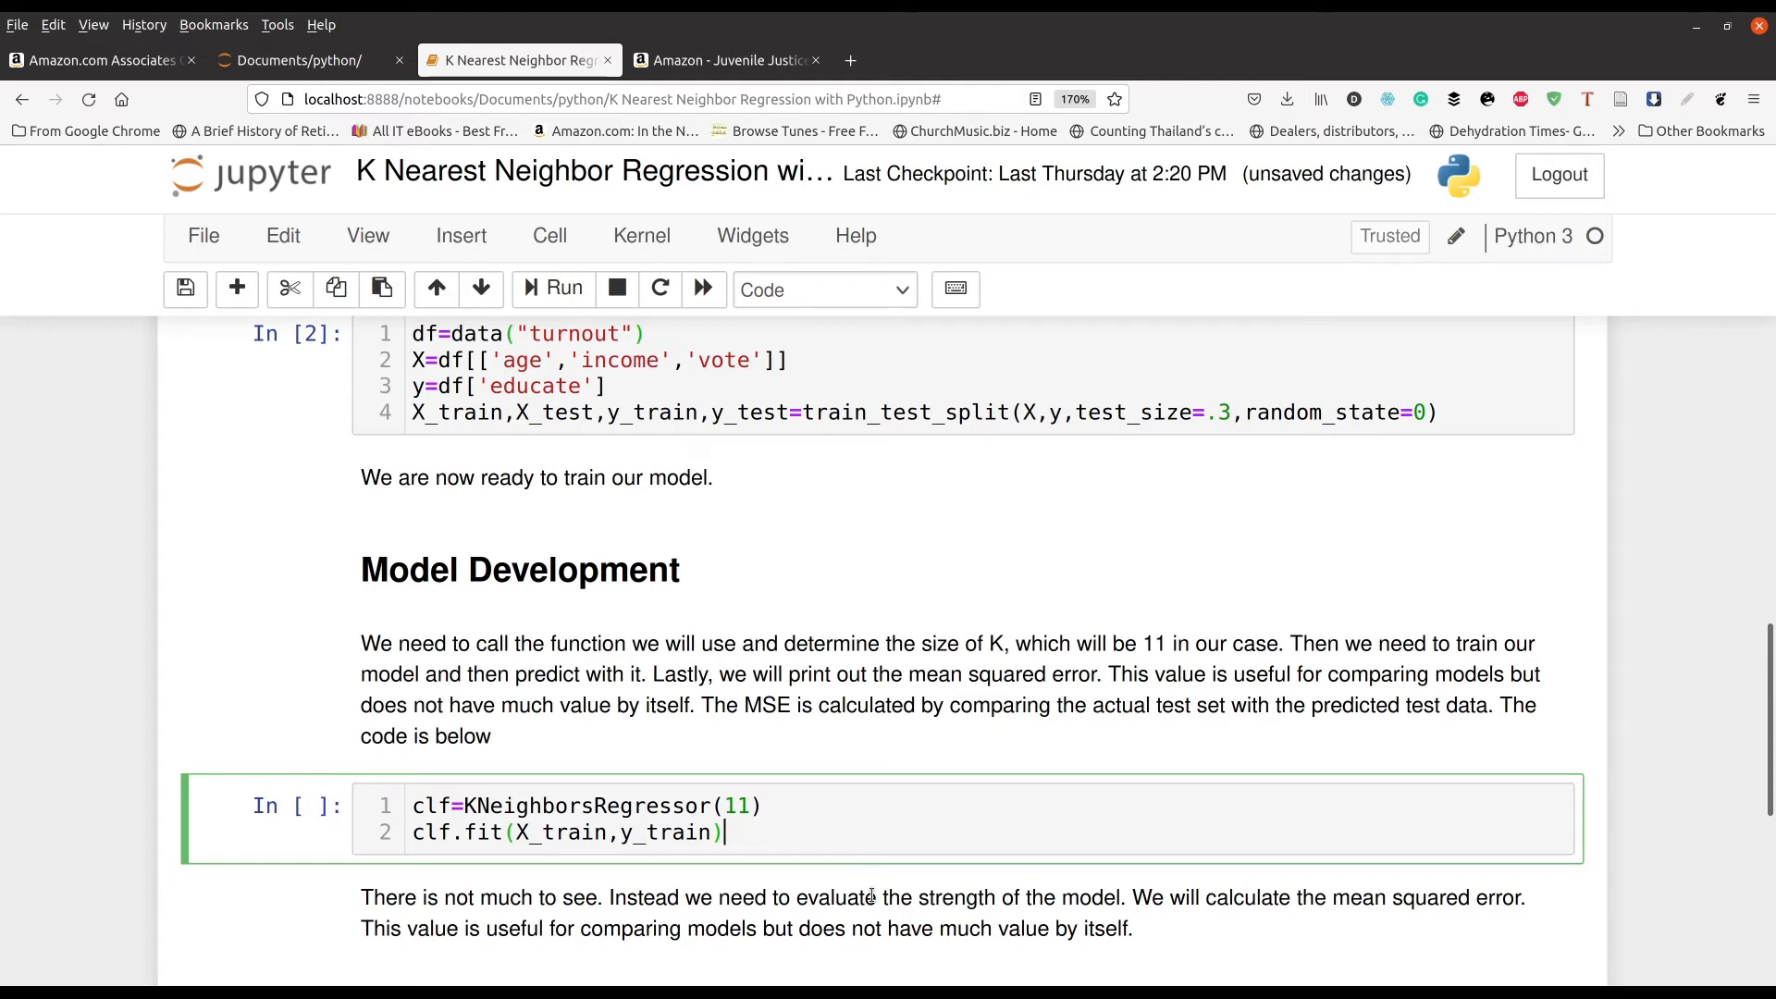
mouse_move(1370, 852)
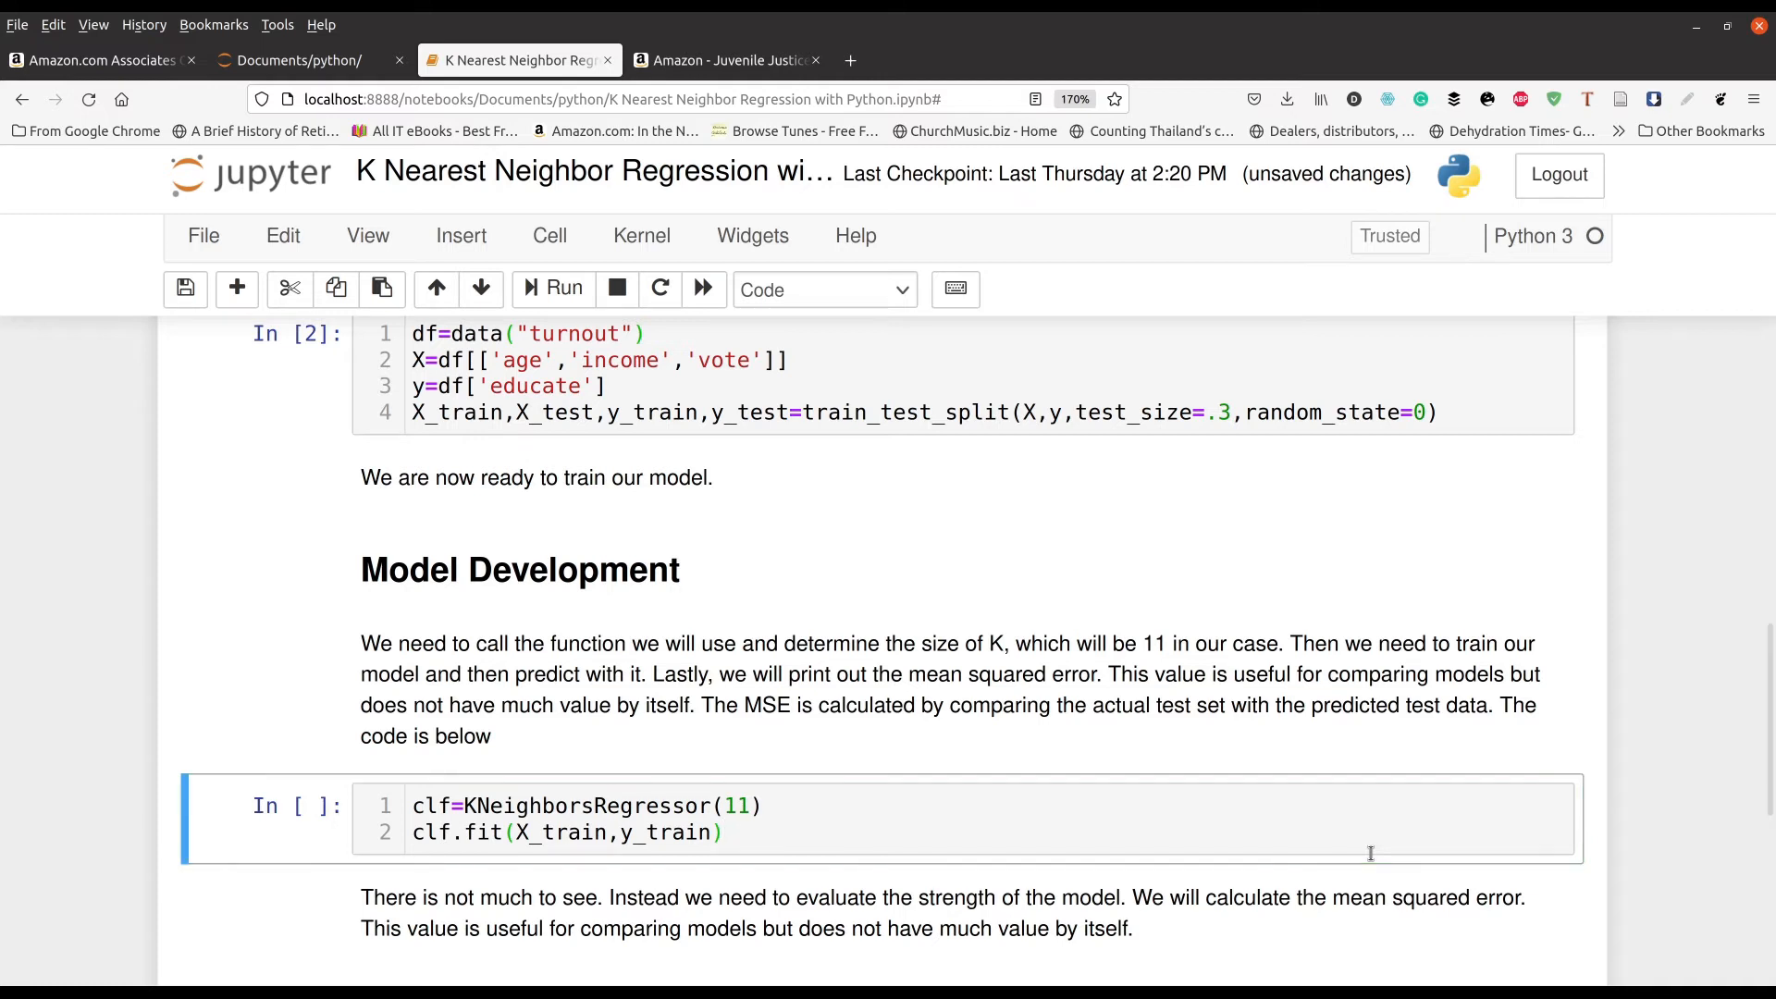
left_click(561, 289)
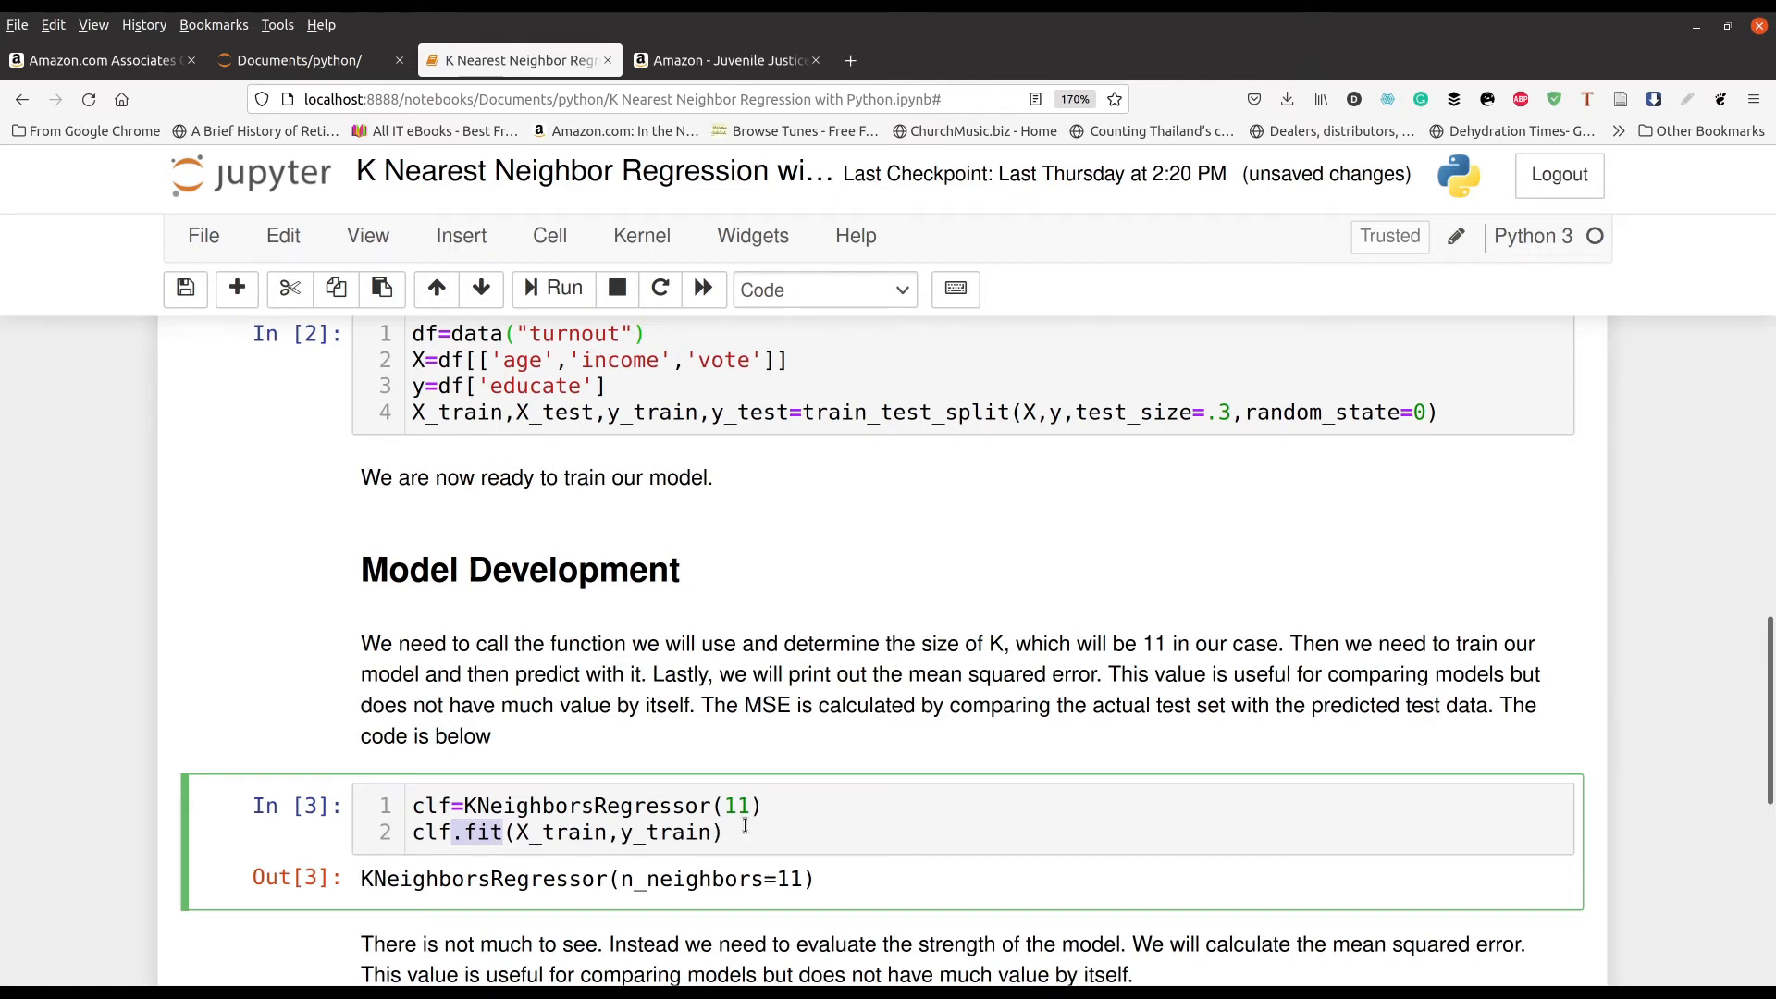
Type y_pred=clf.predict(X_test) and print(mean_squared_error(y_test,y_pred)) under Model Evaluation.
scroll("down", 3)
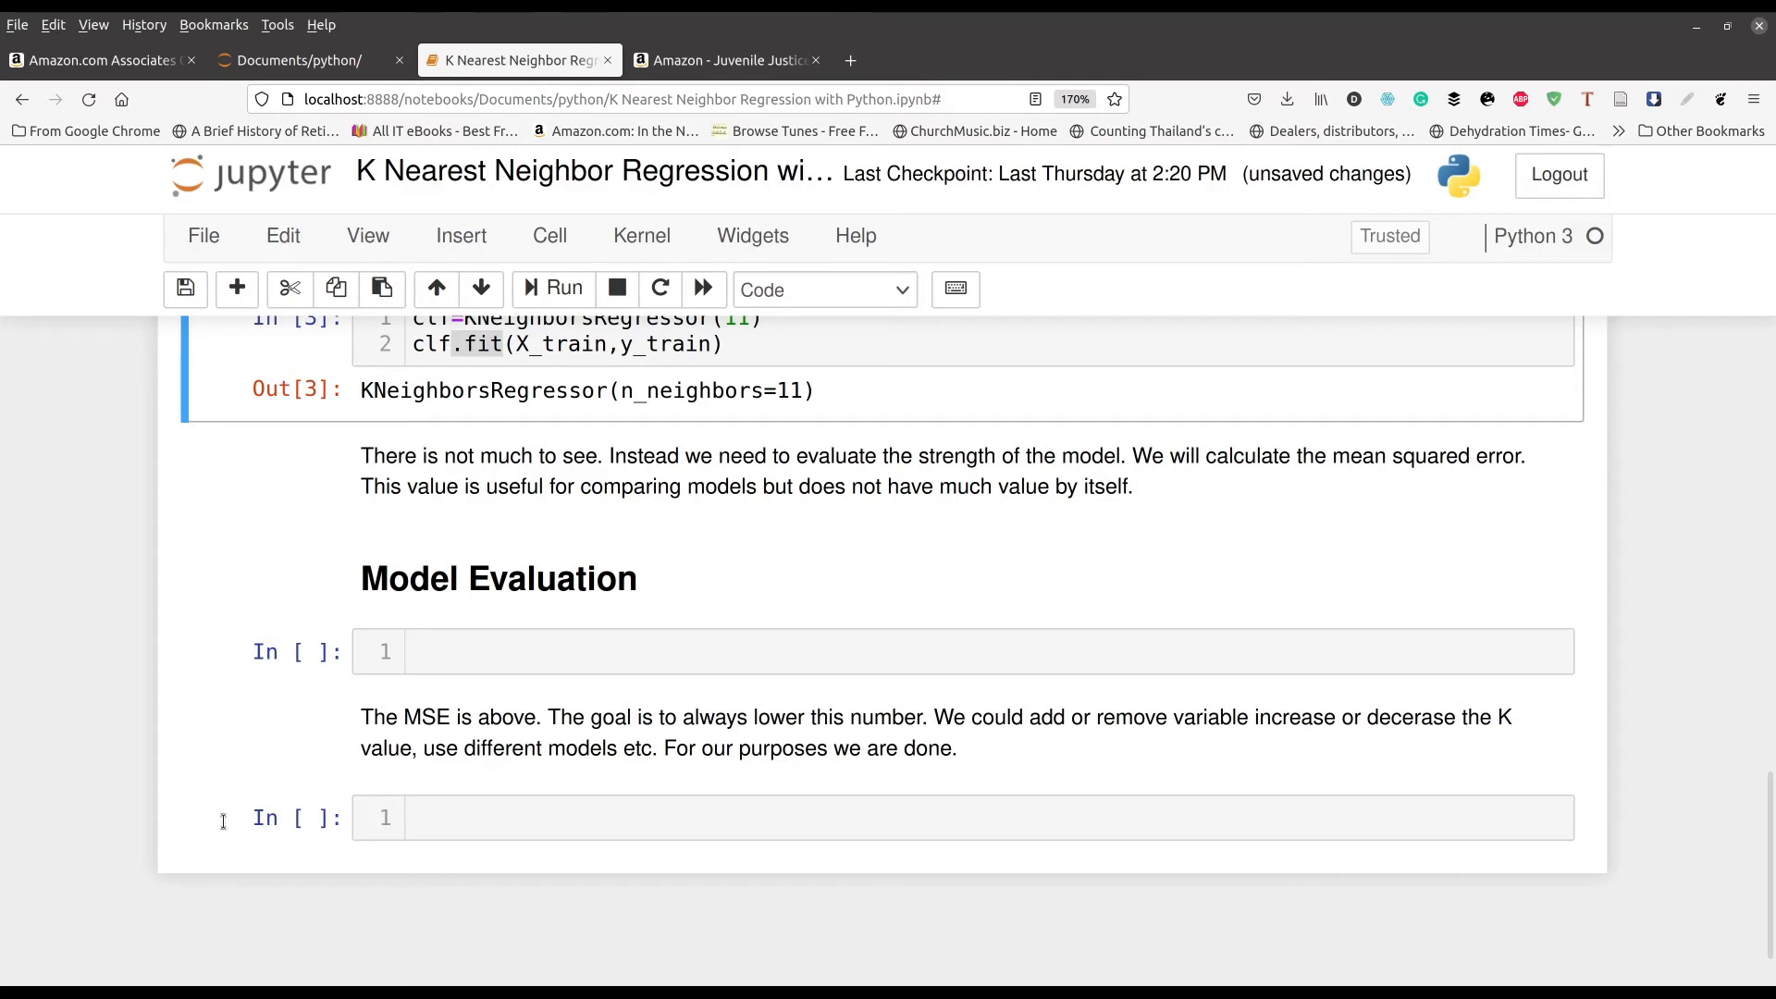
mouse_move(508, 824)
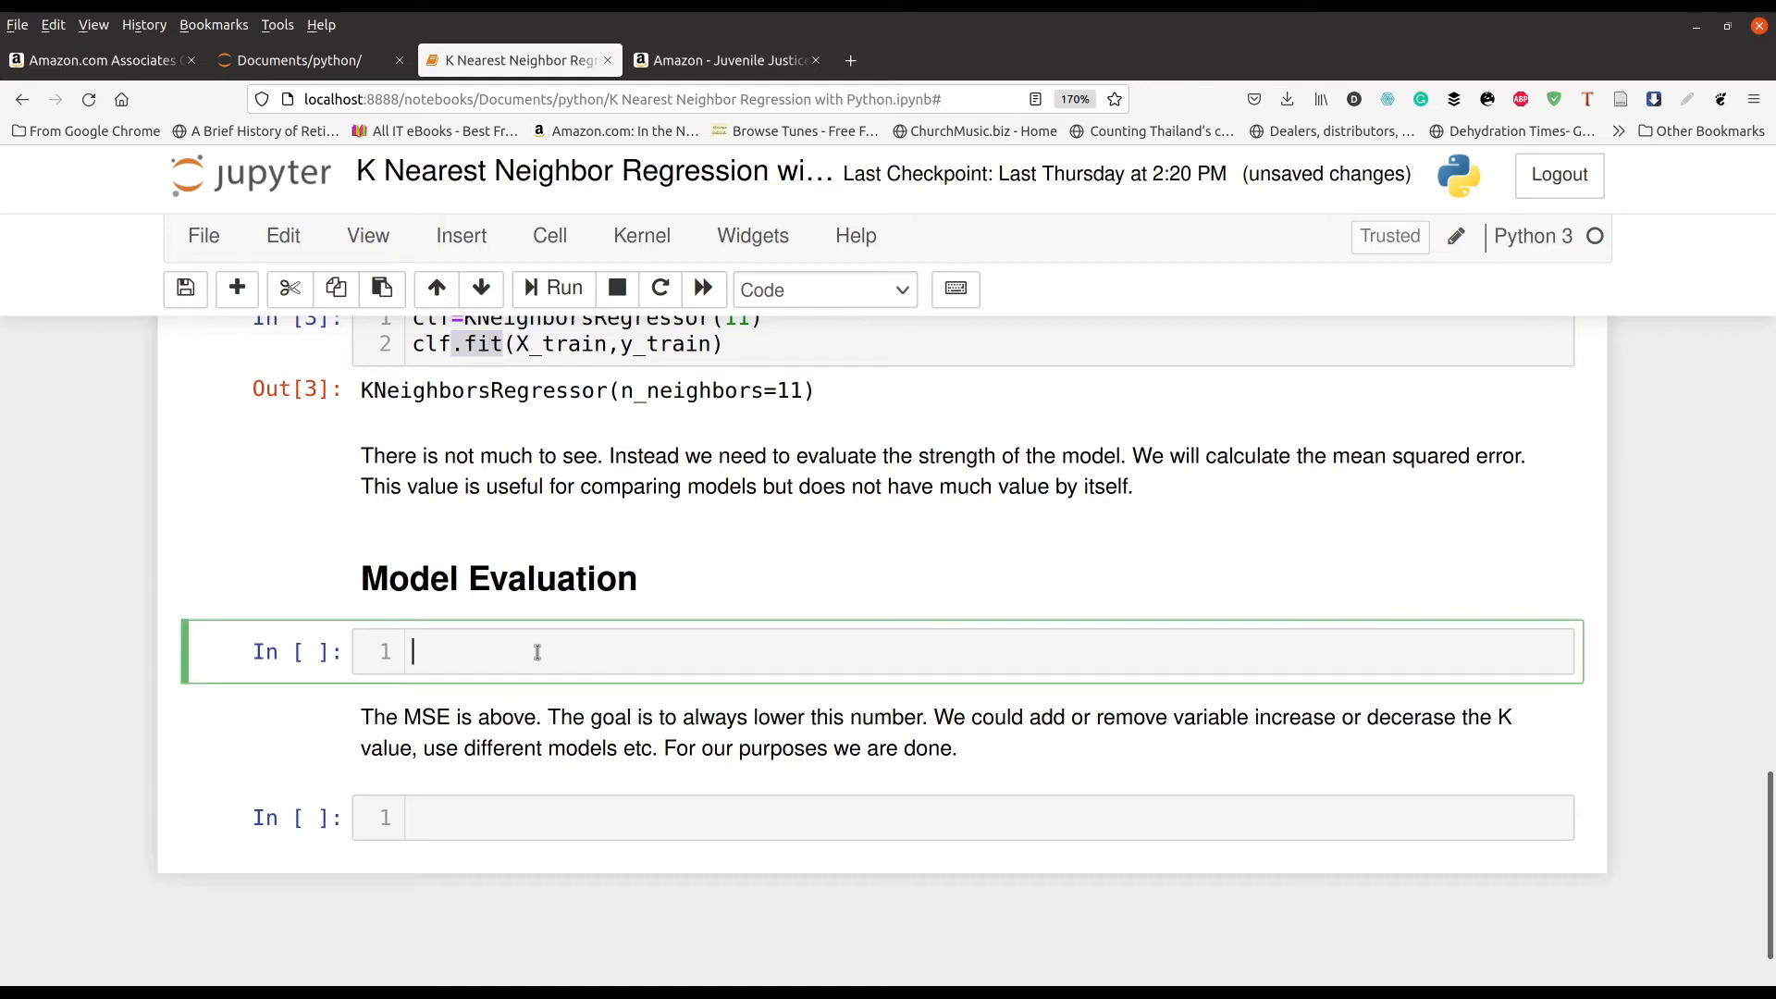
type("y_pred=clf.predict(X_test)")
type("print(mean_squared_error(y_test,y_pred))")
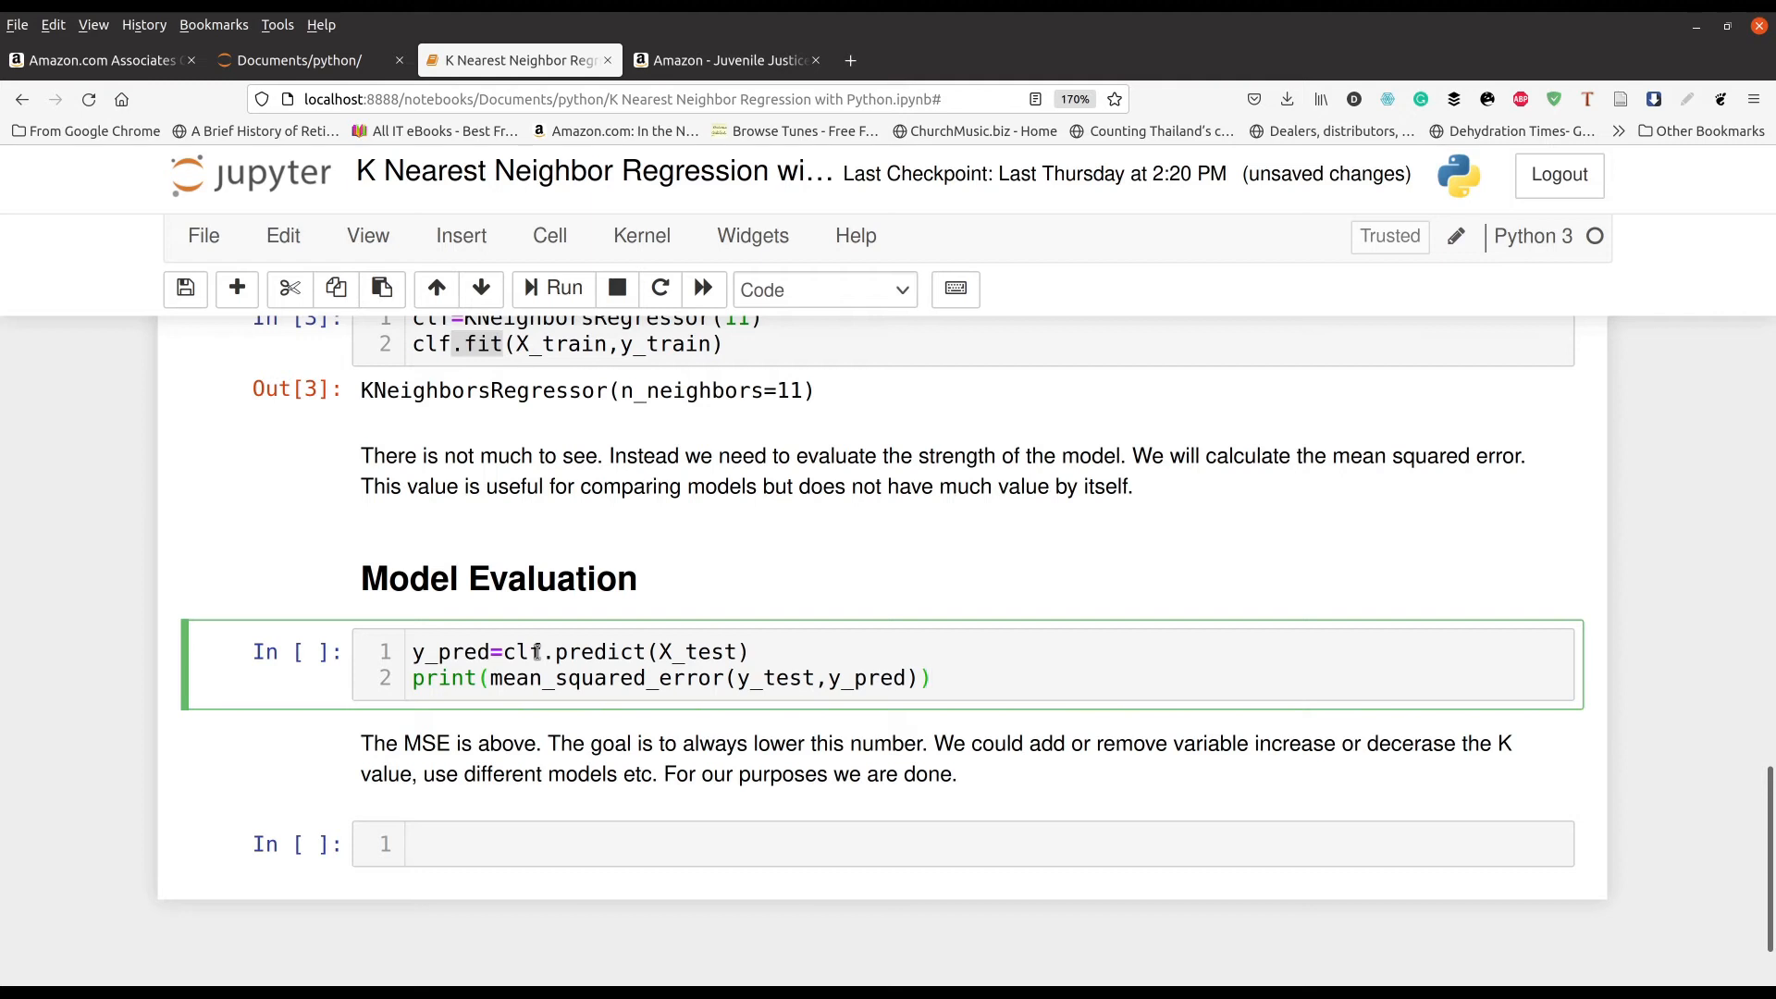
left_click(933, 677)
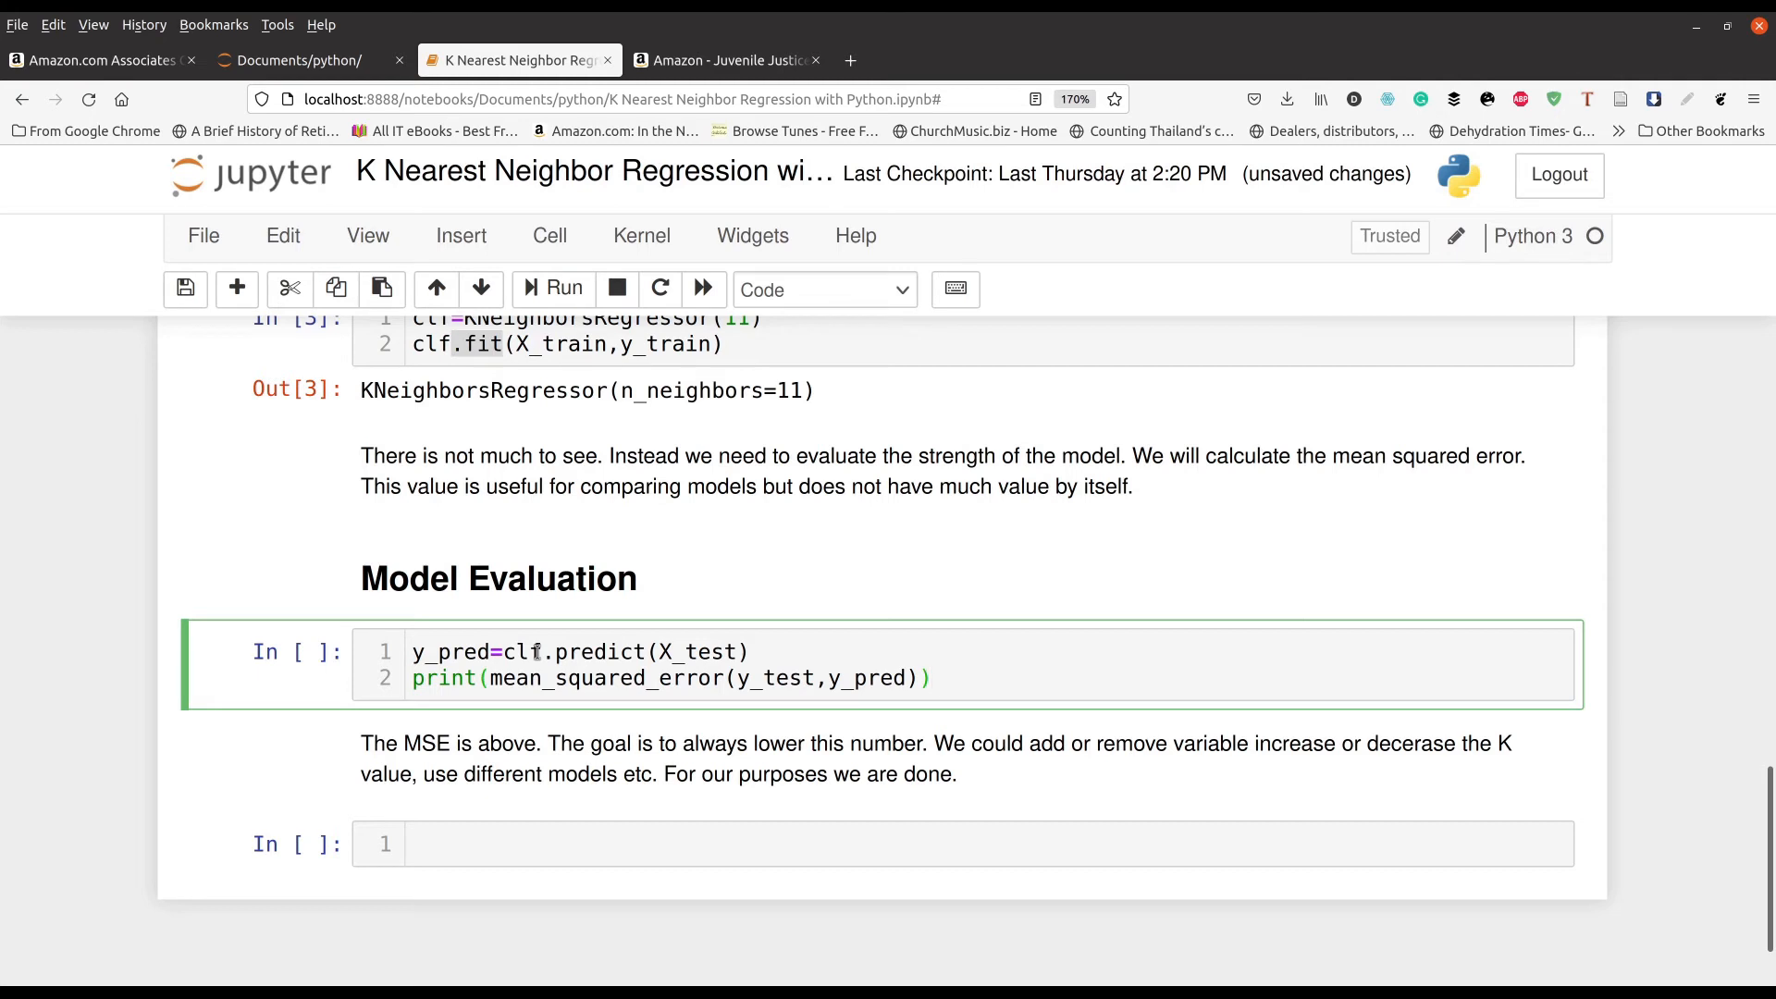
left_click(929, 677)
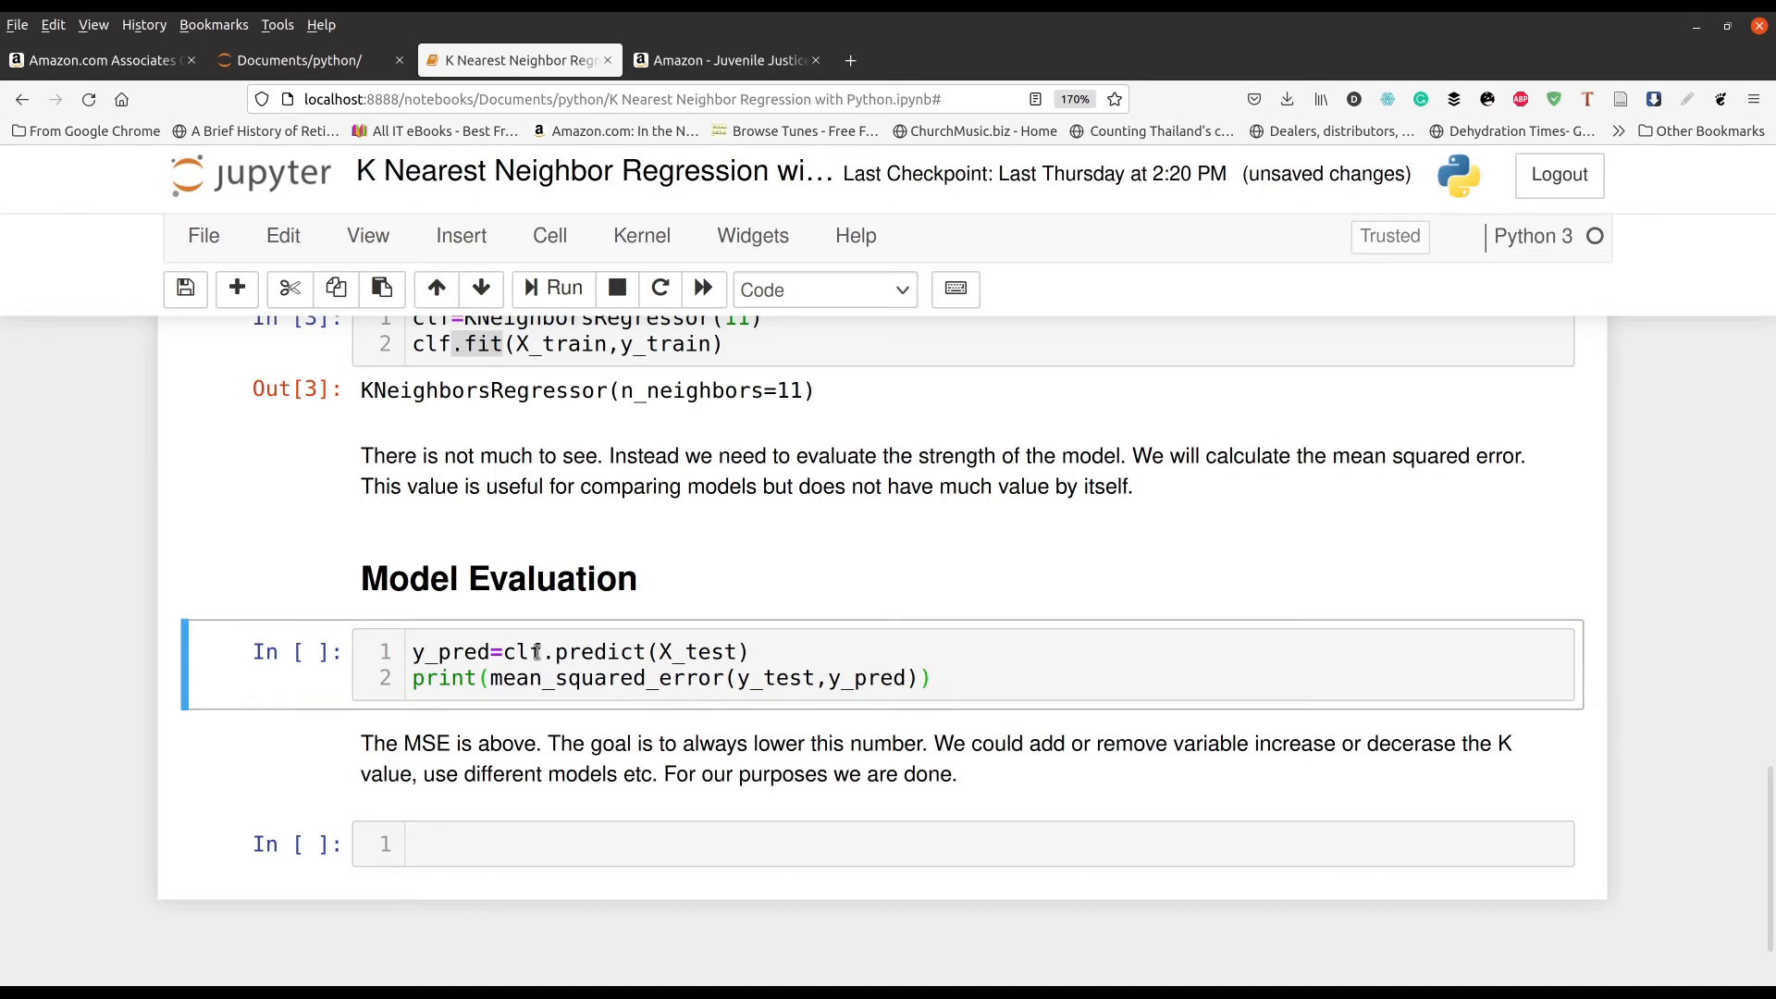
Run the evaluation cell printing MSE 9.239404269972454, highlighting predict, its arguments and the output.
left_click(561, 287)
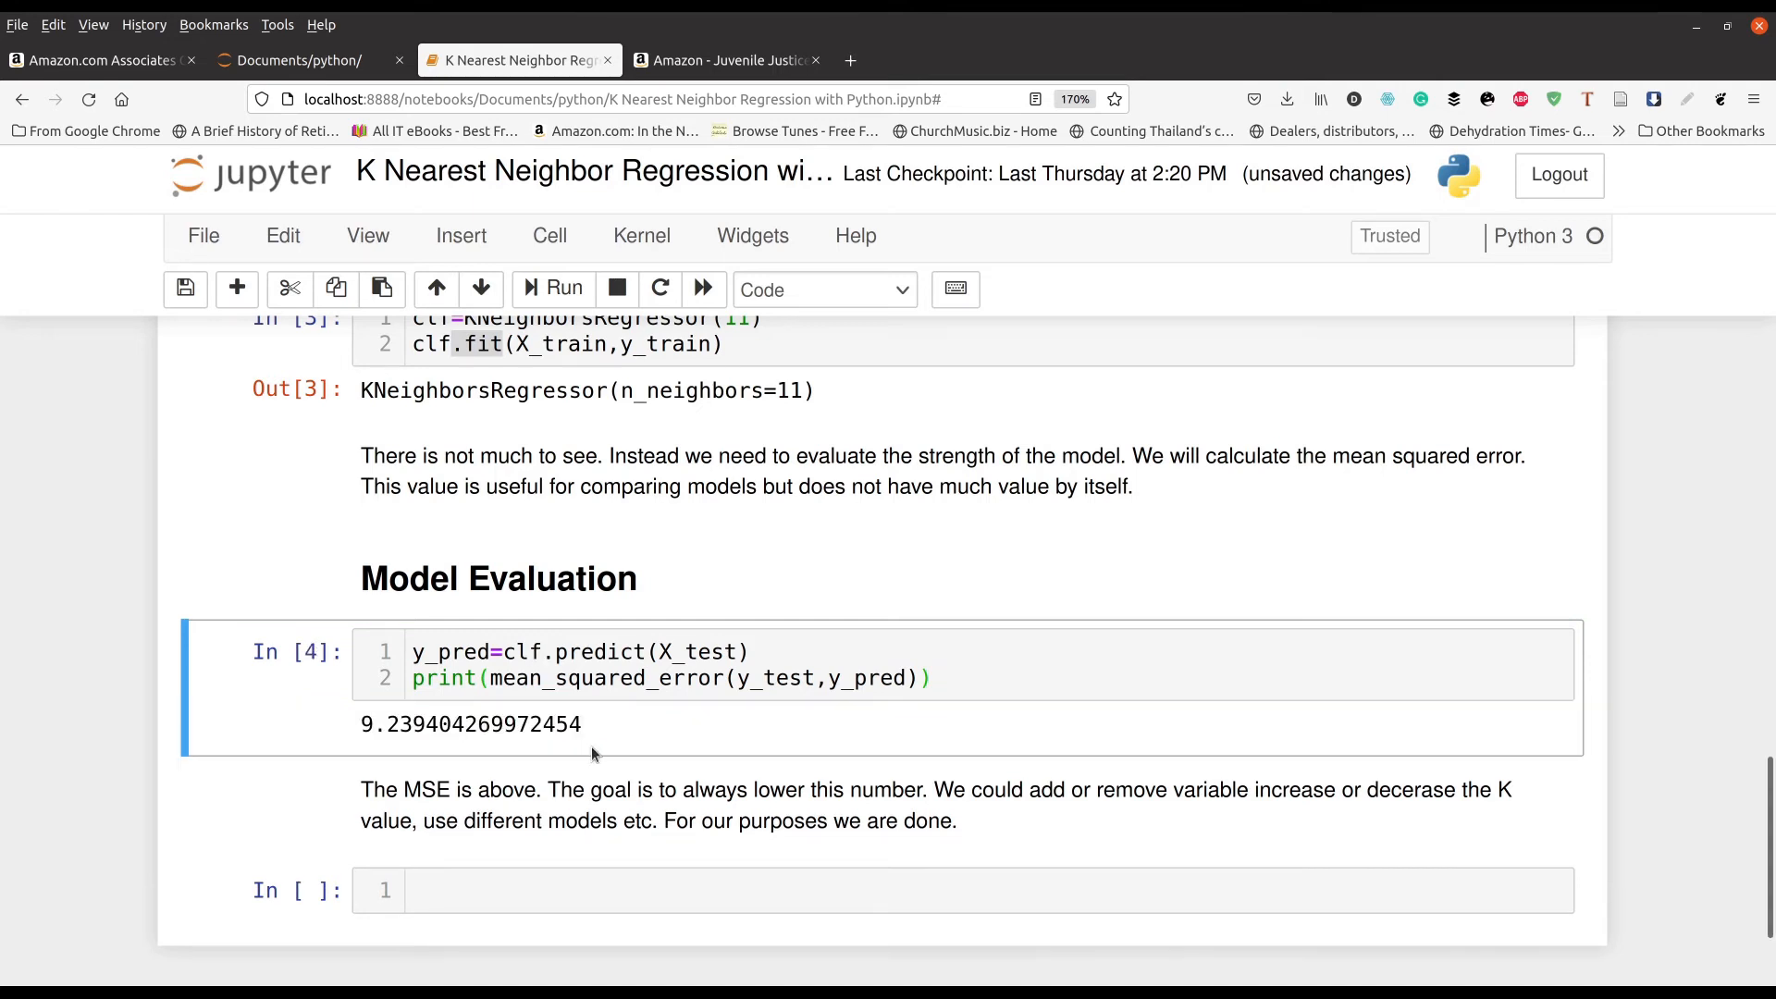
left_click_drag(453, 723, 582, 723)
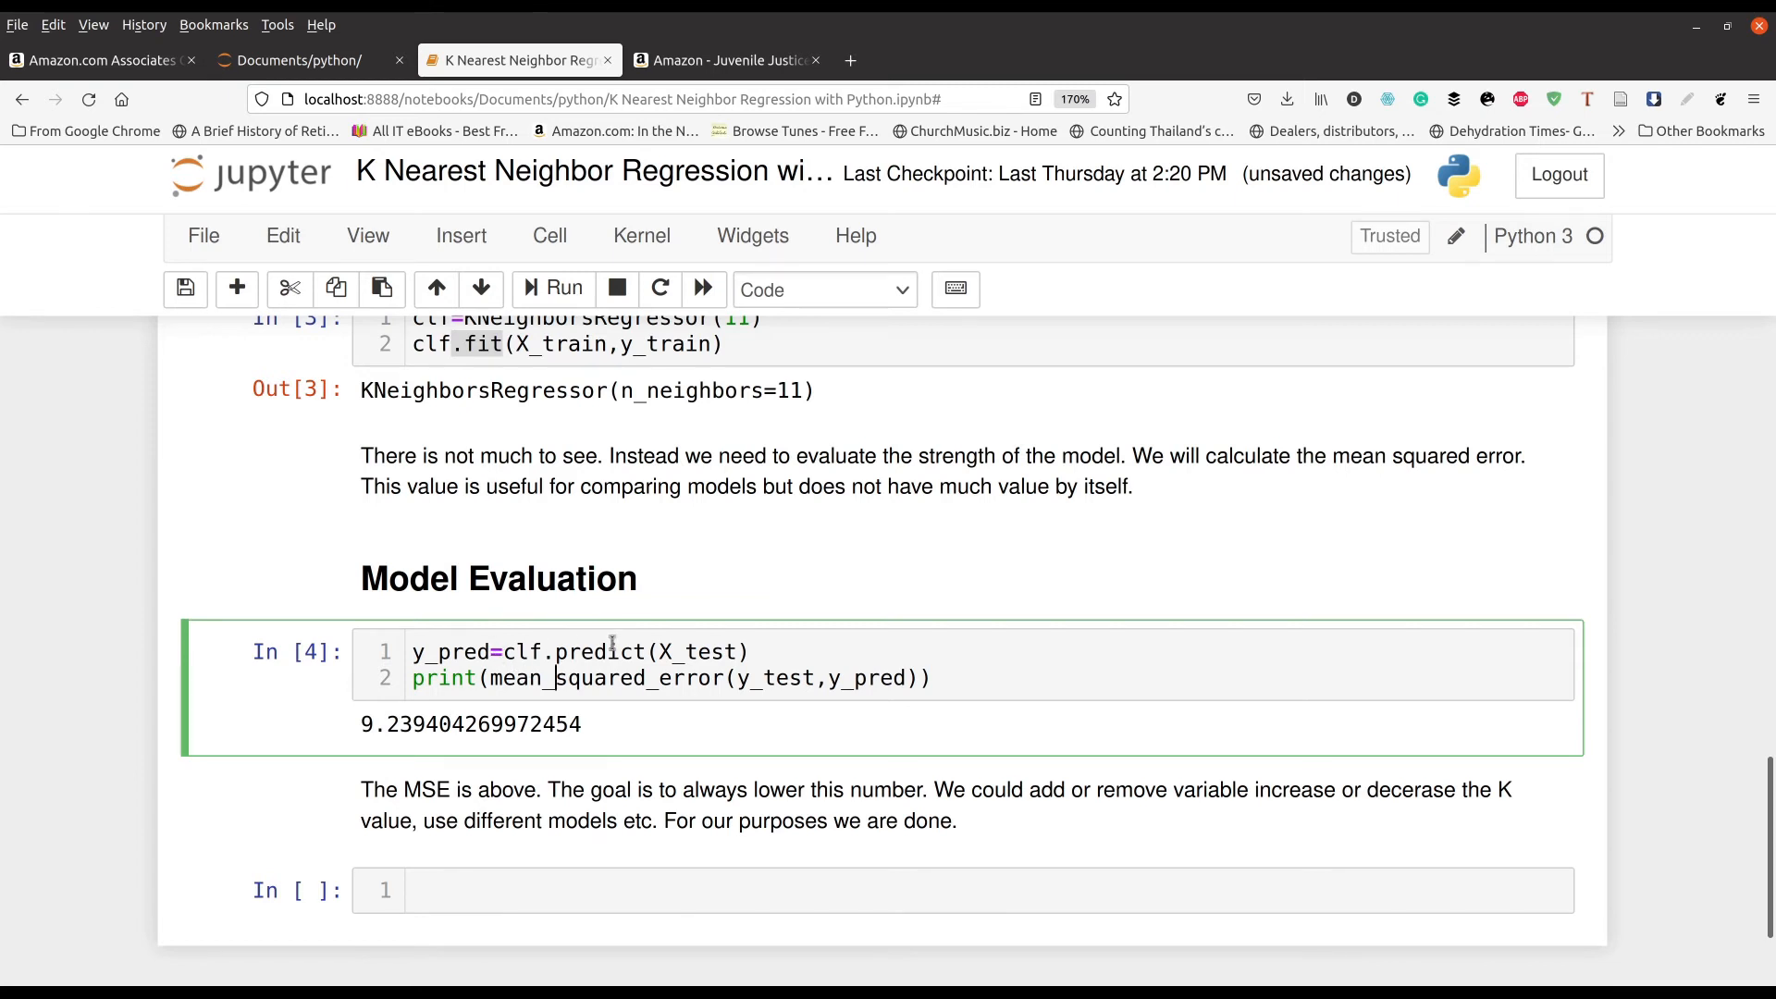
double_click(622, 651)
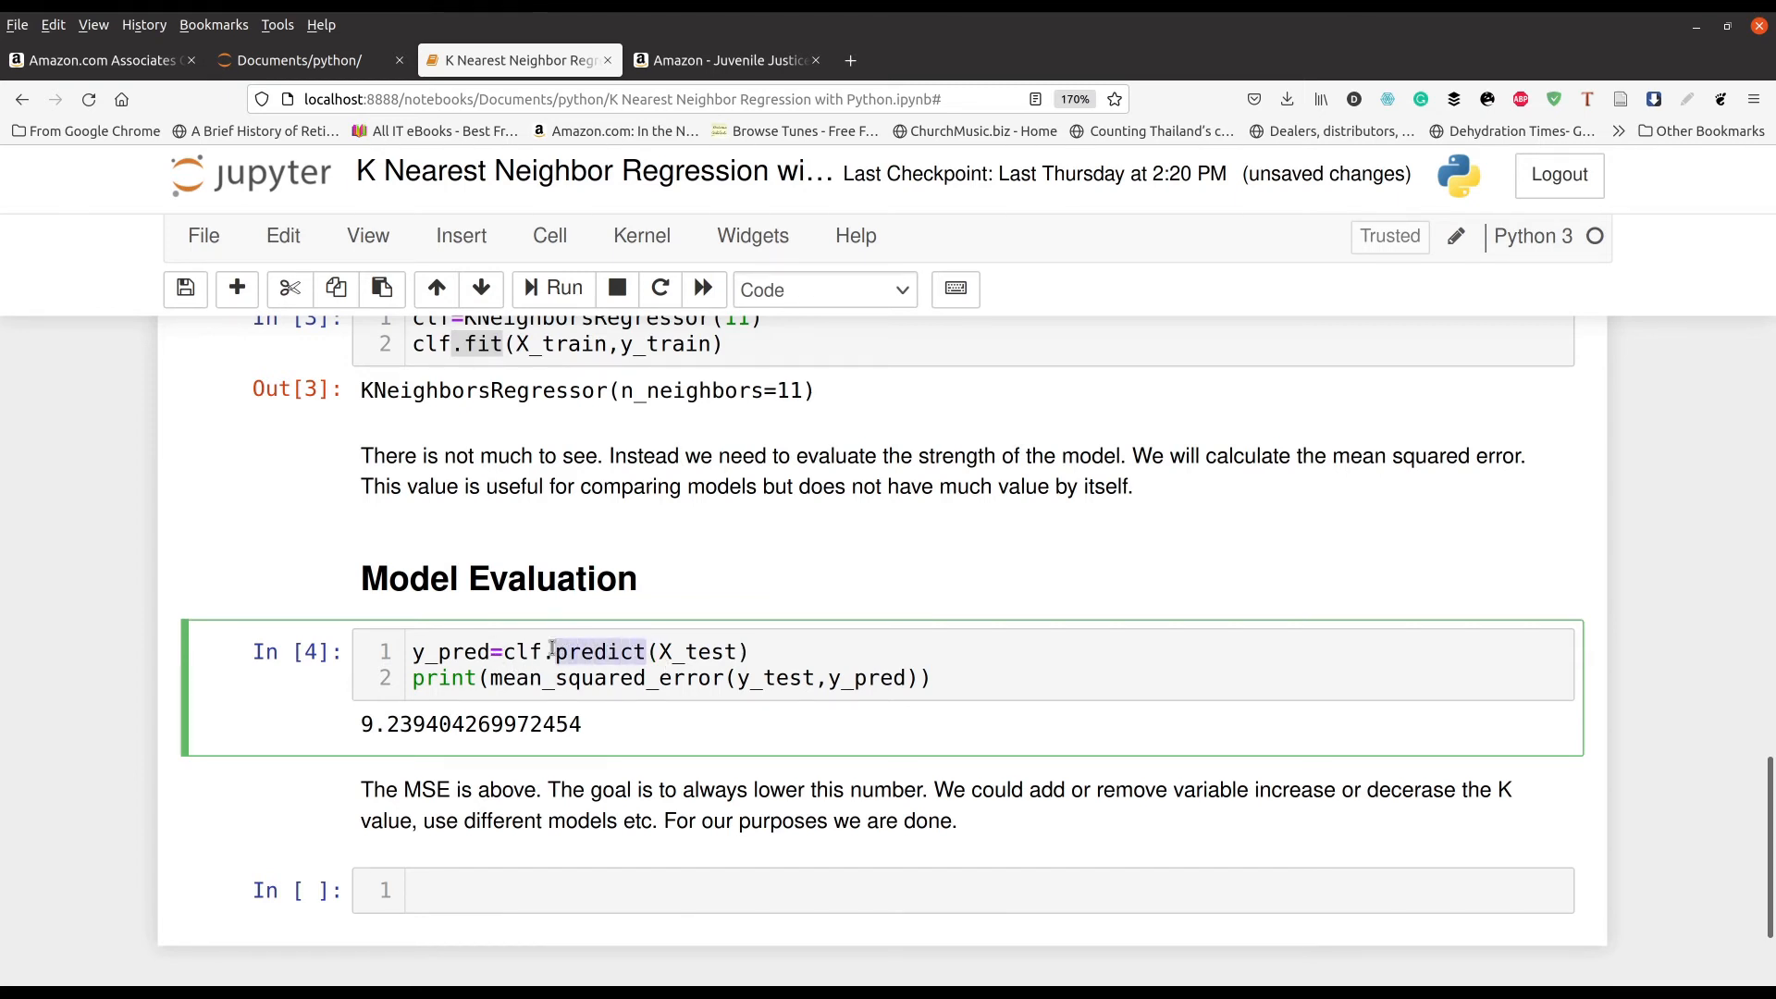
double_click(595, 651)
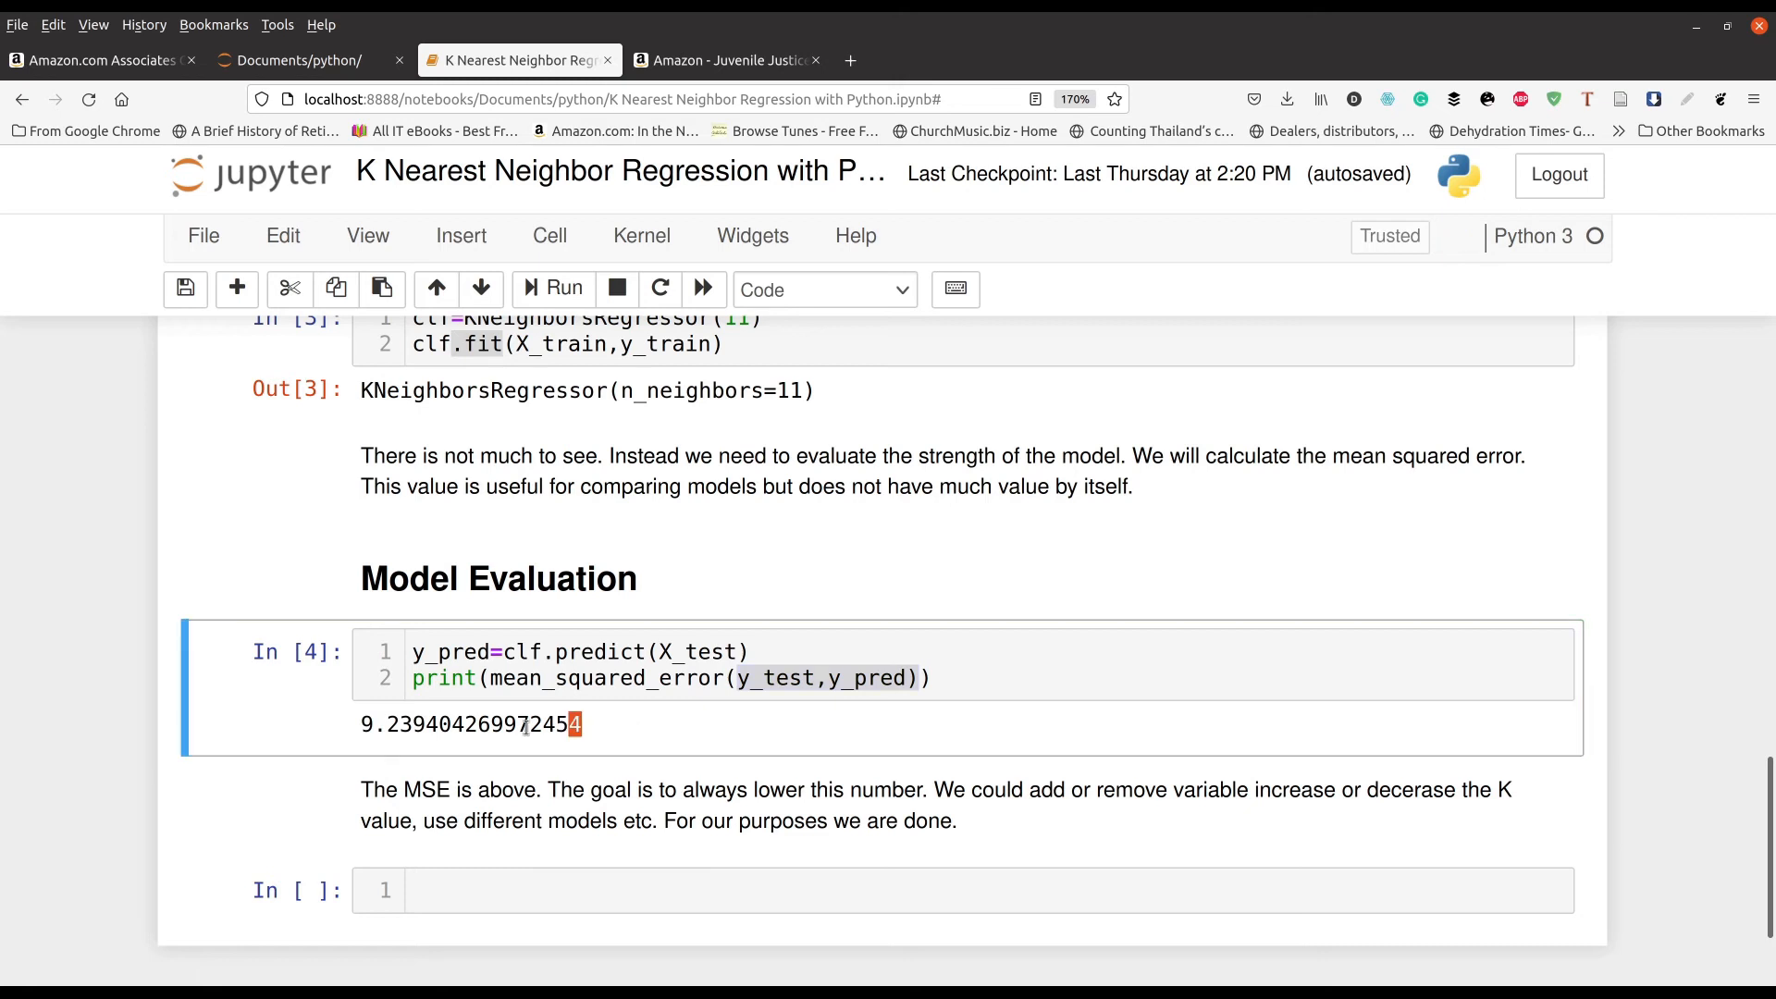
triple_click(469, 723)
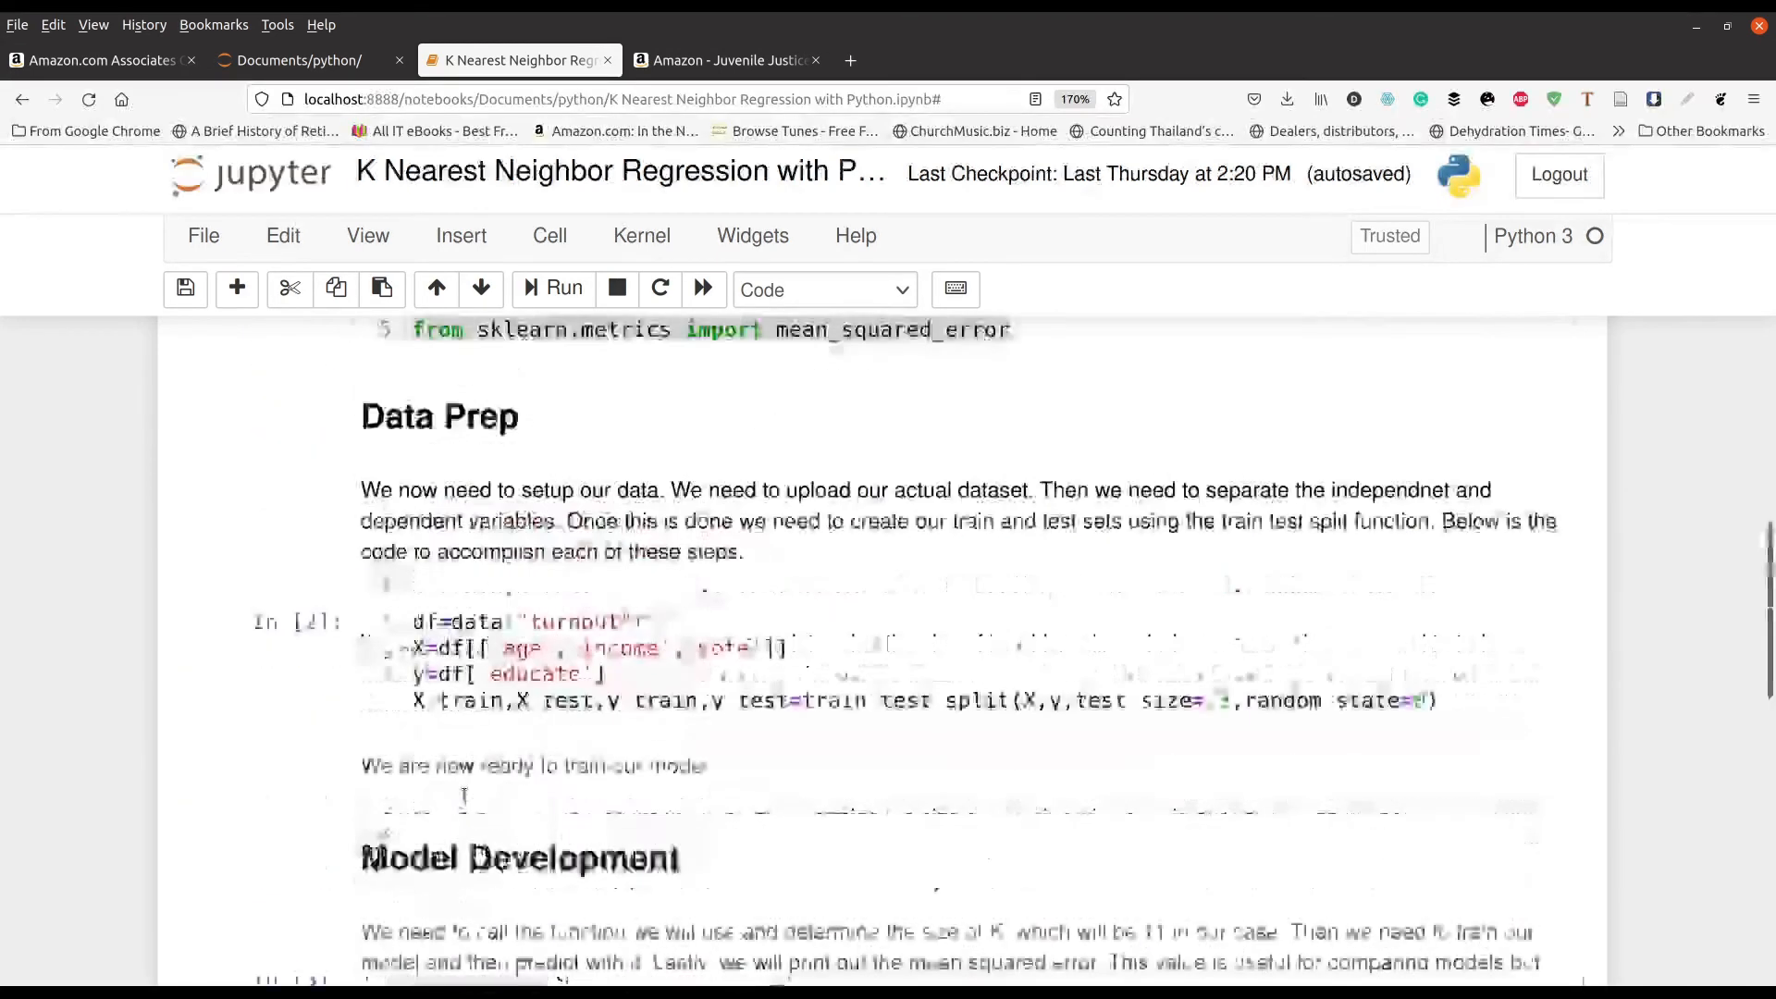
scroll("down", 3)
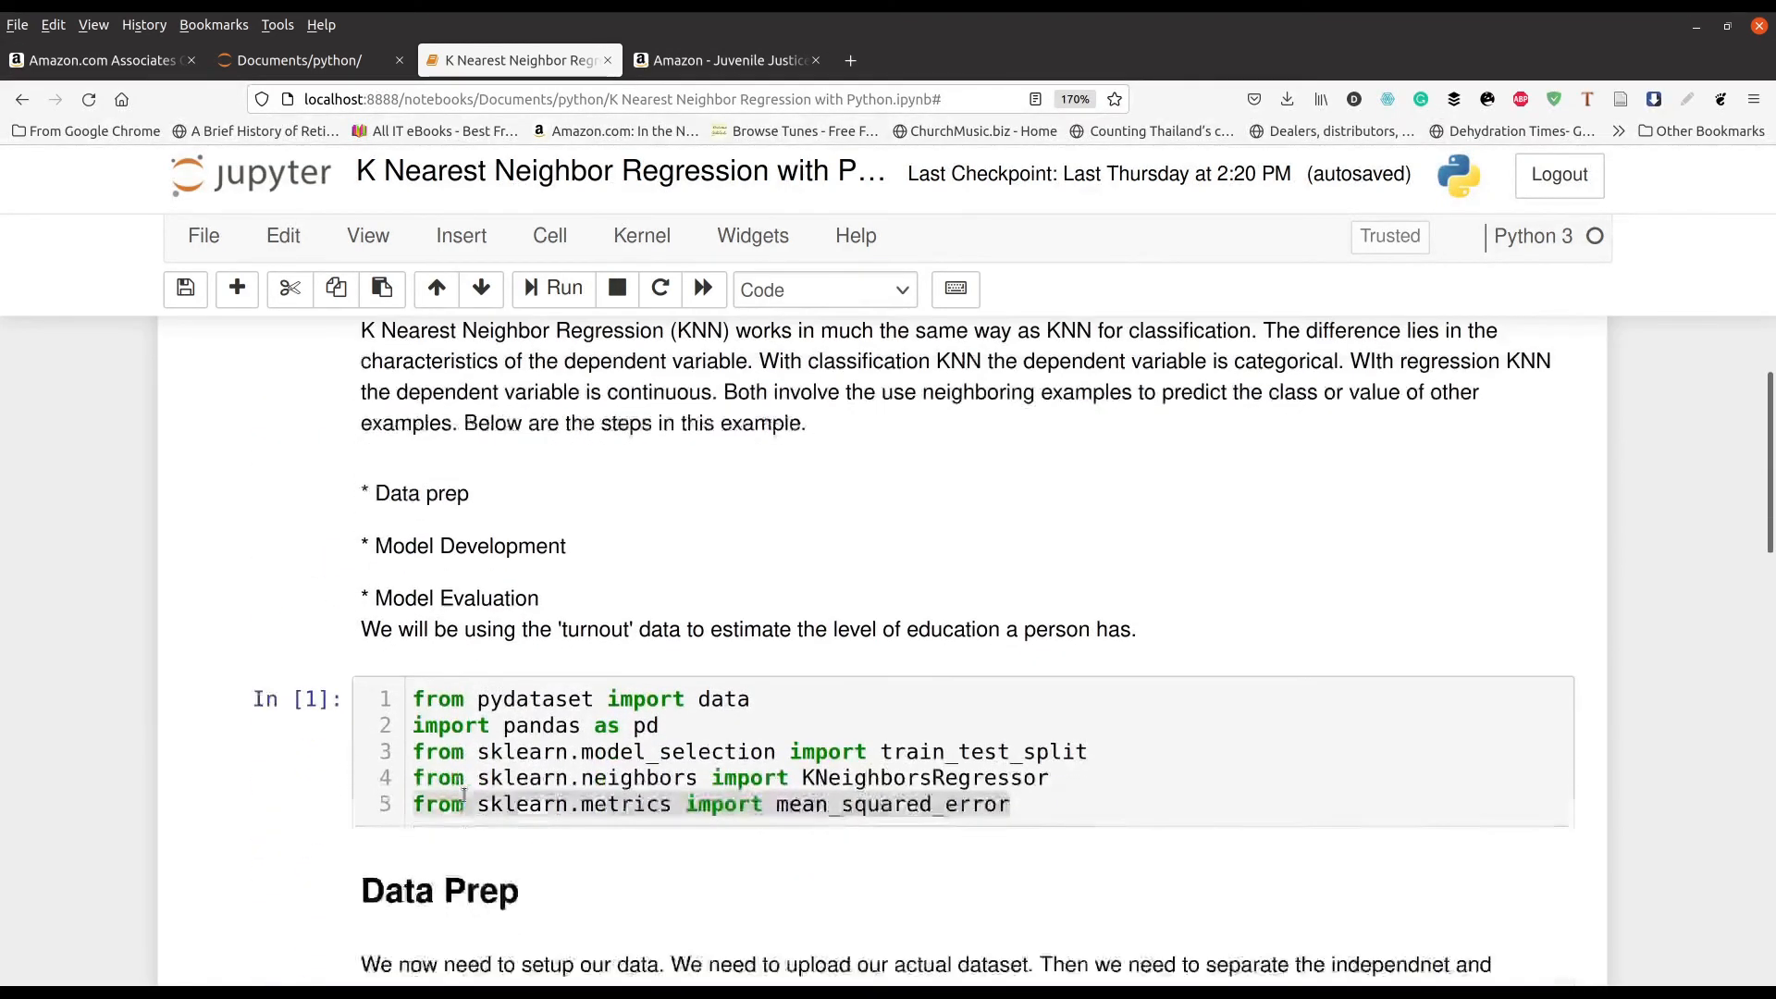
scroll("down", 3)
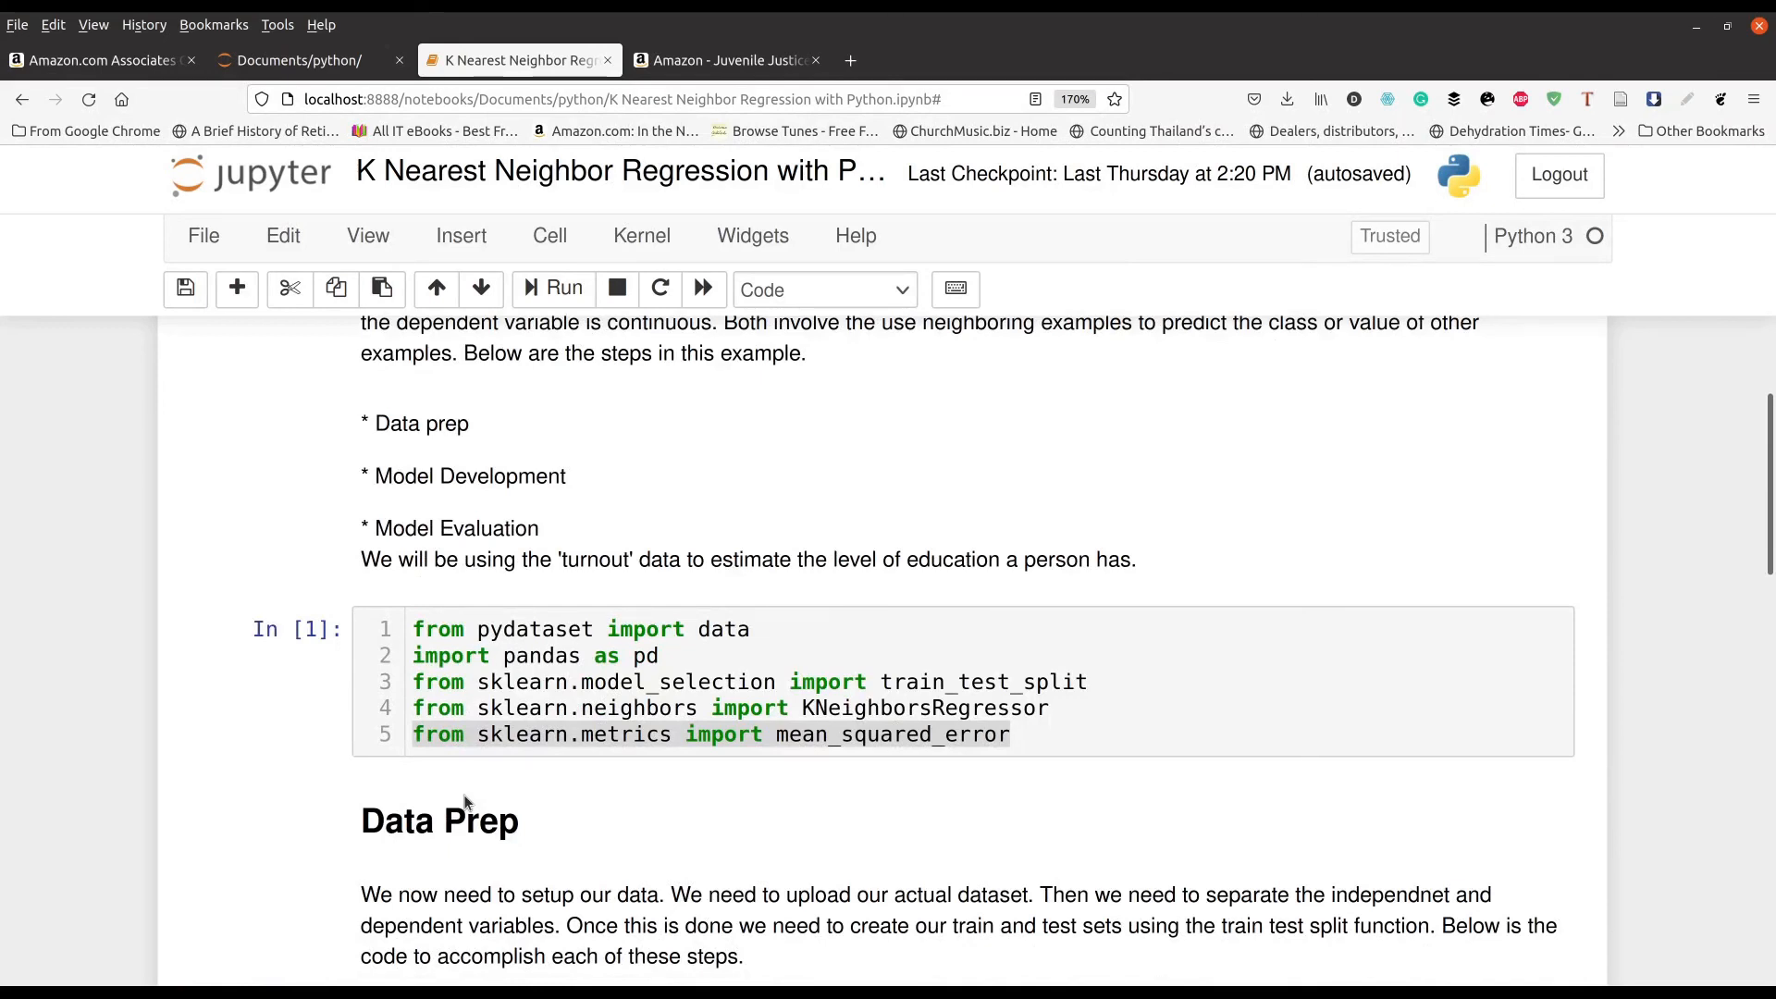
mouse_move(479, 796)
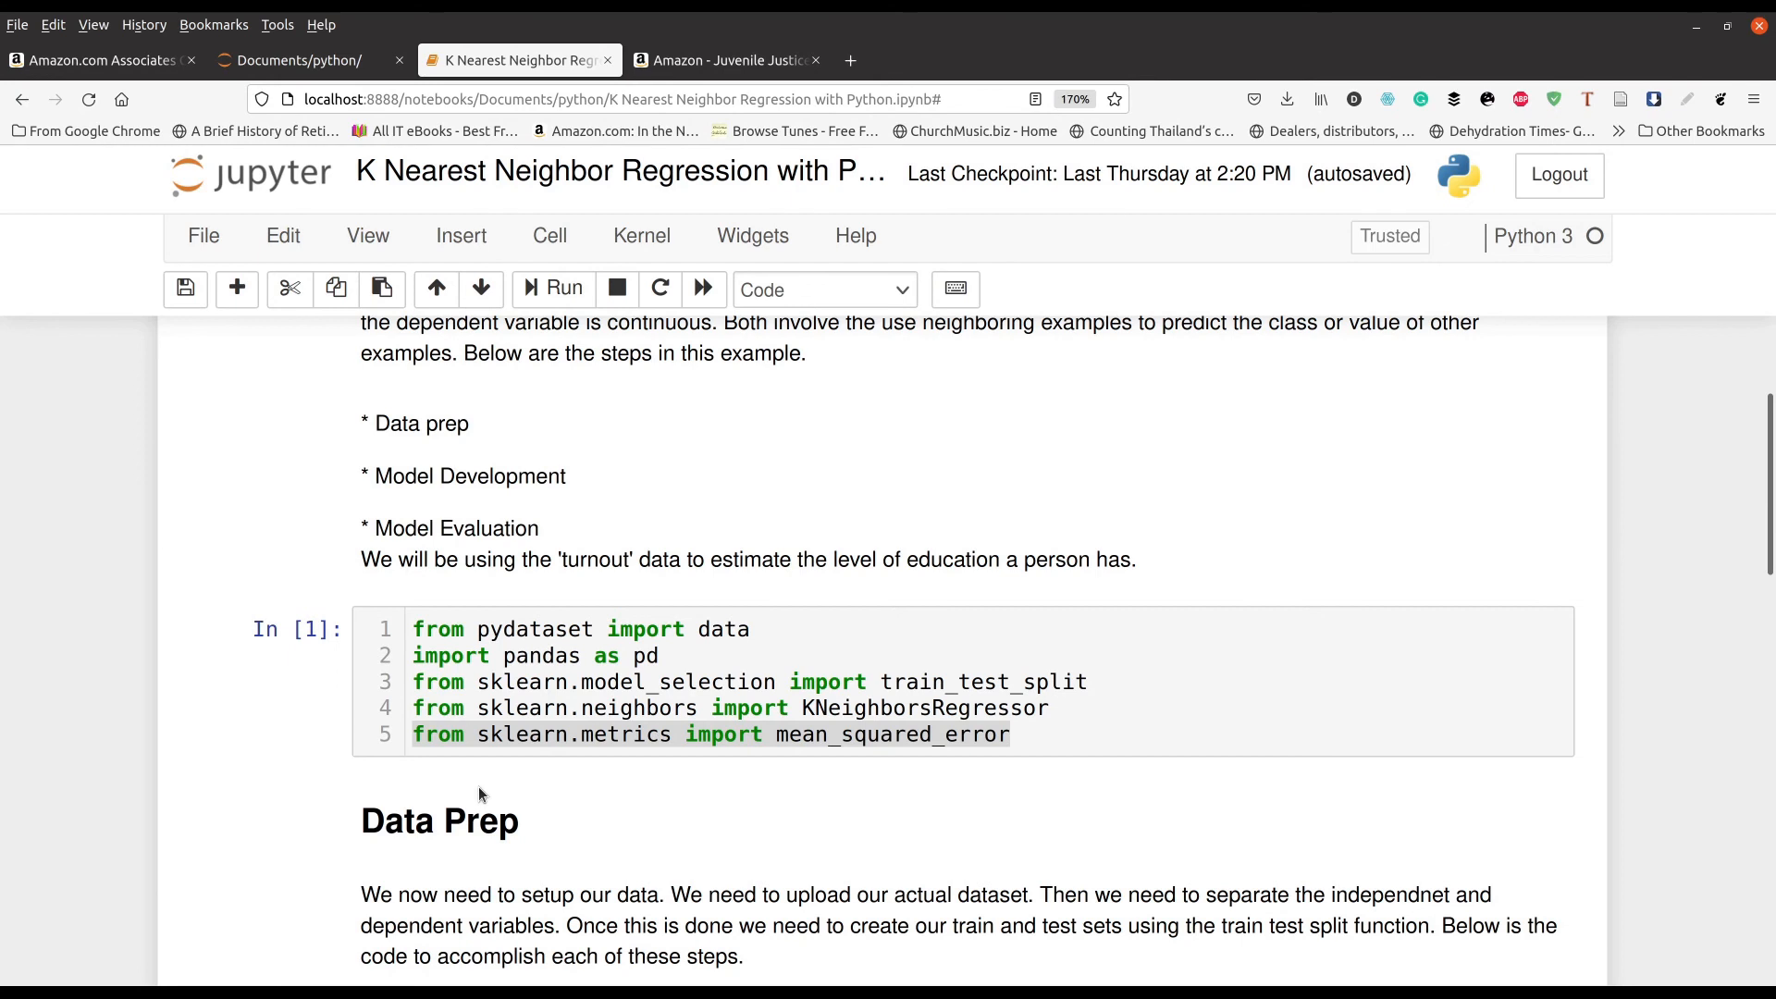
scroll("down", 3)
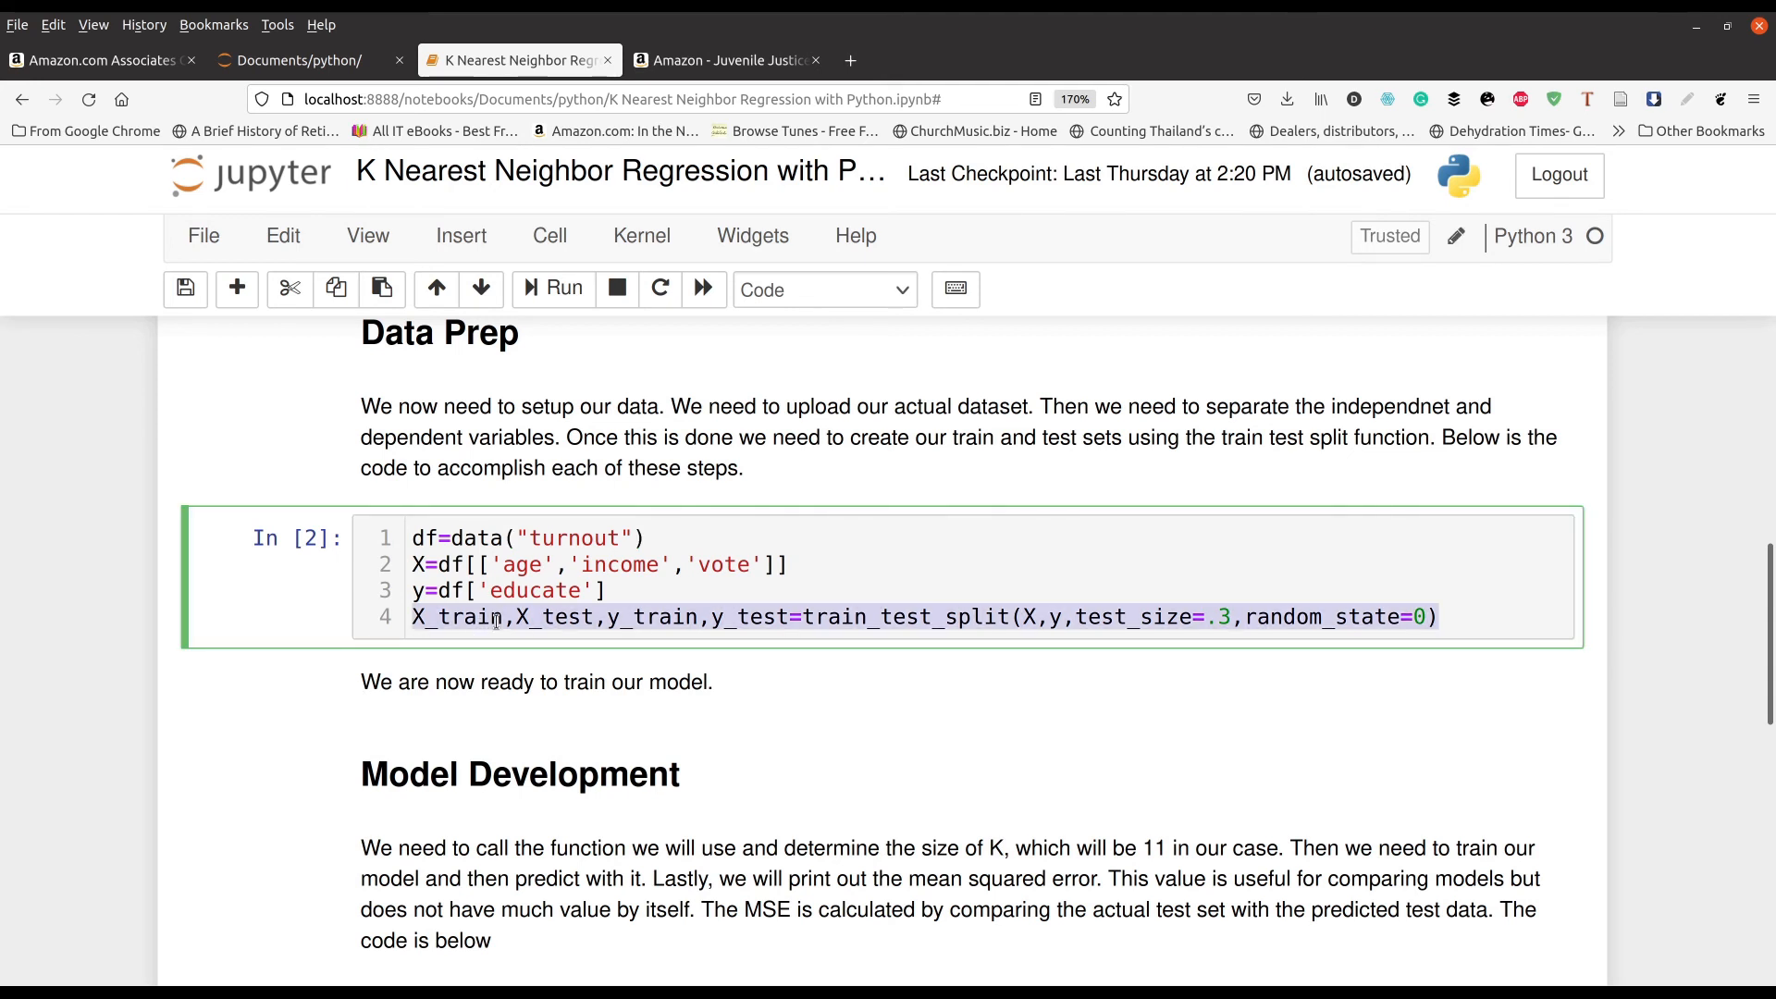
scroll("down", 3)
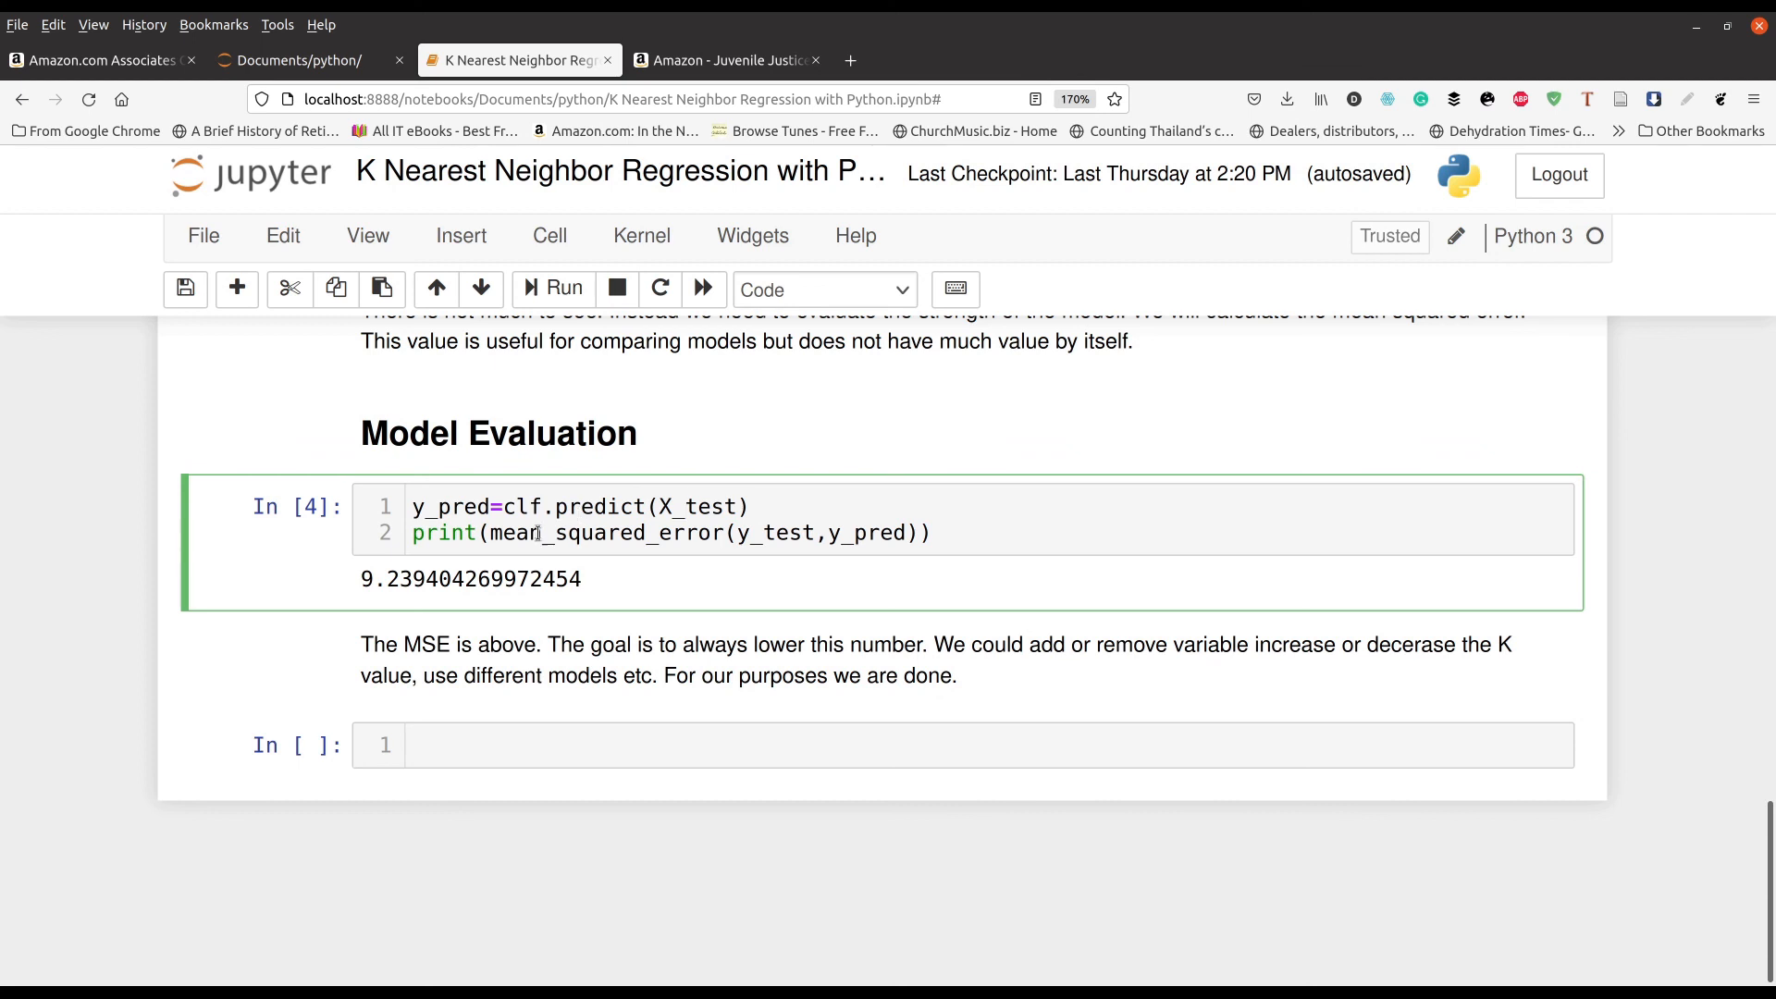
triple_click(672, 532)
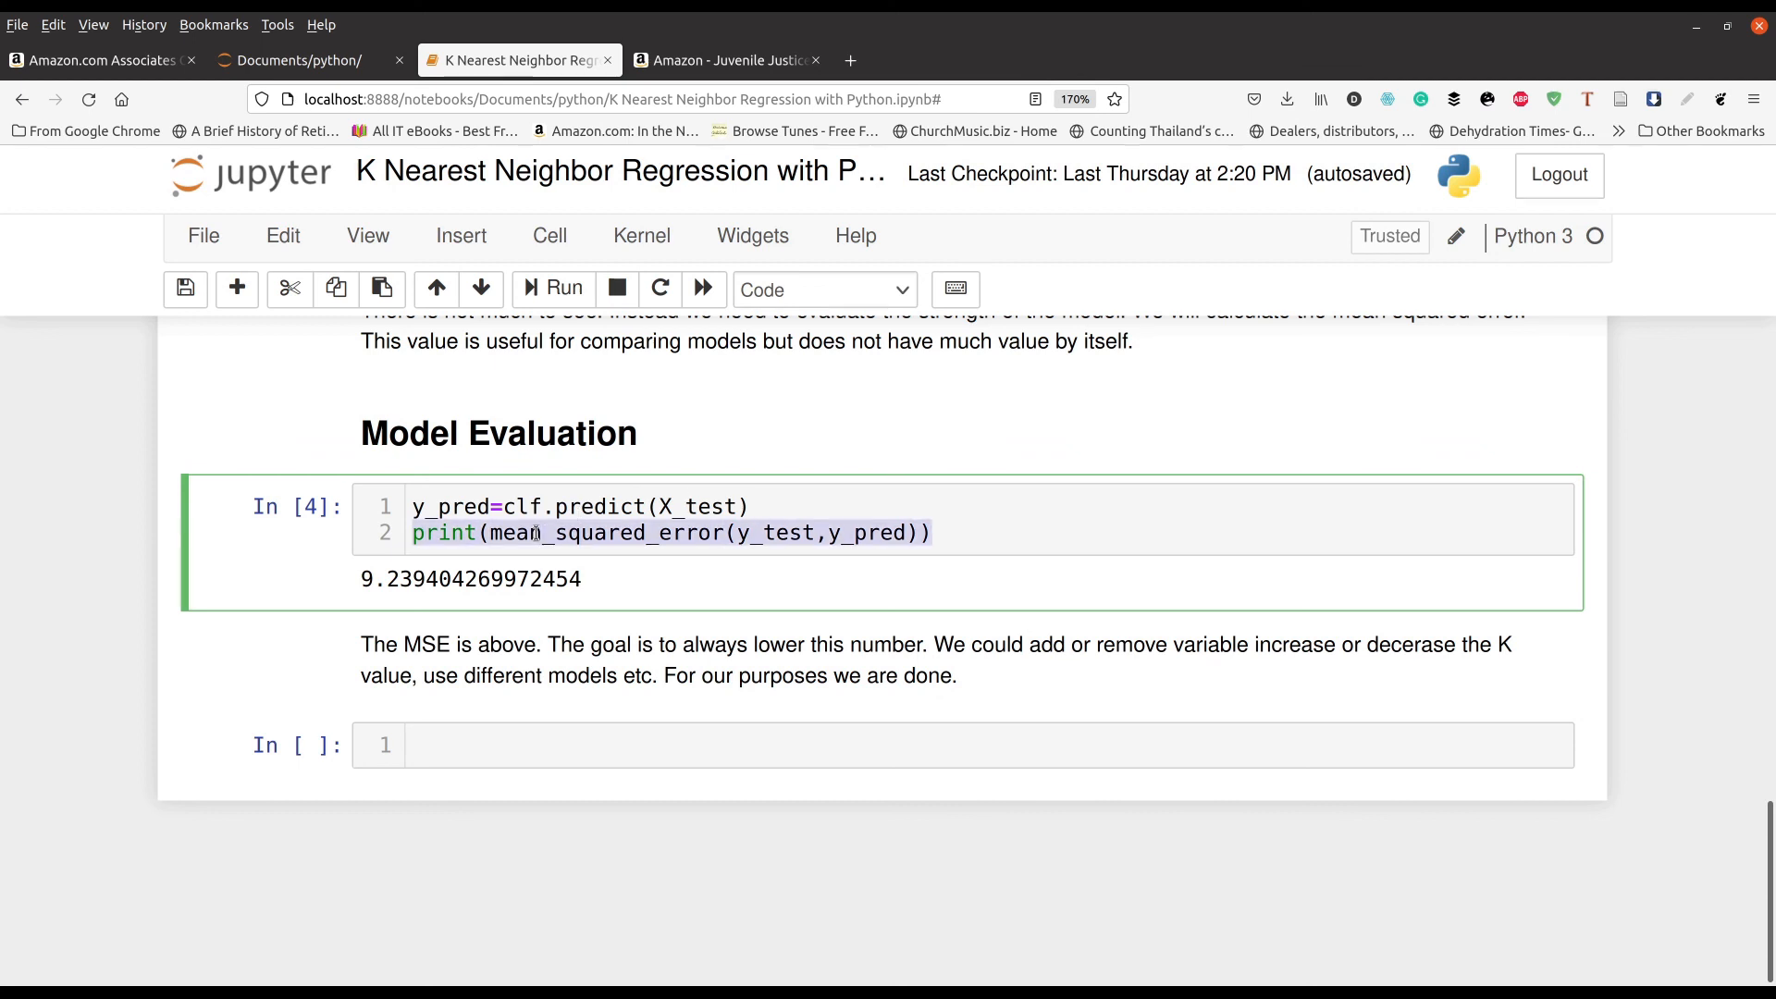